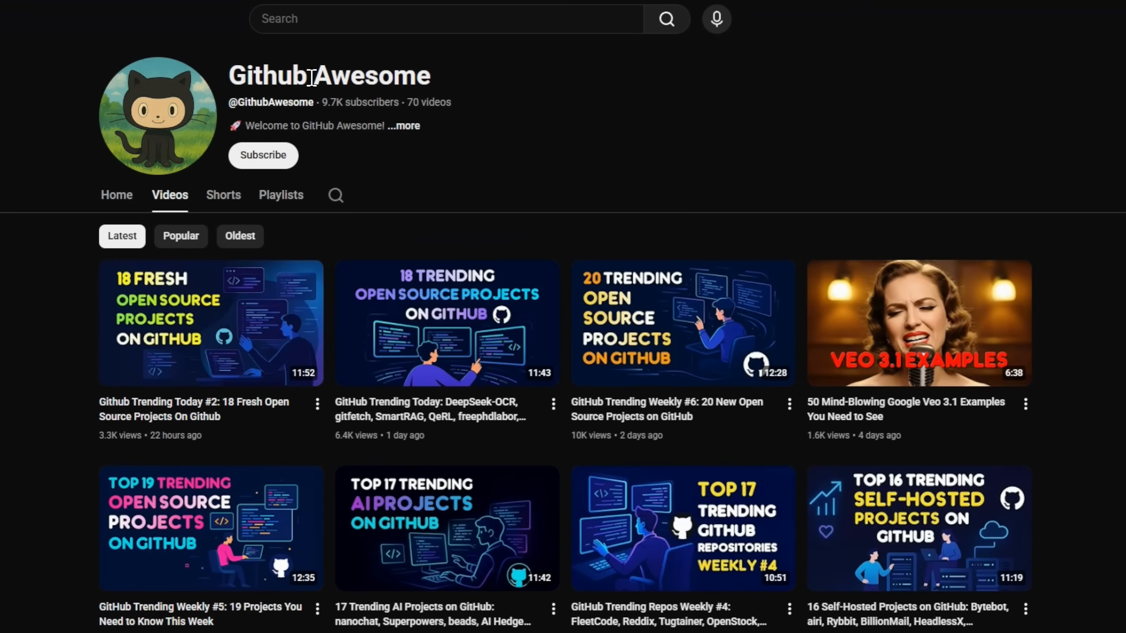
{"action": "mouse_move", "coordinate": [791, 168]}
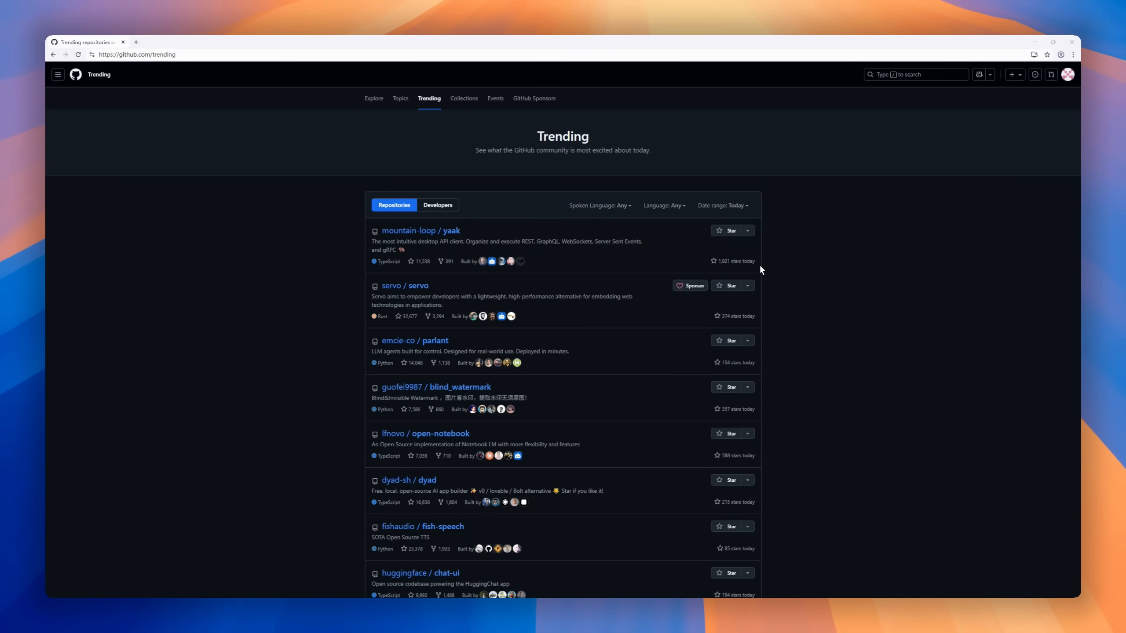
- Switch the Trending list's date range from today to 'This week'
{"action": "left_click", "coordinate": [738, 205]}
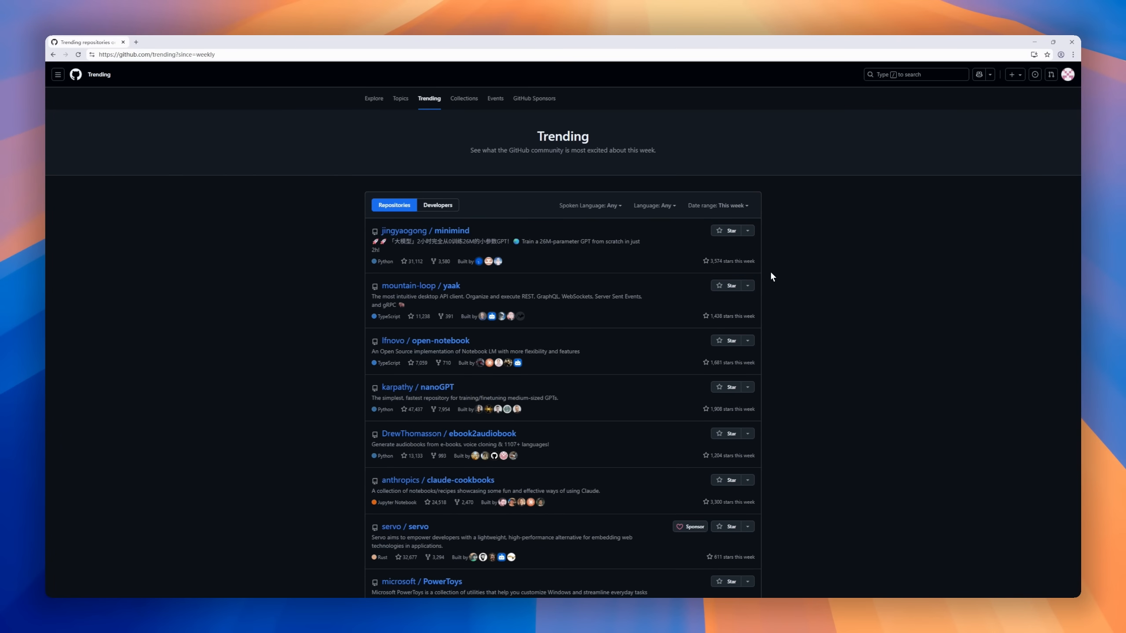
{"action": "left_click", "coordinate": [716, 205]}
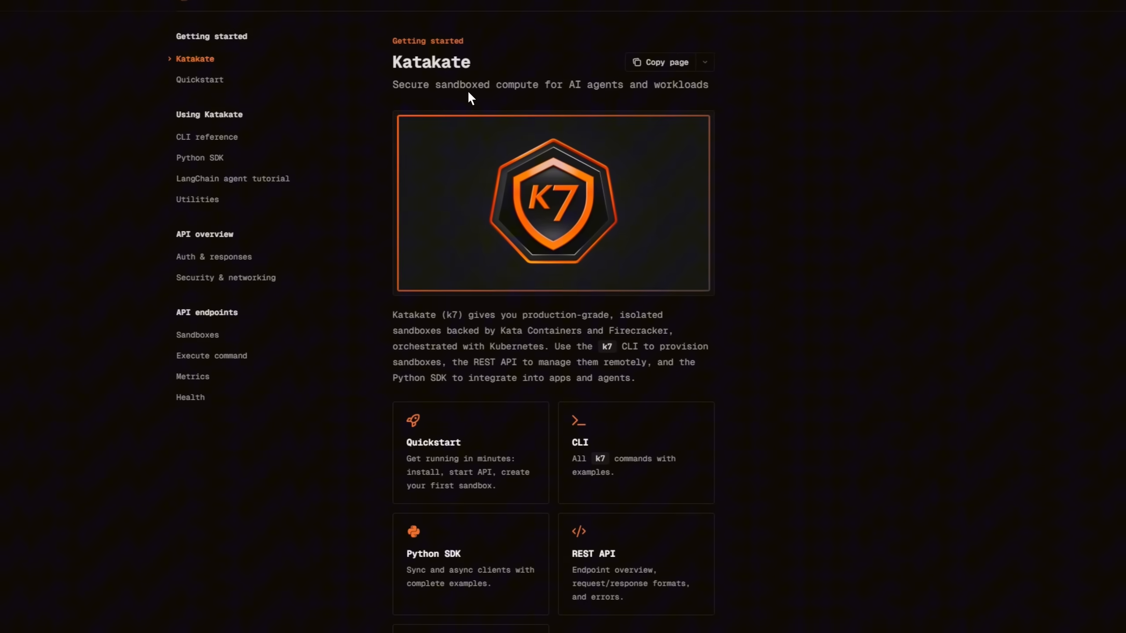
- View Katakate's CLI reference, LangChain agent tutorial and Security & networking docs pages
{"action": "scroll", "scroll_direction": "down", "scroll_amount": 3}
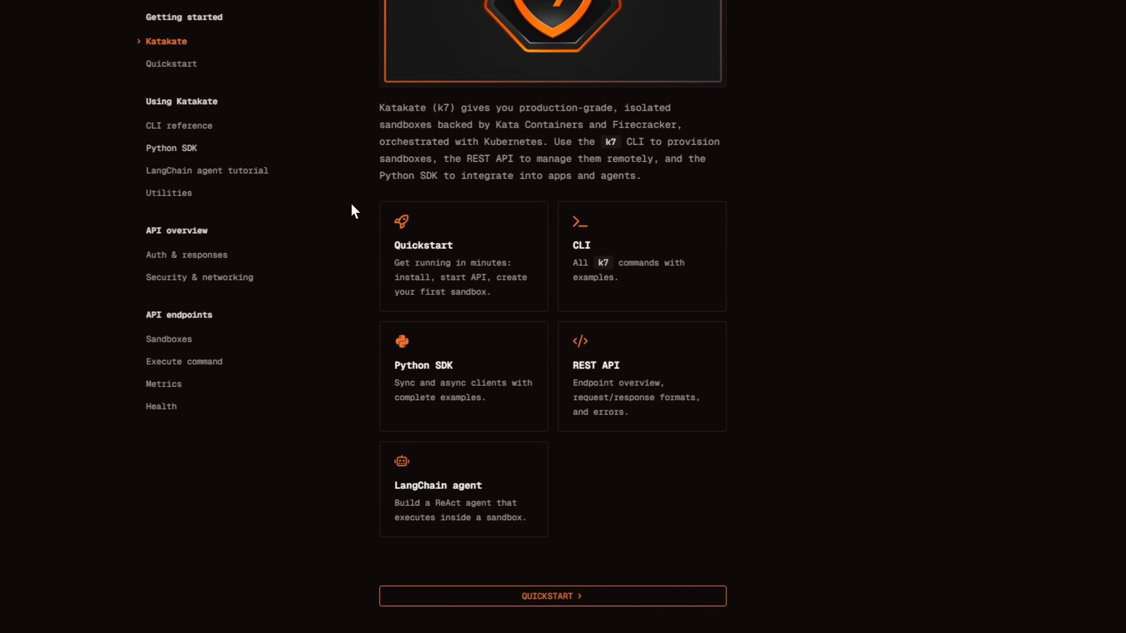
{"action": "left_click", "coordinate": [178, 126]}
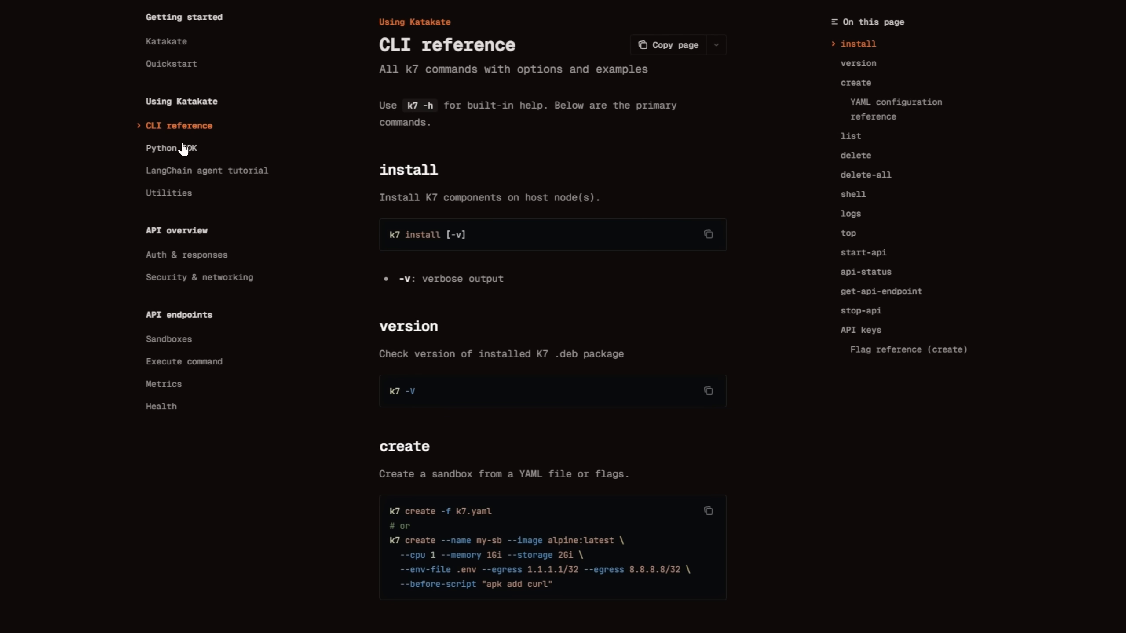
{"action": "left_click", "coordinate": [206, 170]}
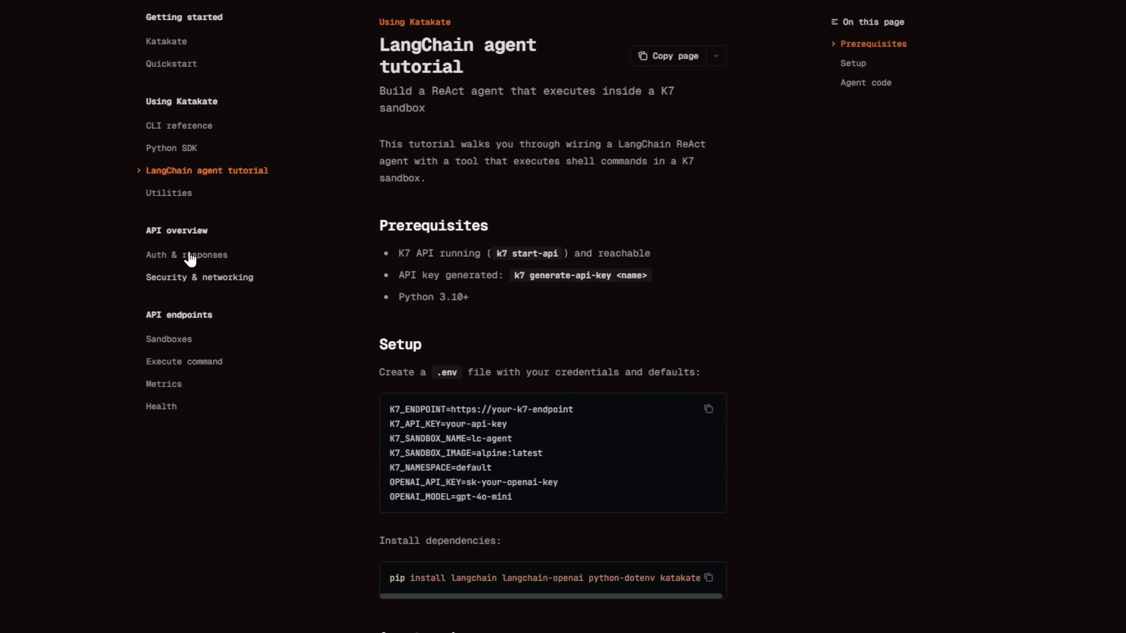
{"action": "left_click", "coordinate": [199, 277]}
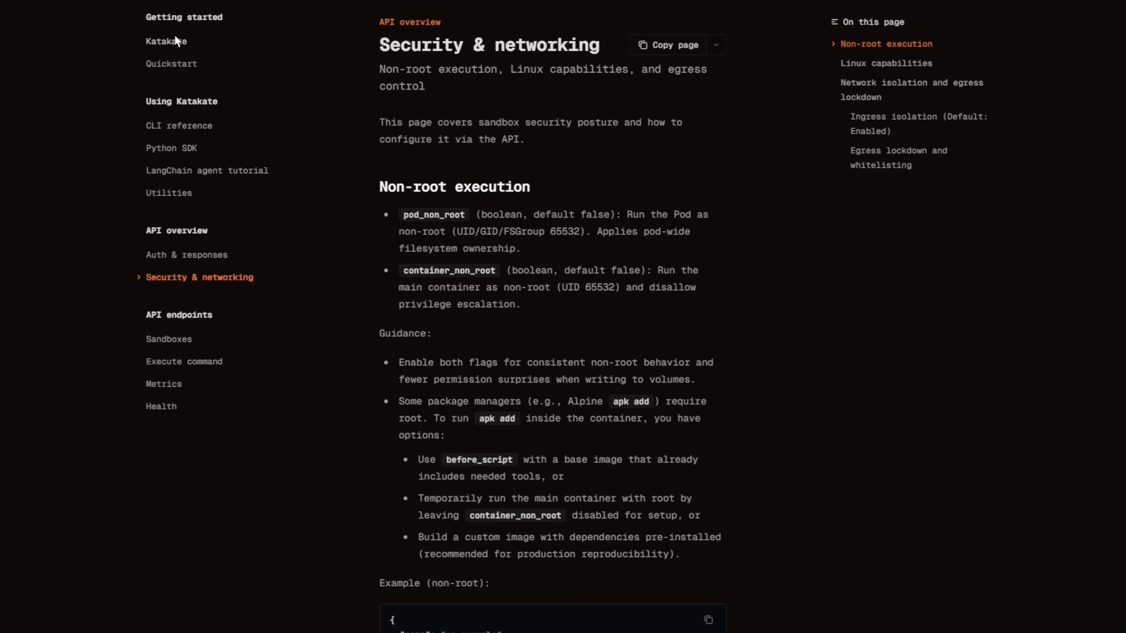
- Return to the Katakate introduction and scroll the README to the sandbox demo GIF
{"action": "left_click", "coordinate": [86, 42]}
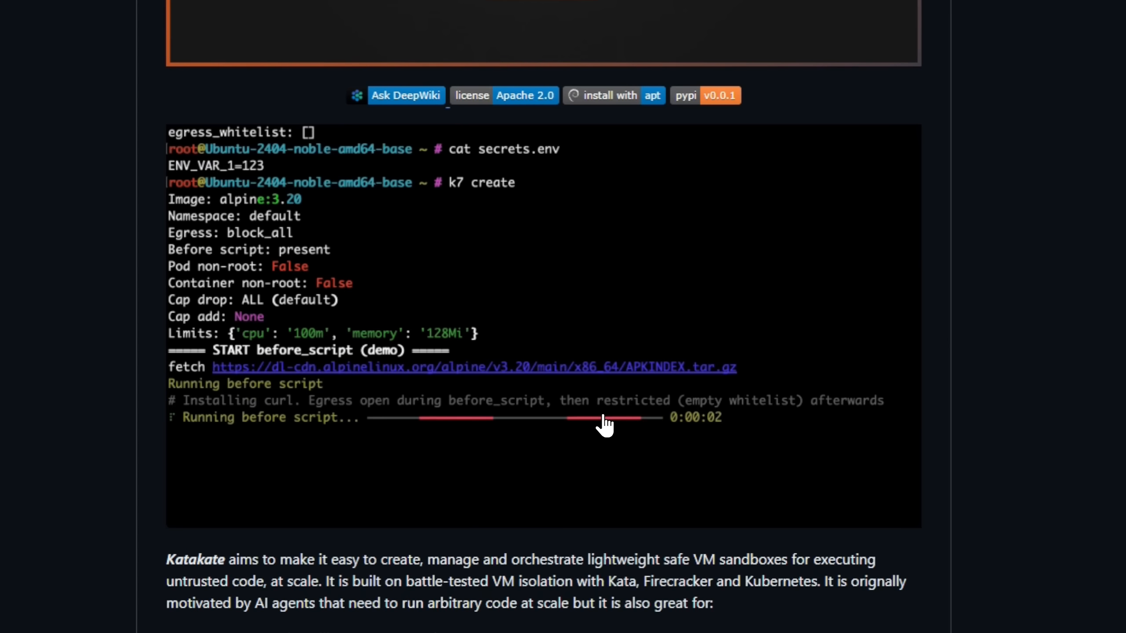
{"action": "scroll", "scroll_direction": "down", "scroll_amount": 3}
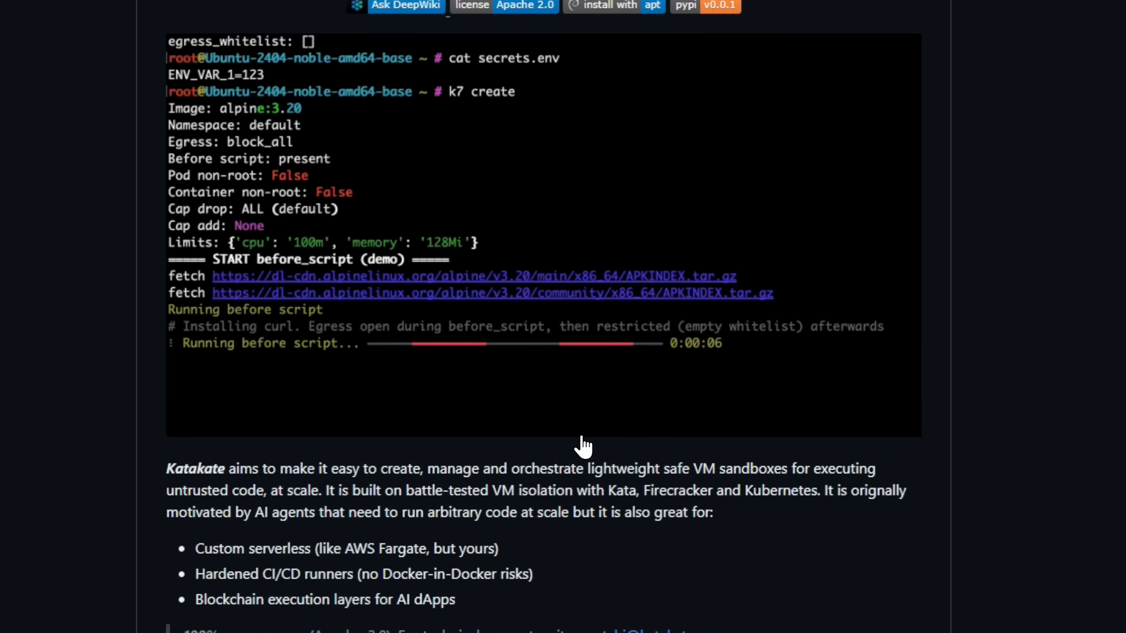
{"action": "scroll", "scroll_direction": "down", "scroll_amount": 3}
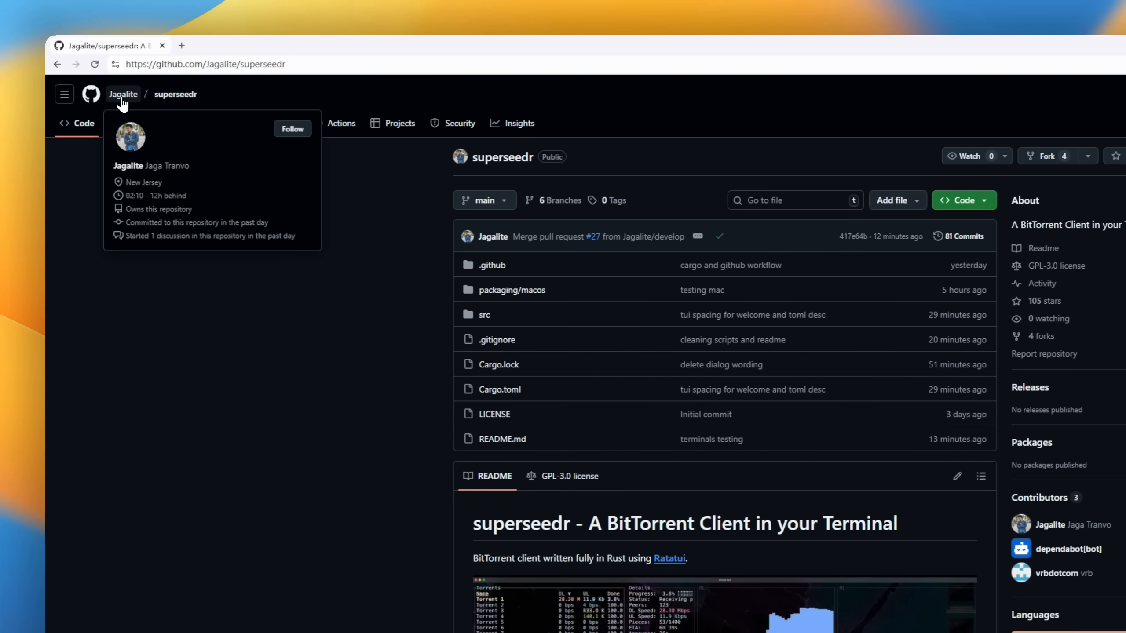
{"action": "mouse_move", "coordinate": [1088, 144]}
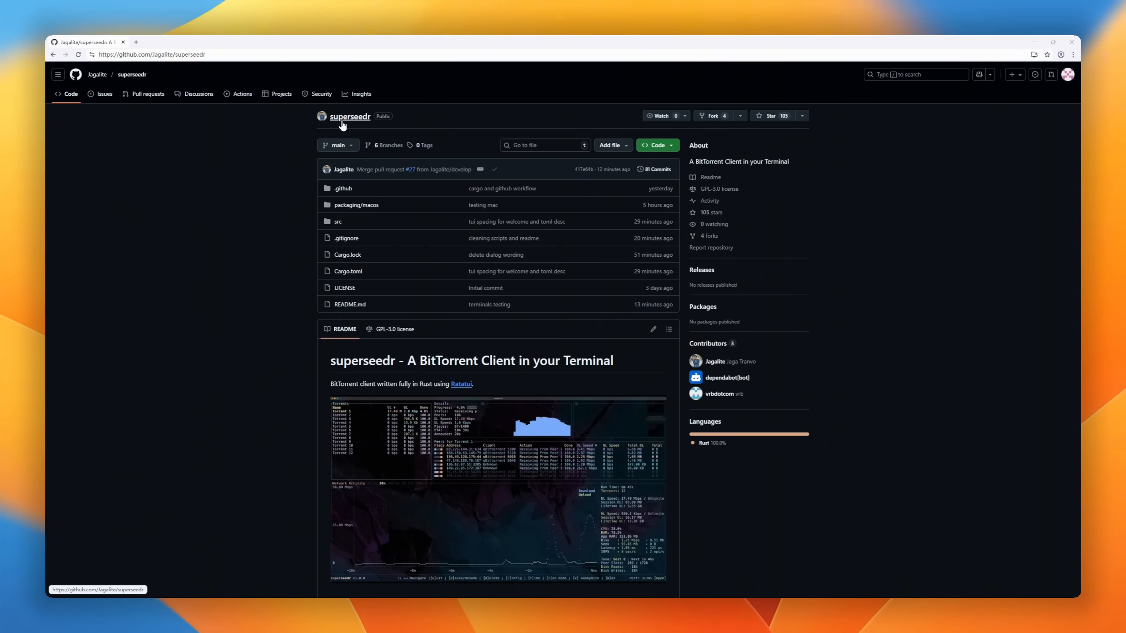
- Scroll superseedr's README past Installation and Build and Run to Current Status & Features
{"action": "scroll", "scroll_direction": "down", "scroll_amount": 3}
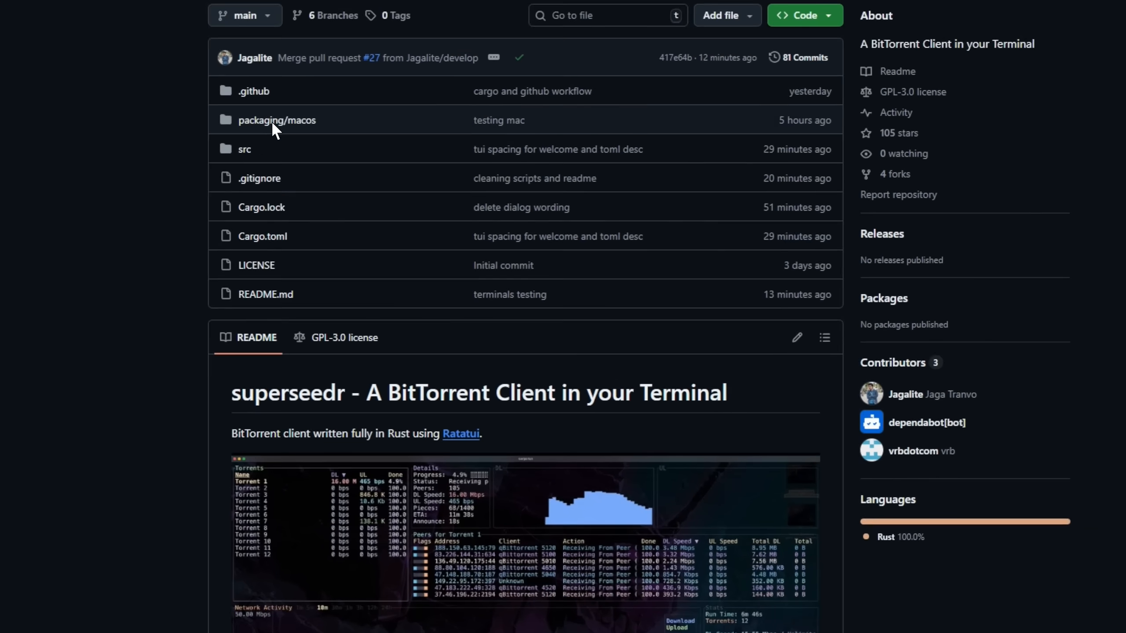
{"action": "scroll", "scroll_direction": "down", "scroll_amount": 3}
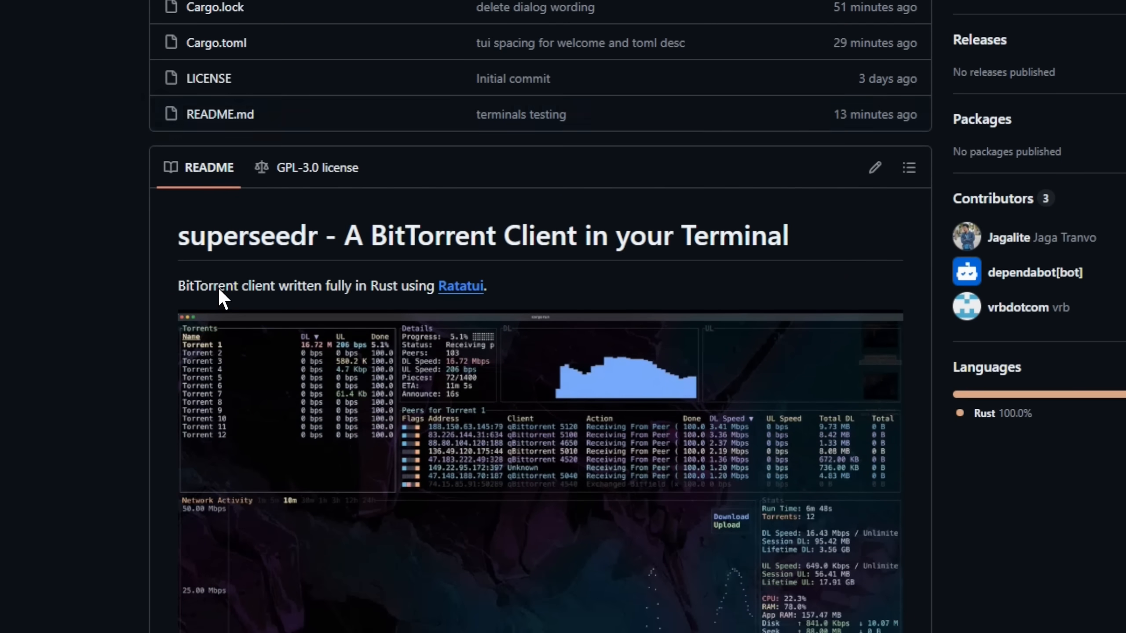
{"action": "scroll", "scroll_direction": "down", "scroll_amount": 3}
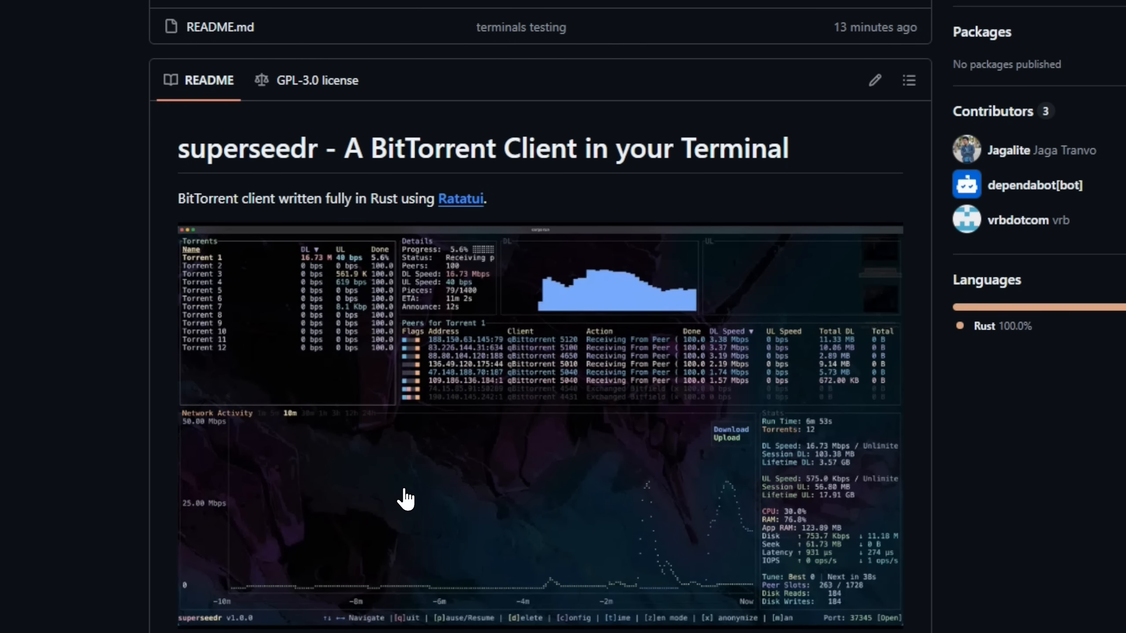
{"action": "scroll", "scroll_direction": "down", "scroll_amount": 3}
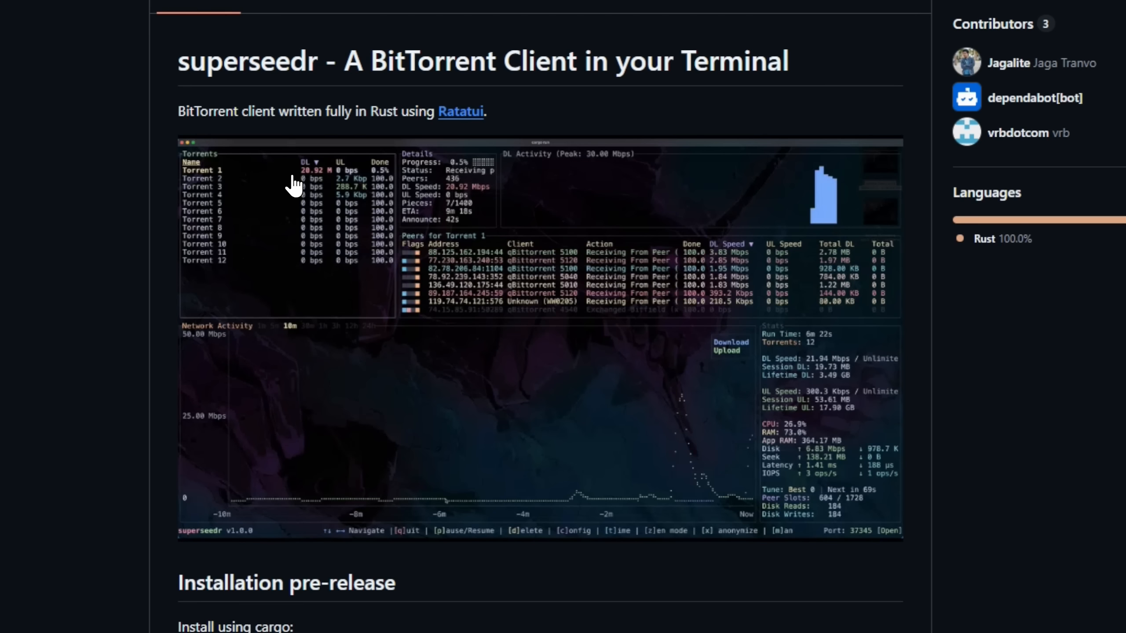
{"action": "scroll", "scroll_direction": "down", "scroll_amount": 3}
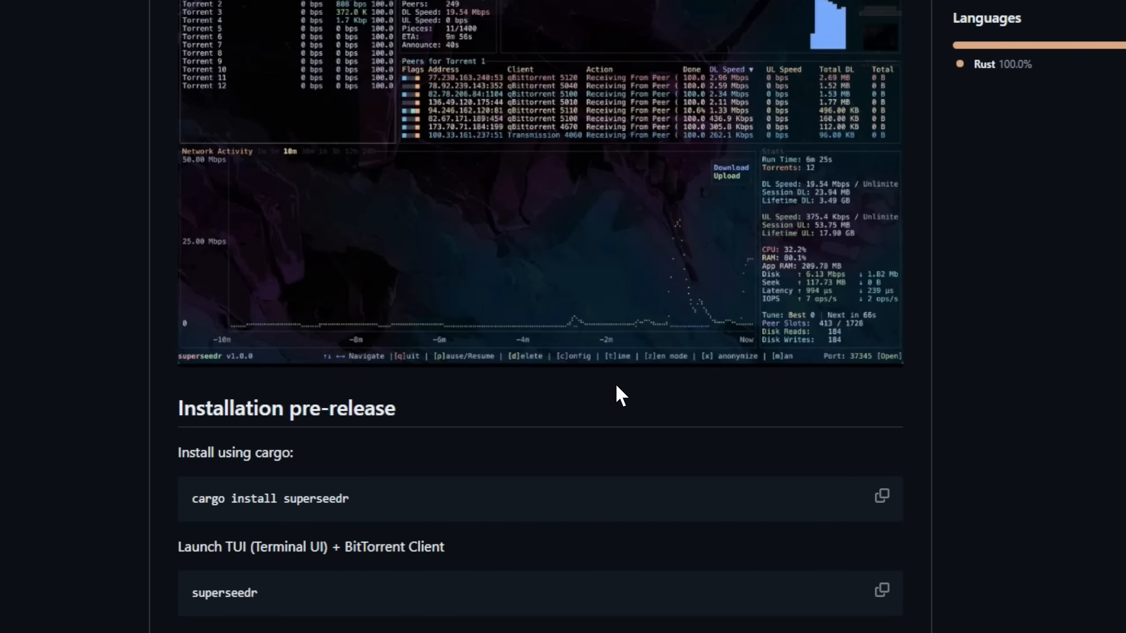
{"action": "scroll", "scroll_direction": "down", "scroll_amount": 3}
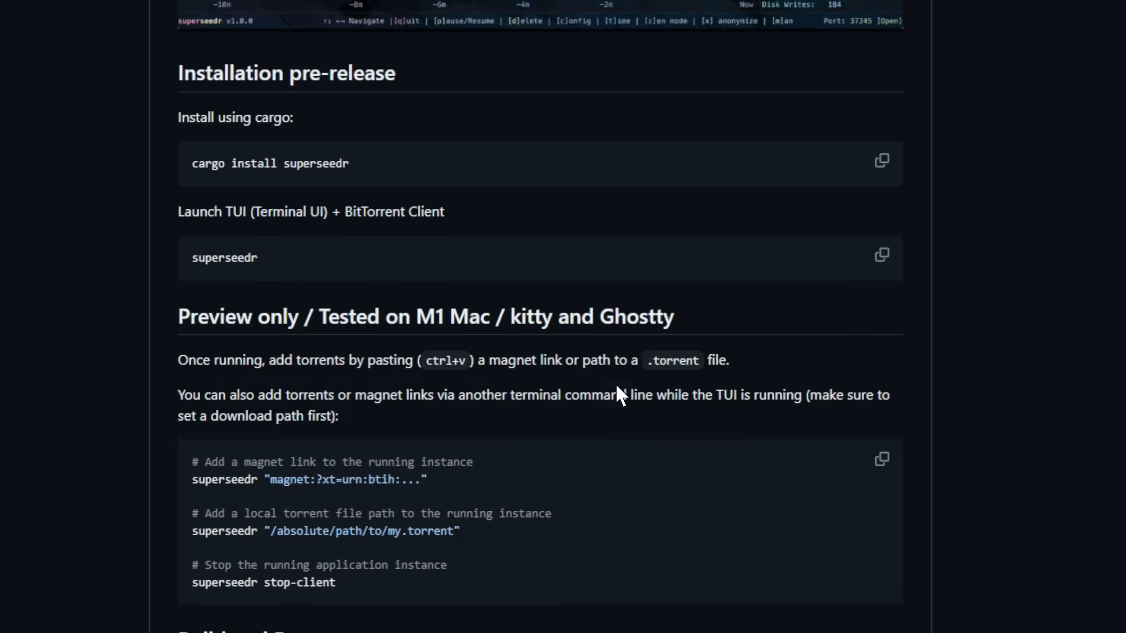
{"action": "scroll", "scroll_direction": "down", "scroll_amount": 3}
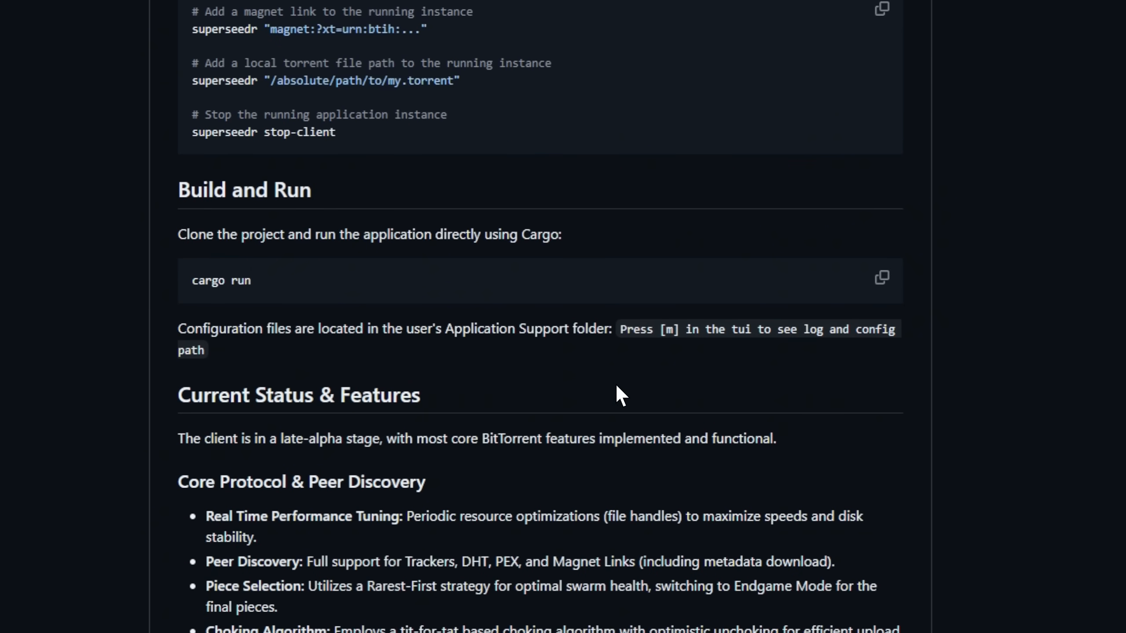
{"action": "scroll", "scroll_direction": "down", "scroll_amount": 3}
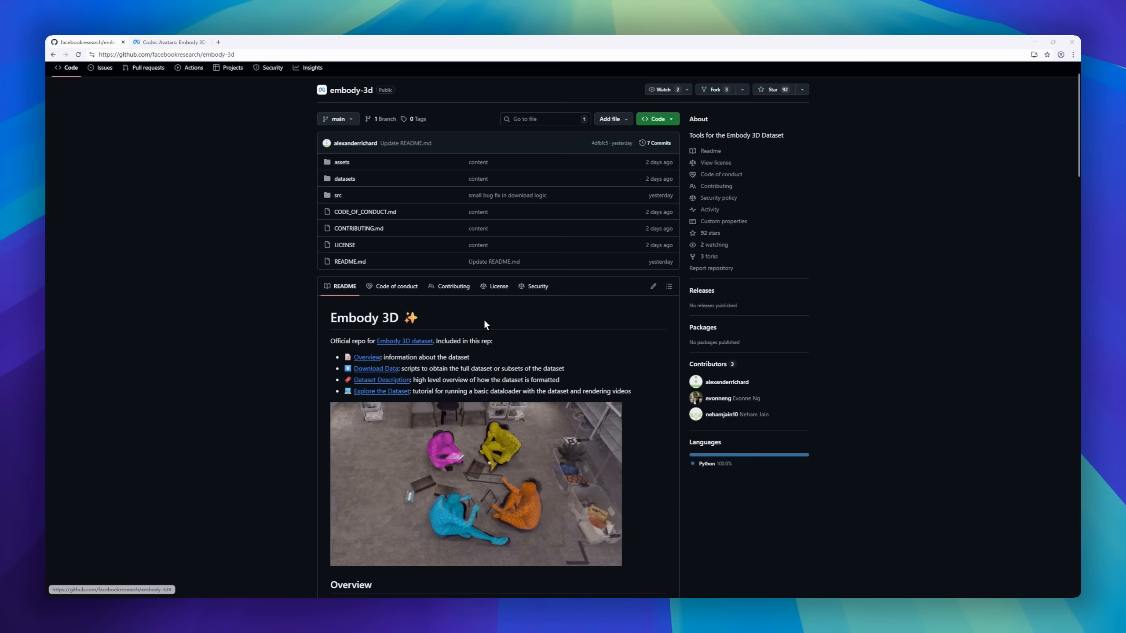
- Scroll embody-3d's README through the demo video, Overview, Annotation Table and dataset structure
{"action": "scroll", "scroll_direction": "down", "scroll_amount": 3}
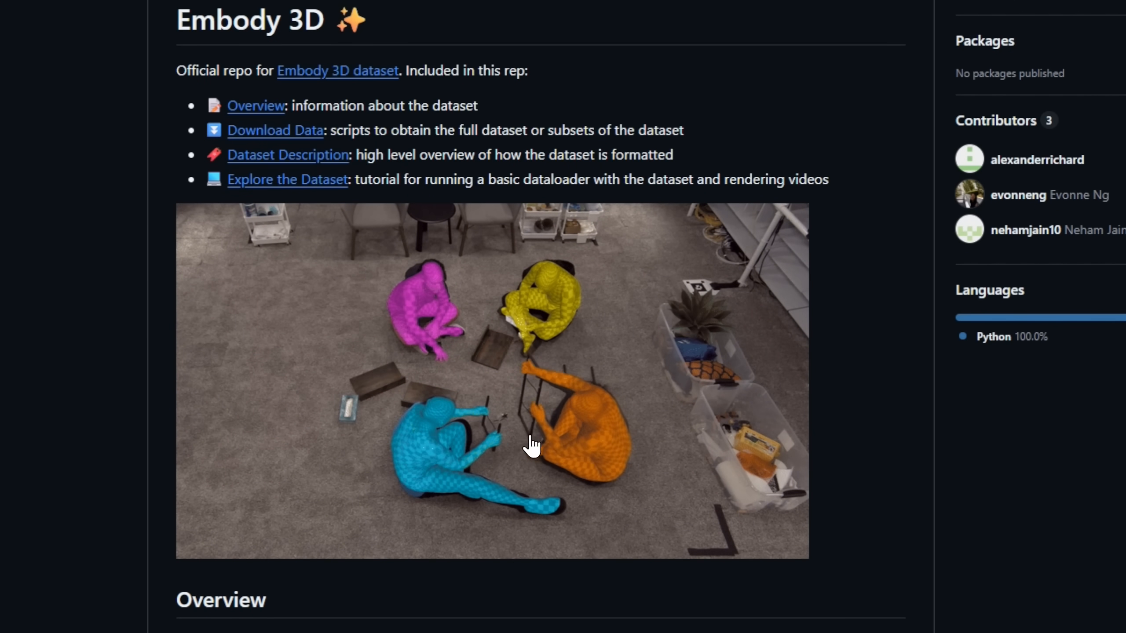
{"action": "scroll", "scroll_direction": "down", "scroll_amount": 3}
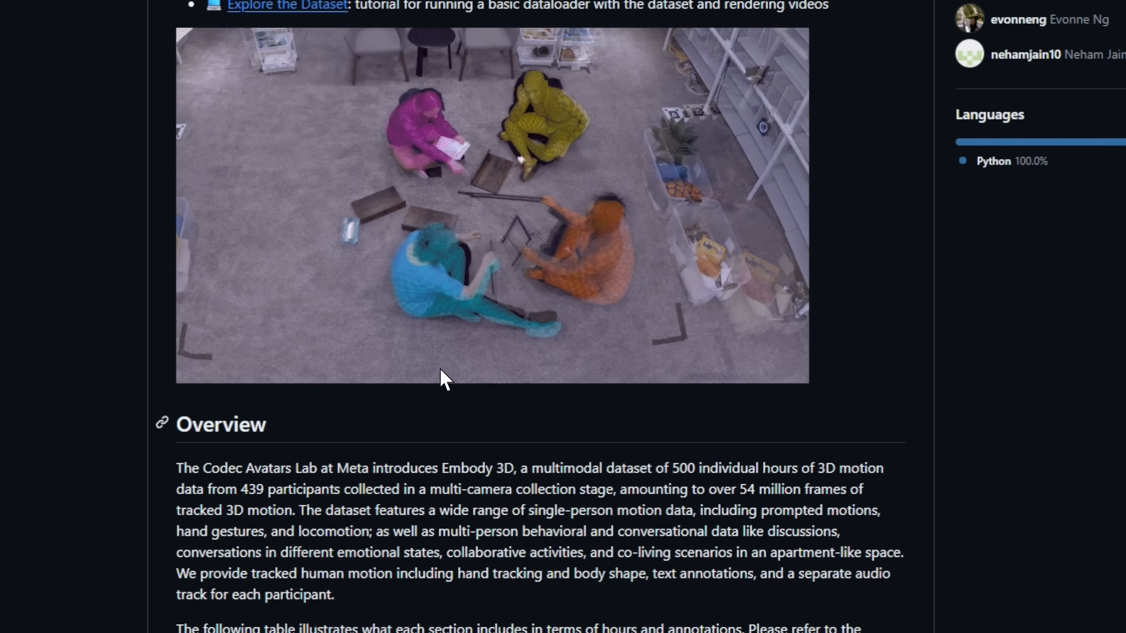
{"action": "scroll", "scroll_direction": "down", "scroll_amount": 3}
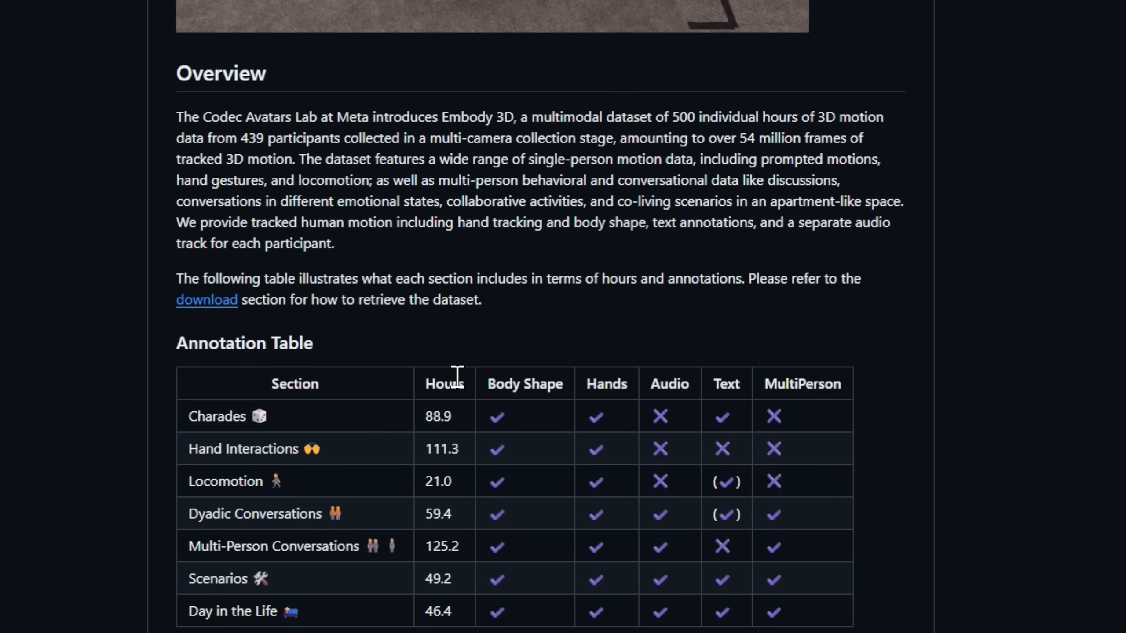
{"action": "scroll", "scroll_direction": "down", "scroll_amount": 3}
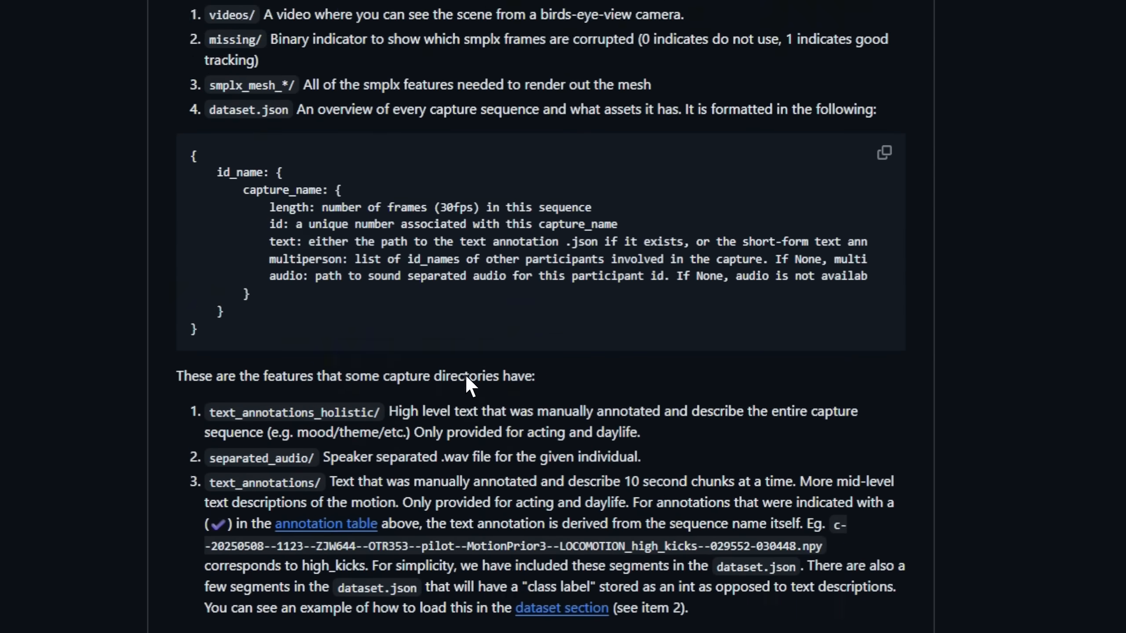
{"action": "scroll", "scroll_direction": "down", "scroll_amount": 3}
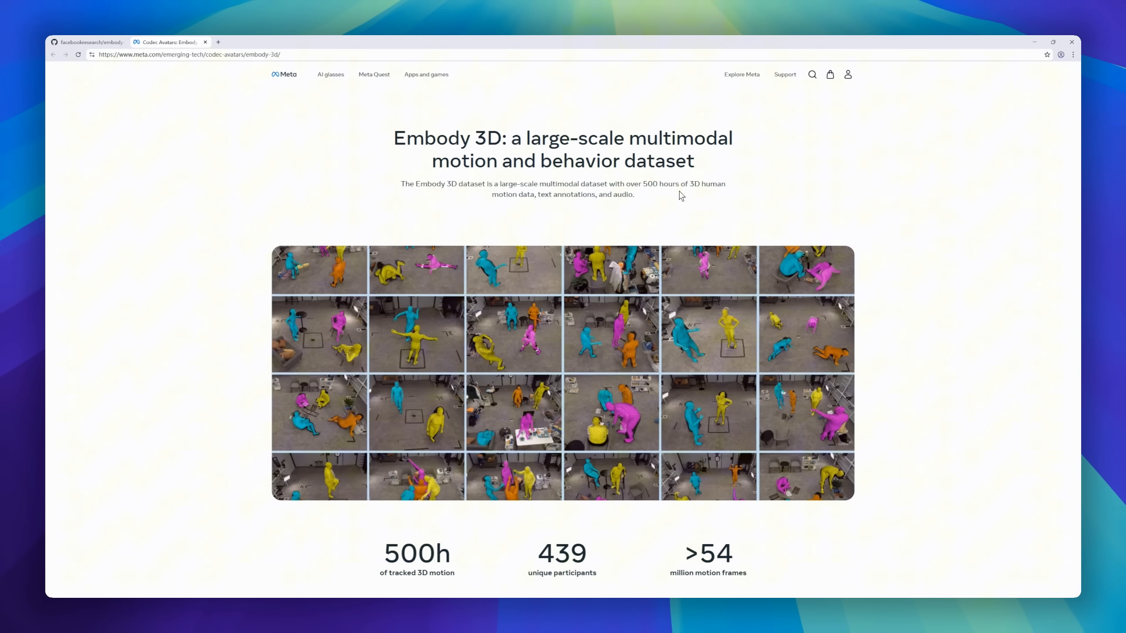
- Scroll Meta's Embody 3D page past stats, Abstract and examples to Citing the dataset
{"action": "scroll", "scroll_direction": "down", "scroll_amount": 3}
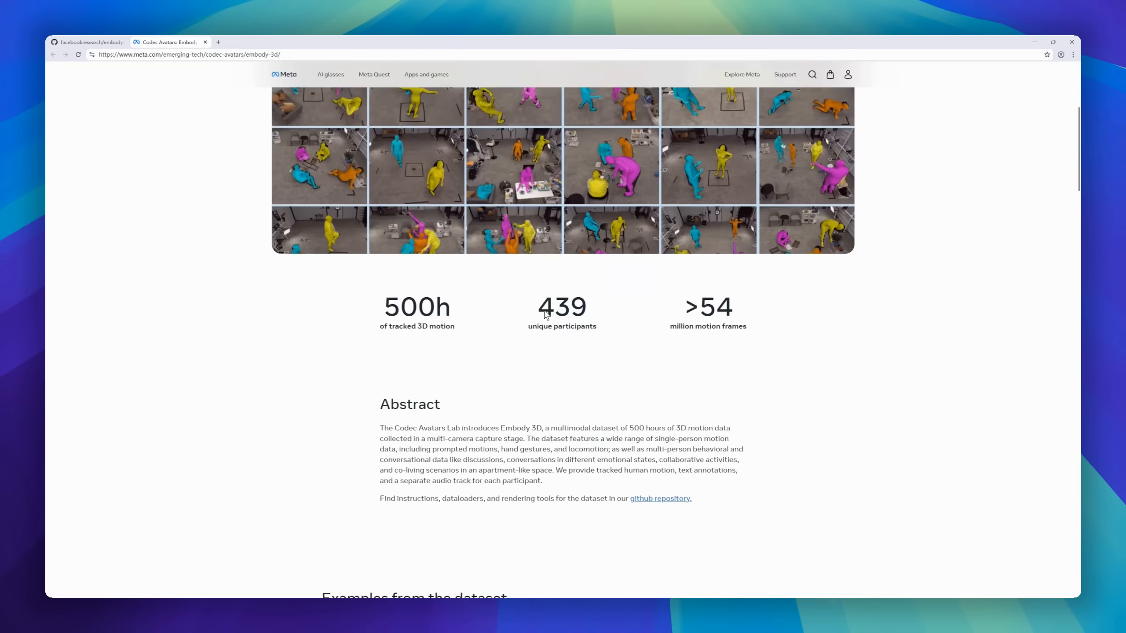
{"action": "scroll", "scroll_direction": "down", "scroll_amount": 3}
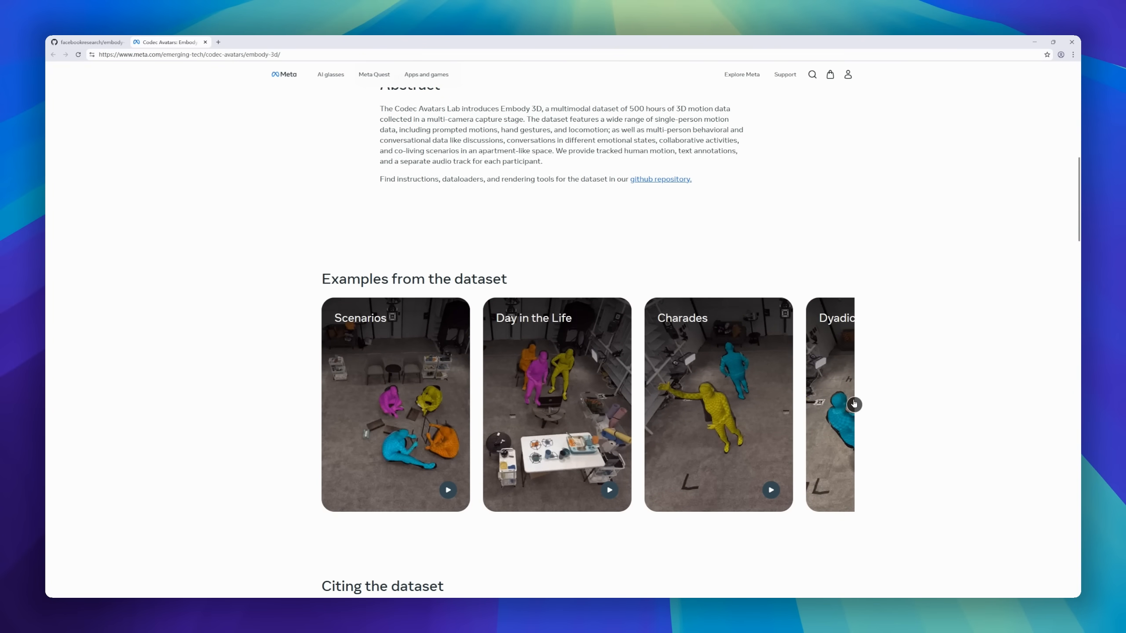
{"action": "scroll", "scroll_direction": "down", "scroll_amount": 3}
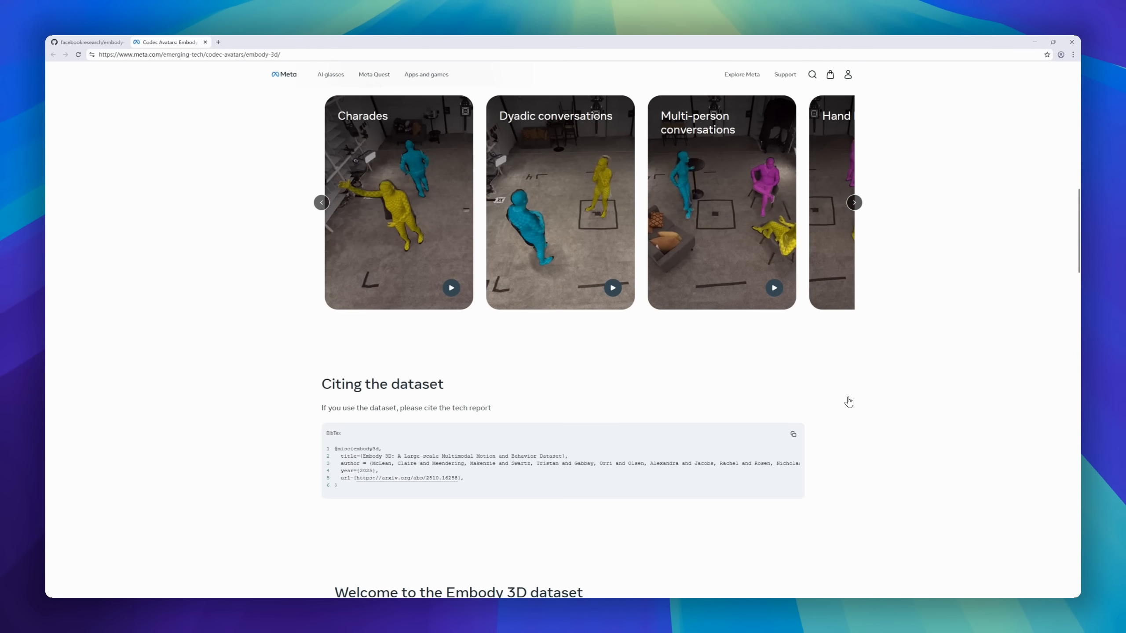
{"action": "scroll", "scroll_direction": "down", "scroll_amount": 3}
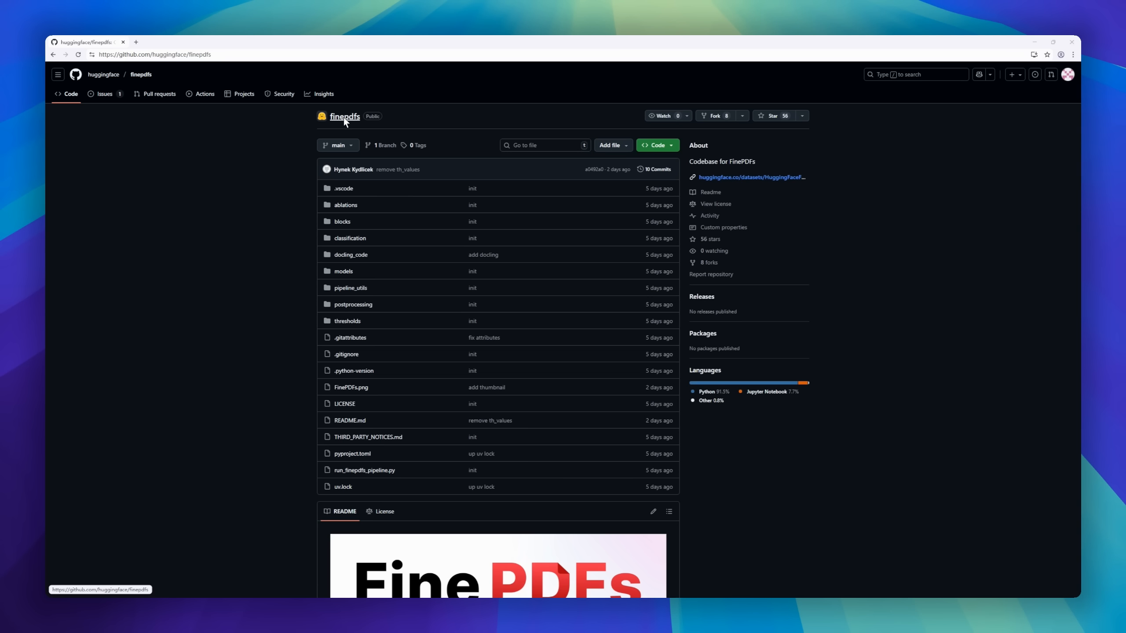
- Scroll finepdfs' README through pipeline notes, classifiers, repository structure and limitations
{"action": "scroll", "scroll_direction": "down", "scroll_amount": 3}
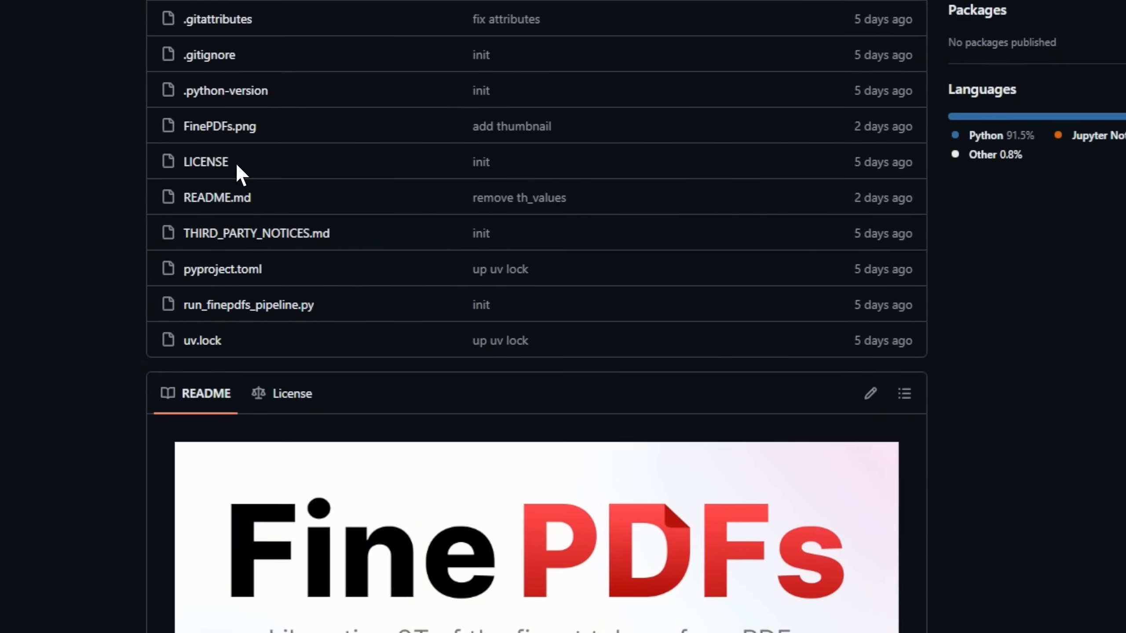
{"action": "scroll", "scroll_direction": "down", "scroll_amount": 3}
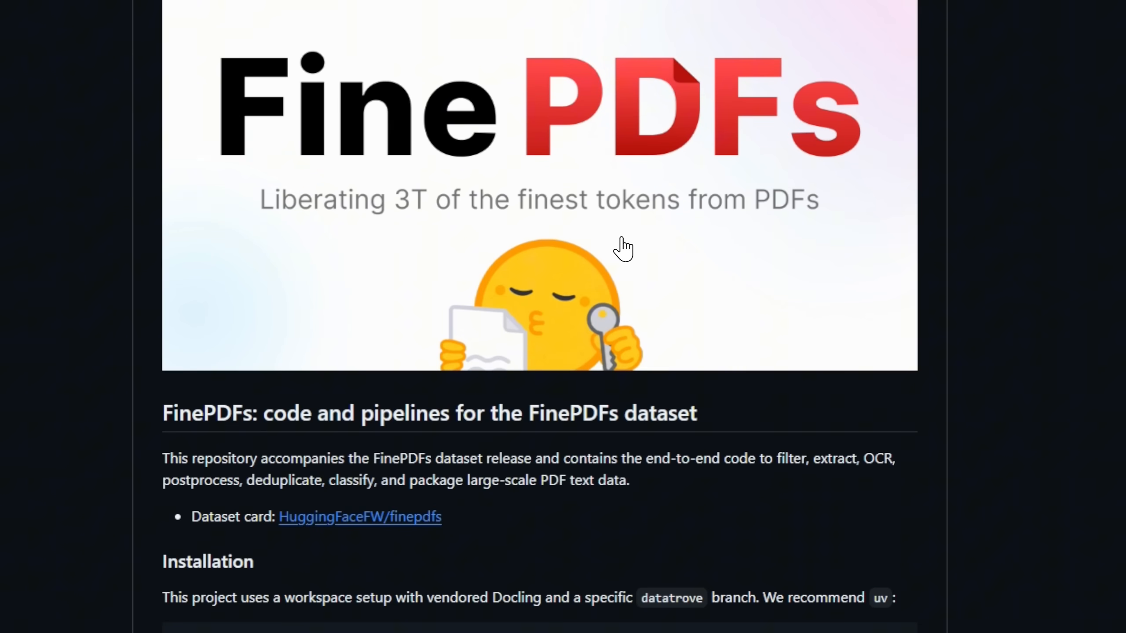
{"action": "mouse_move", "coordinate": [395, 521]}
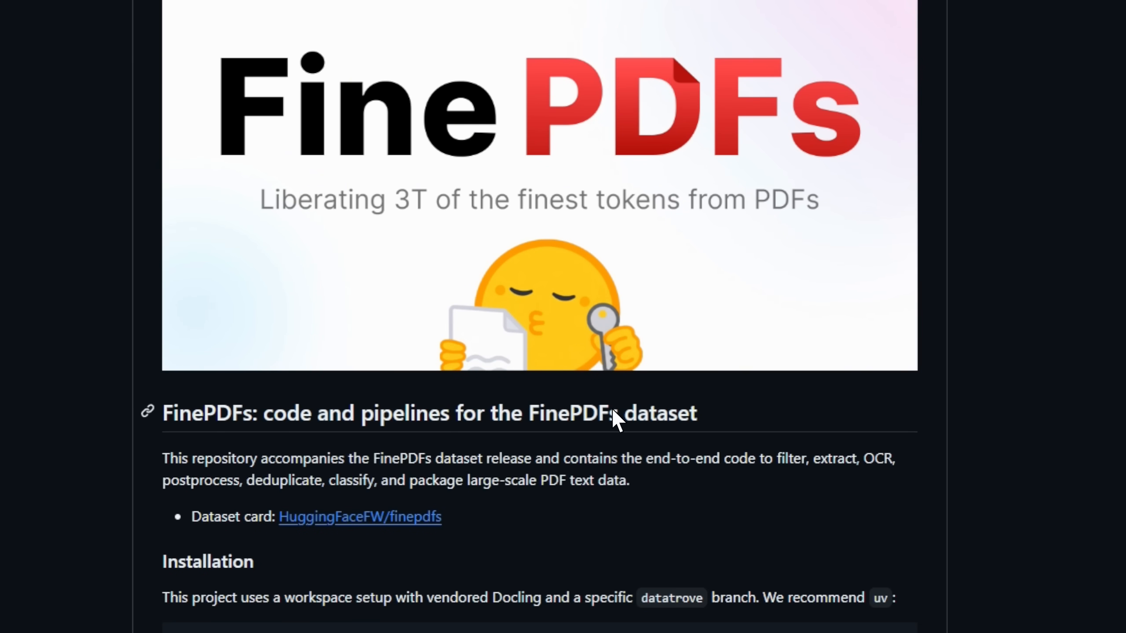
{"action": "scroll", "scroll_direction": "down", "scroll_amount": 3}
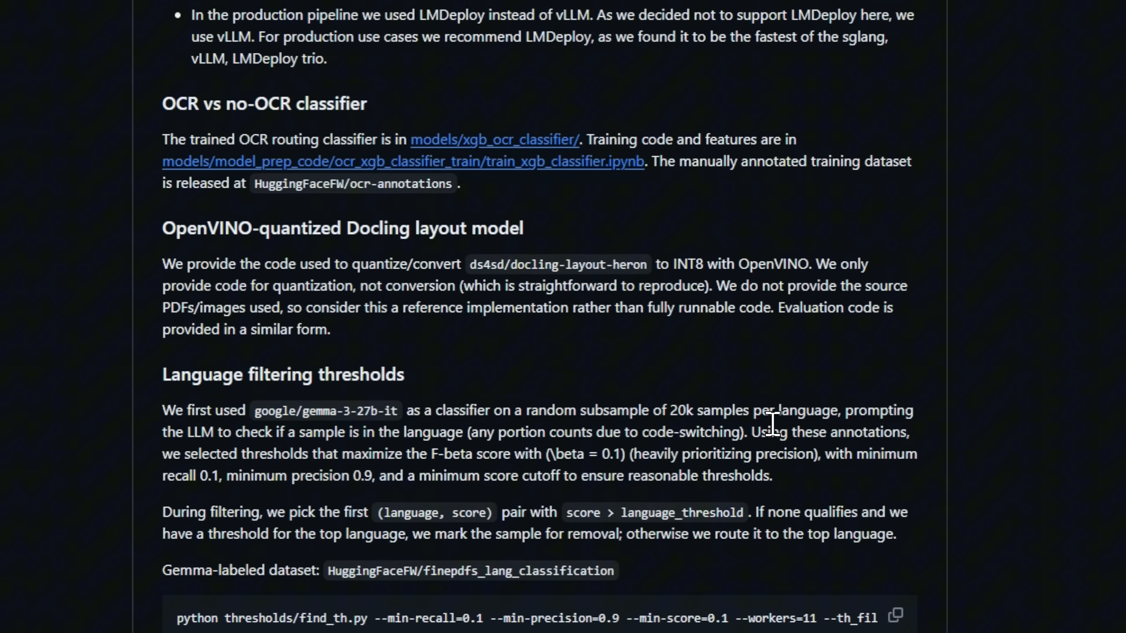
{"action": "scroll", "scroll_direction": "down", "scroll_amount": 3}
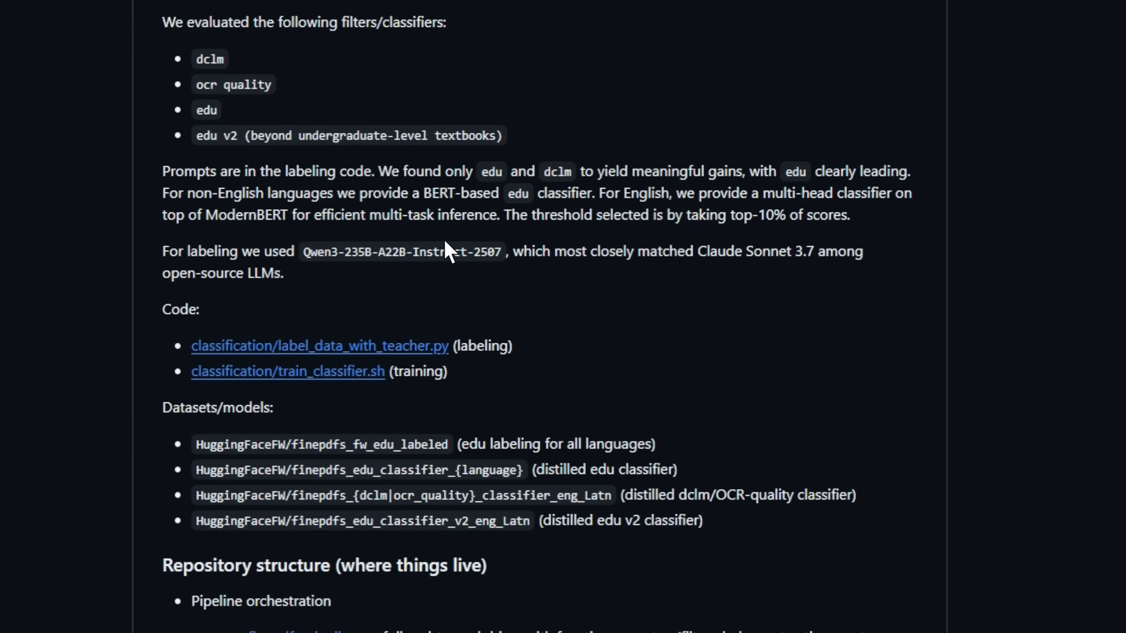
{"action": "scroll", "scroll_direction": "down", "scroll_amount": 3}
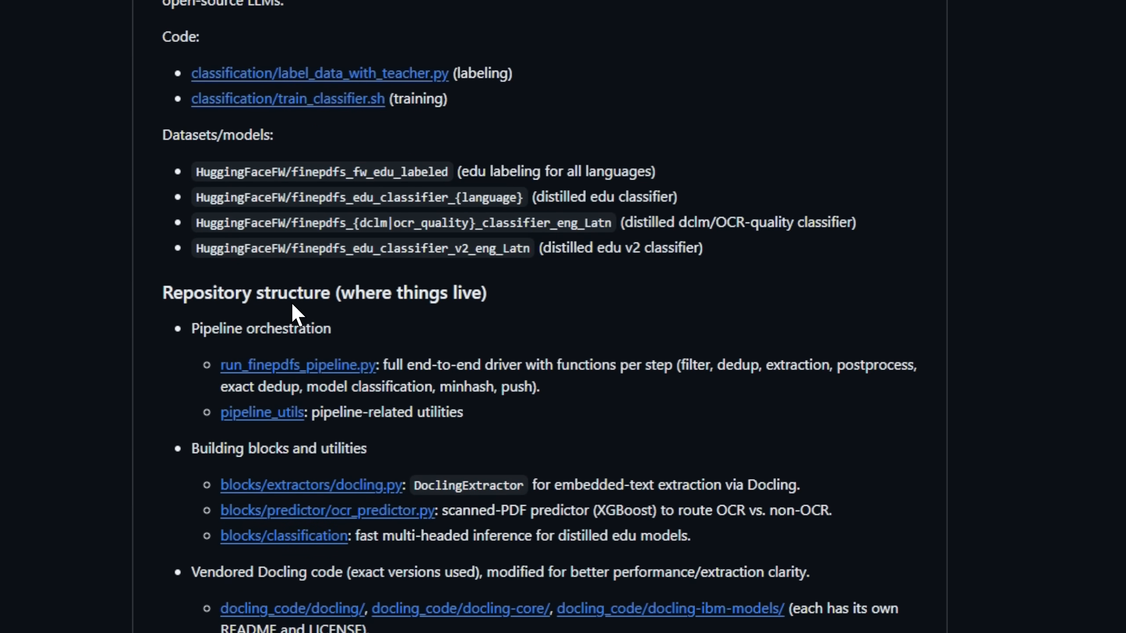
{"action": "scroll", "scroll_direction": "down", "scroll_amount": 3}
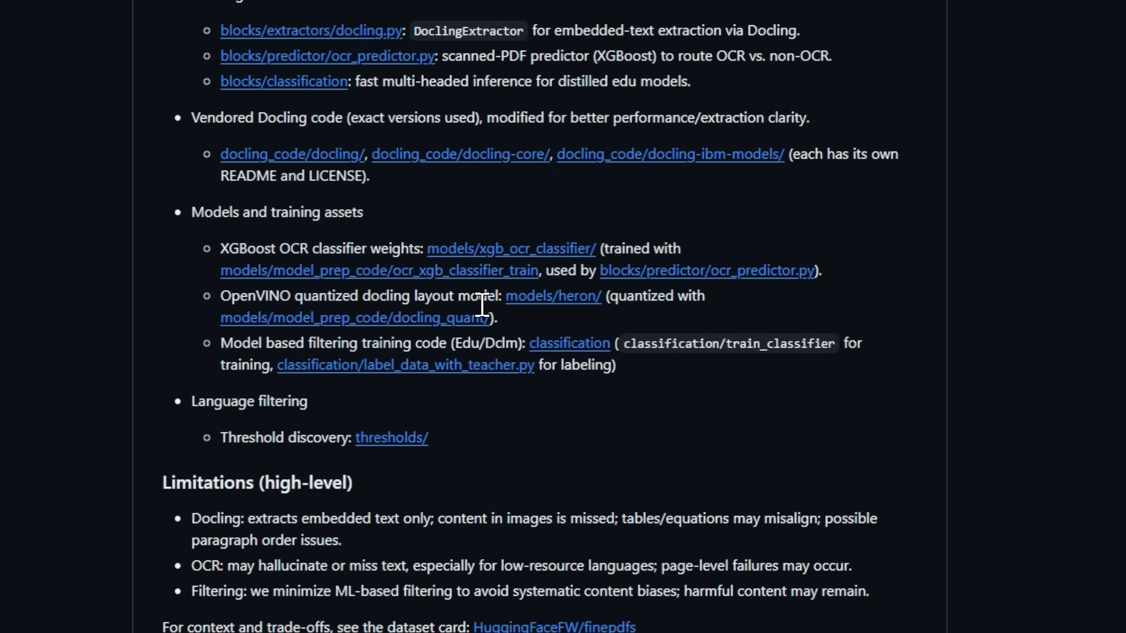
{"action": "scroll", "scroll_direction": "down", "scroll_amount": 3}
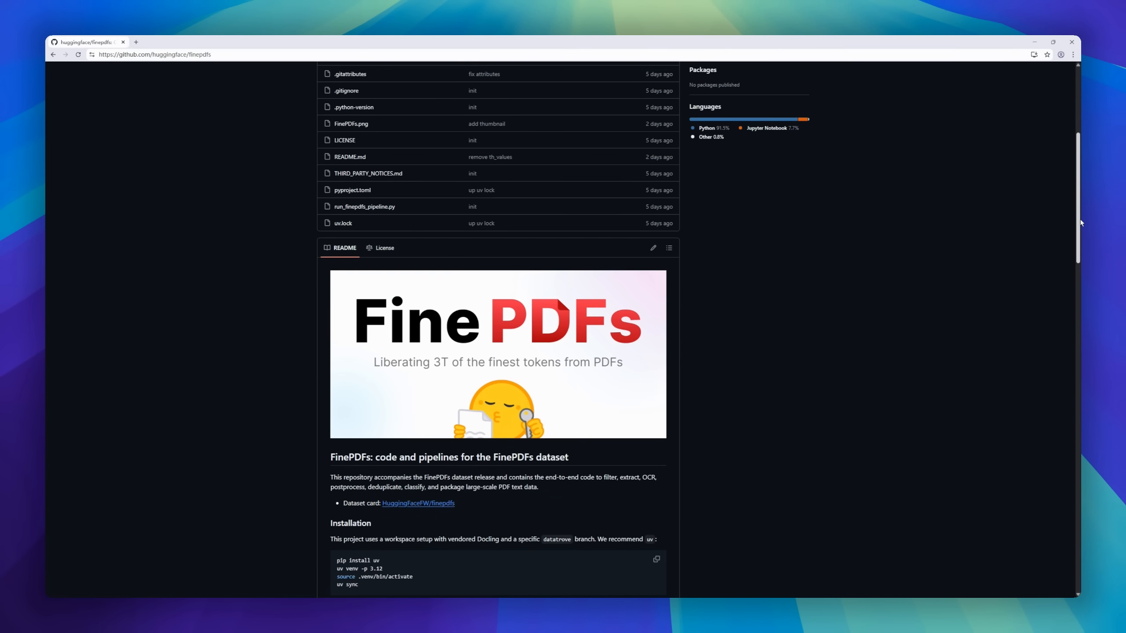
{"action": "mouse_move", "coordinate": [461, 478]}
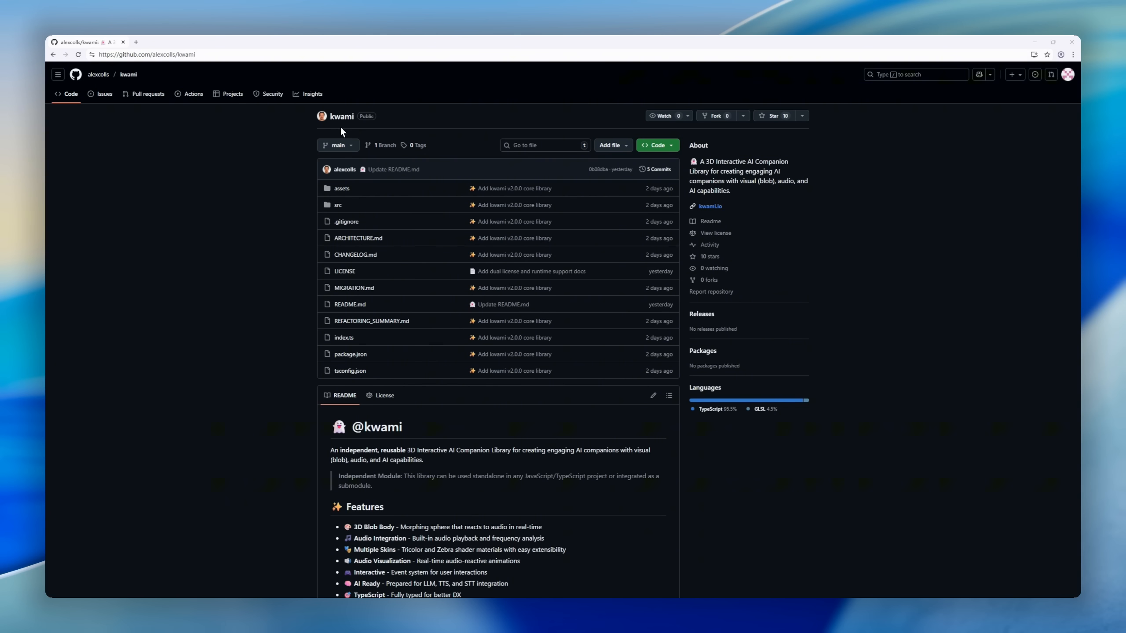
- Scroll kwami's README through installation, quick start and API docs to Interactive Controls examples
{"action": "scroll", "scroll_direction": "down", "scroll_amount": 3}
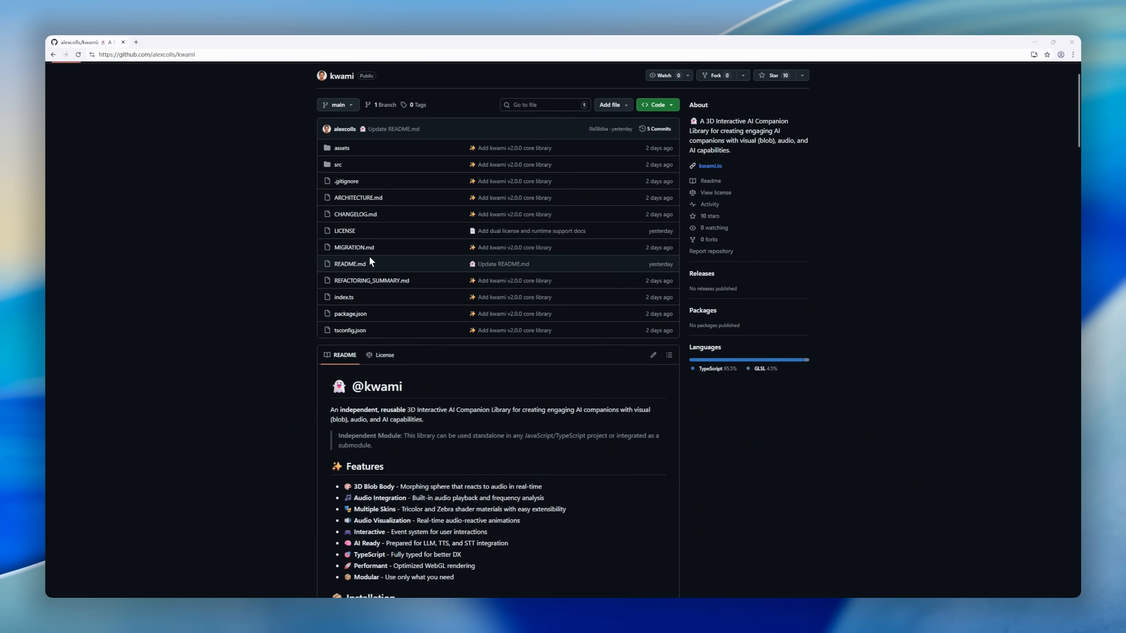
{"action": "scroll", "scroll_direction": "down", "scroll_amount": 3}
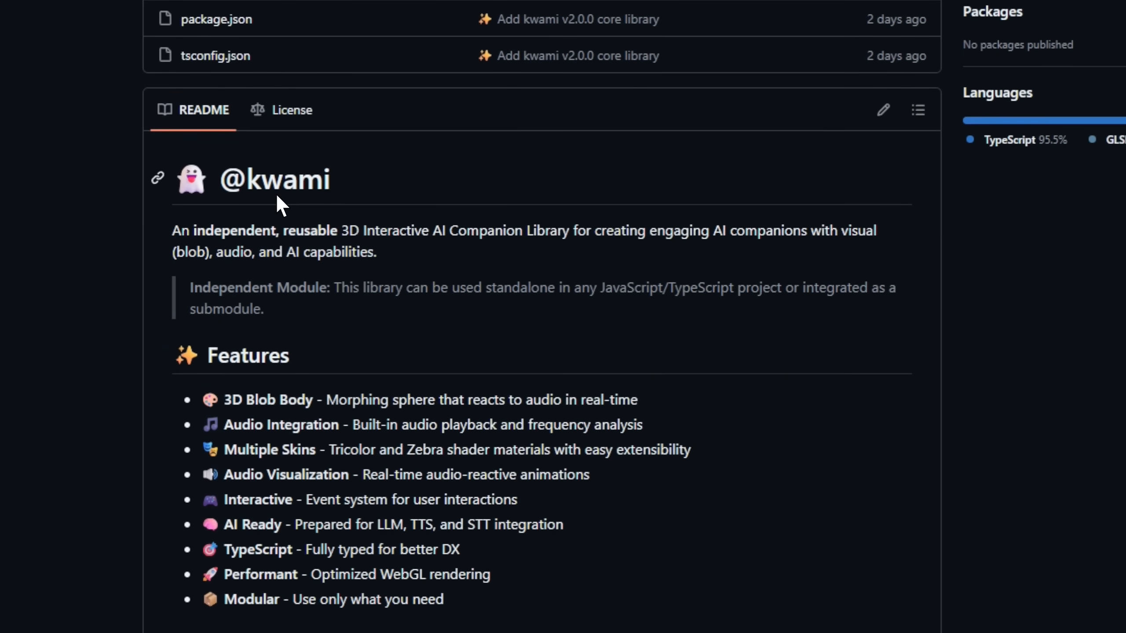
{"action": "scroll", "scroll_direction": "down", "scroll_amount": 3}
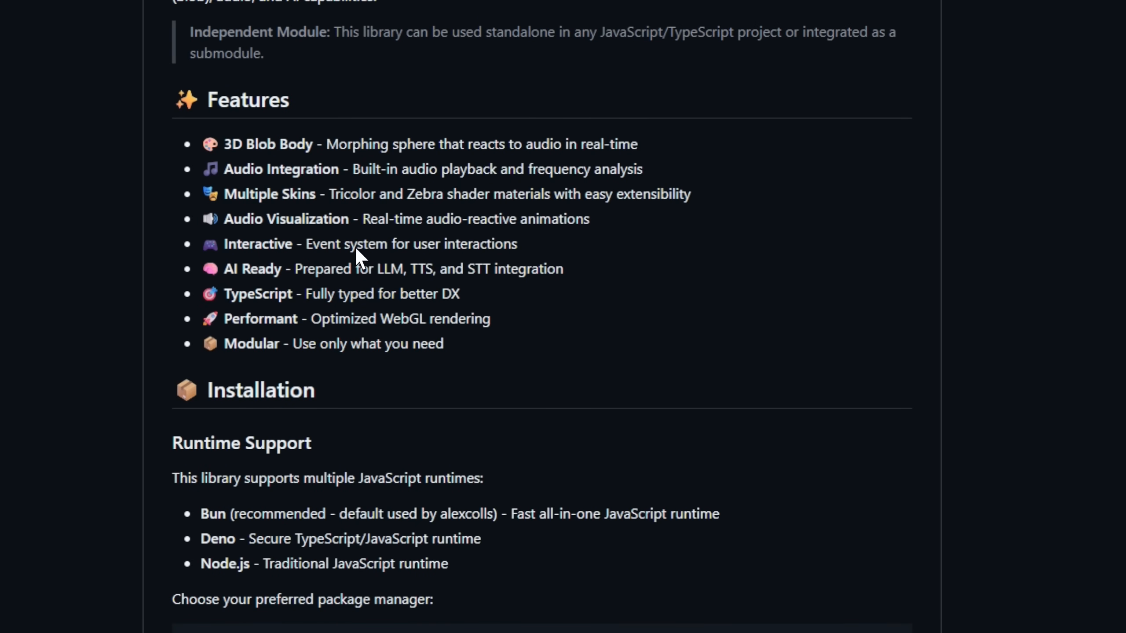
{"action": "scroll", "scroll_direction": "down", "scroll_amount": 3}
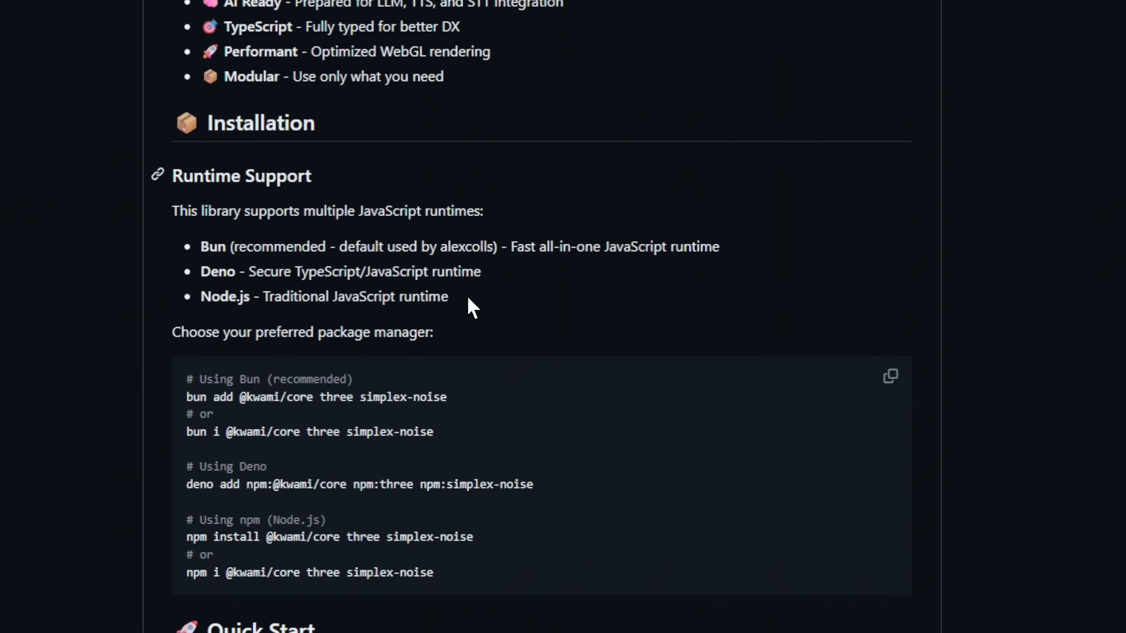
{"action": "scroll", "scroll_direction": "down", "scroll_amount": 3}
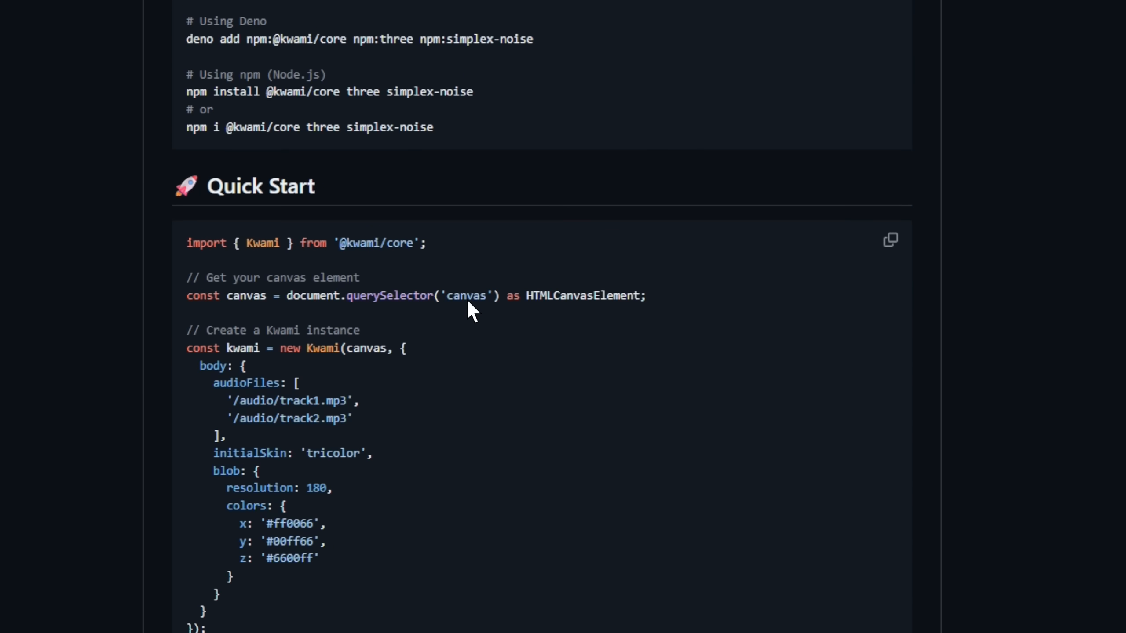
{"action": "scroll", "scroll_direction": "down", "scroll_amount": 3}
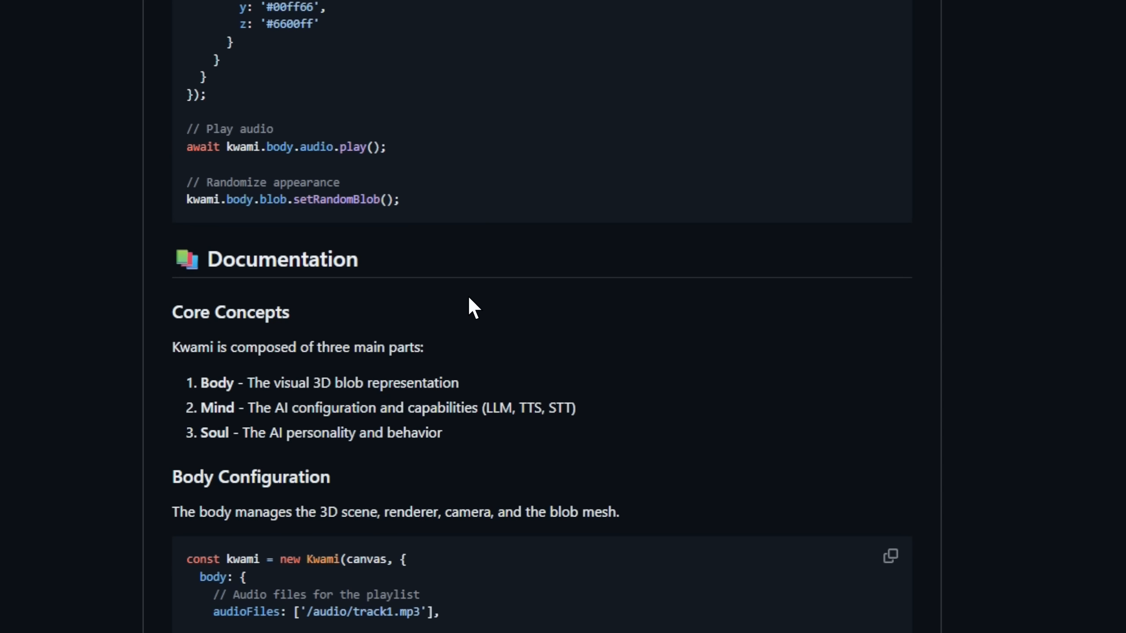
{"action": "scroll", "scroll_direction": "down", "scroll_amount": 3}
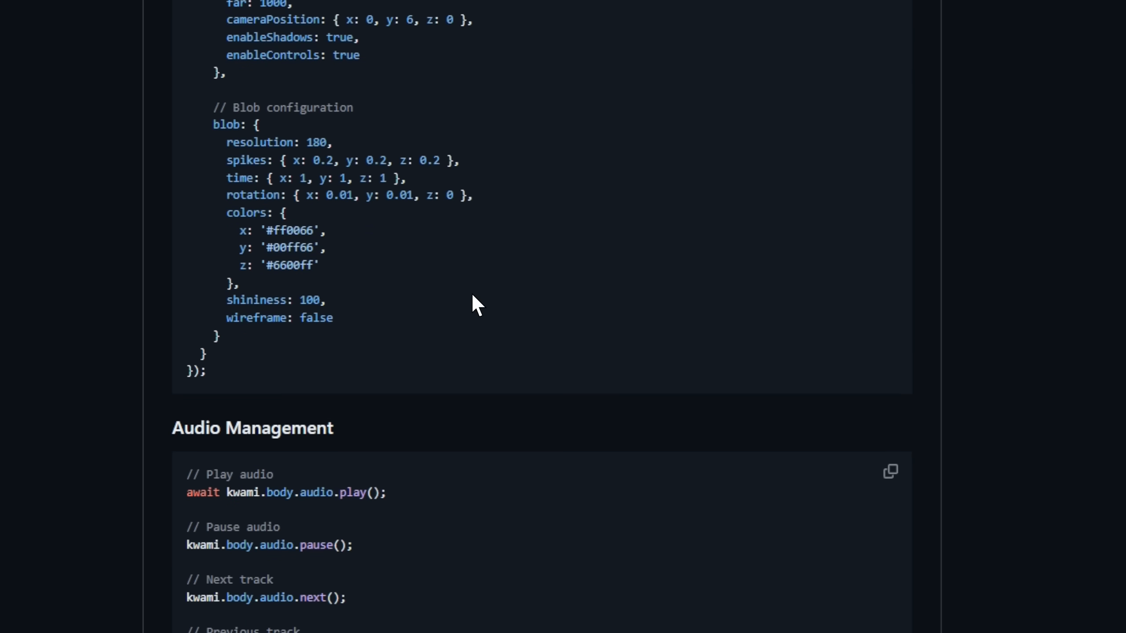
{"action": "scroll", "scroll_direction": "down", "scroll_amount": 3}
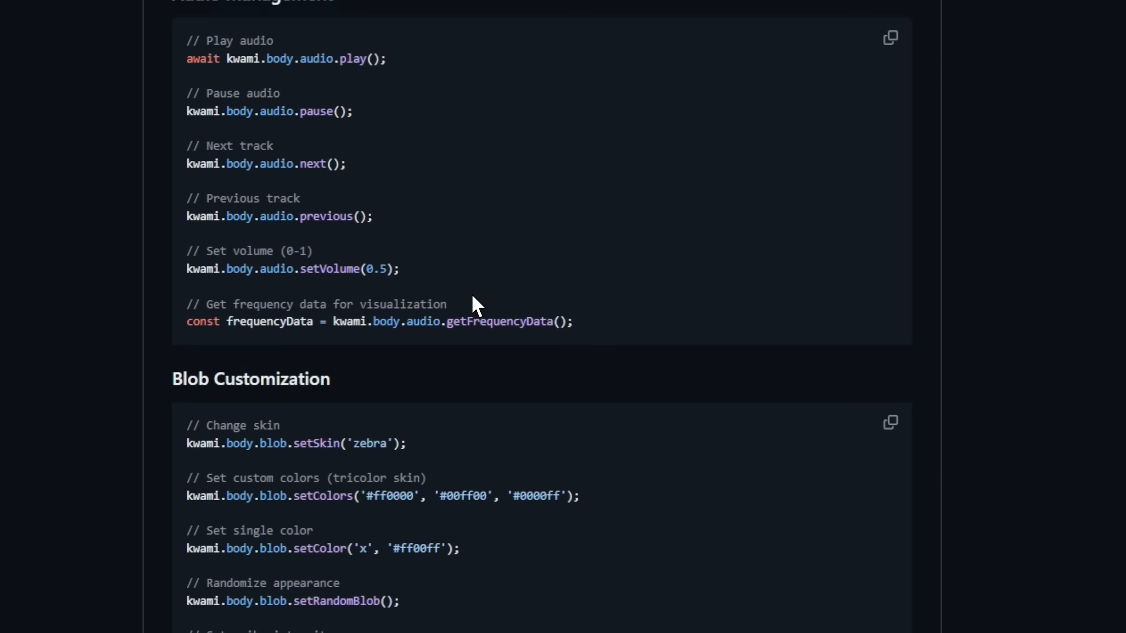
{"action": "scroll", "scroll_direction": "down", "scroll_amount": 3}
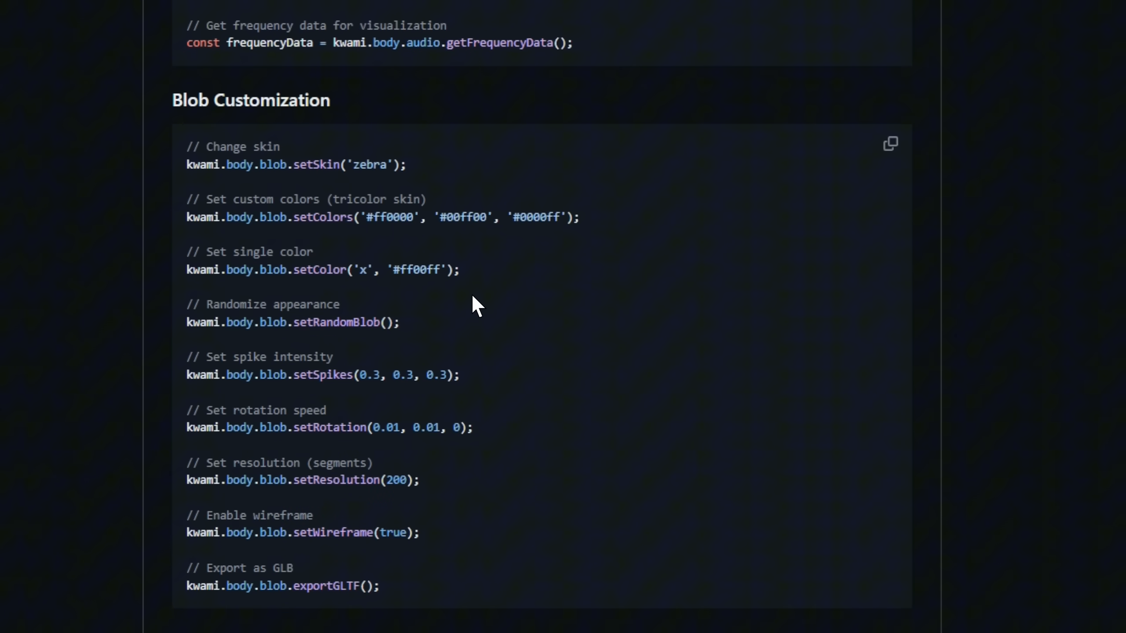
{"action": "scroll", "scroll_direction": "down", "scroll_amount": 3}
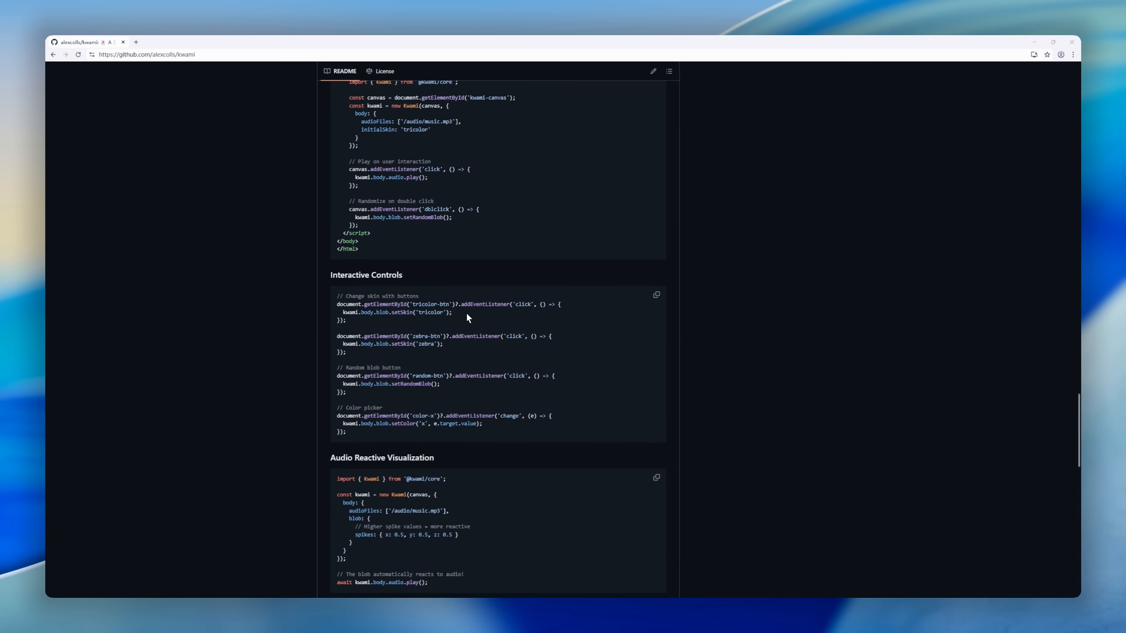
{"action": "scroll", "scroll_direction": "down", "scroll_amount": 3}
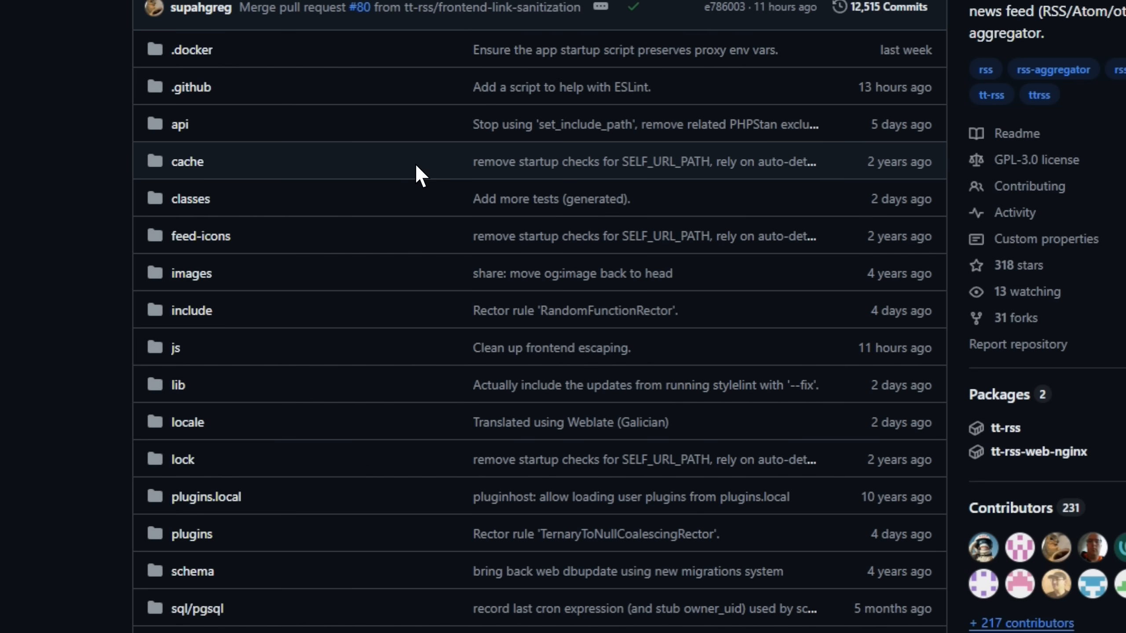
- Scroll past the tt-rss file list into the README's 'Some notes about this project'
{"action": "scroll", "scroll_direction": "down", "scroll_amount": 3}
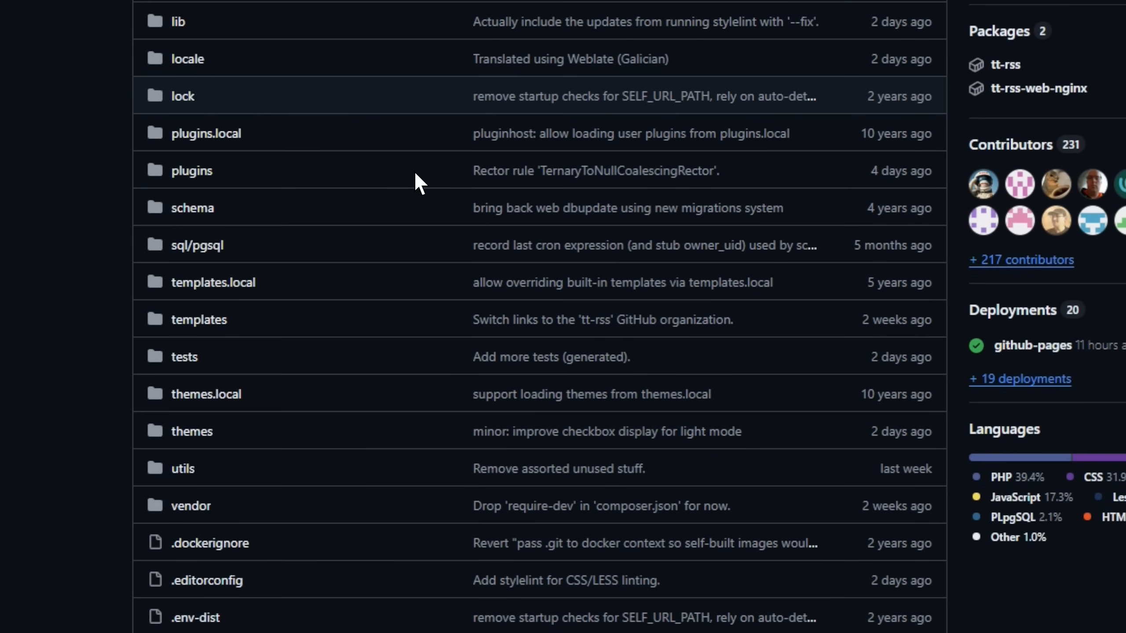
{"action": "scroll", "scroll_direction": "down", "scroll_amount": 3}
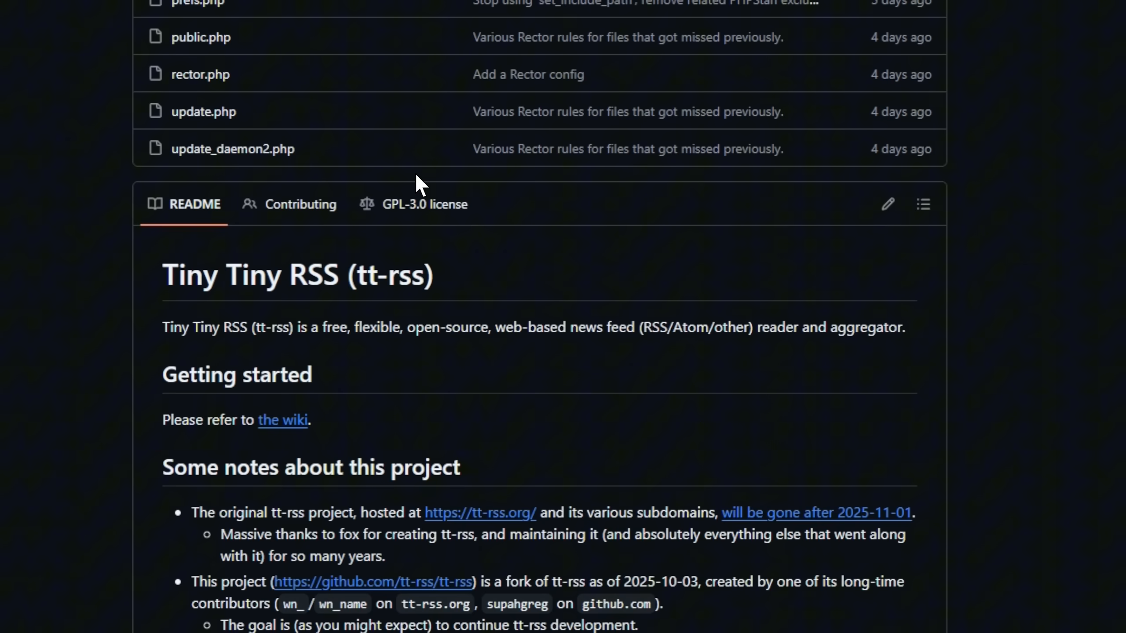
{"action": "scroll", "scroll_direction": "down", "scroll_amount": 3}
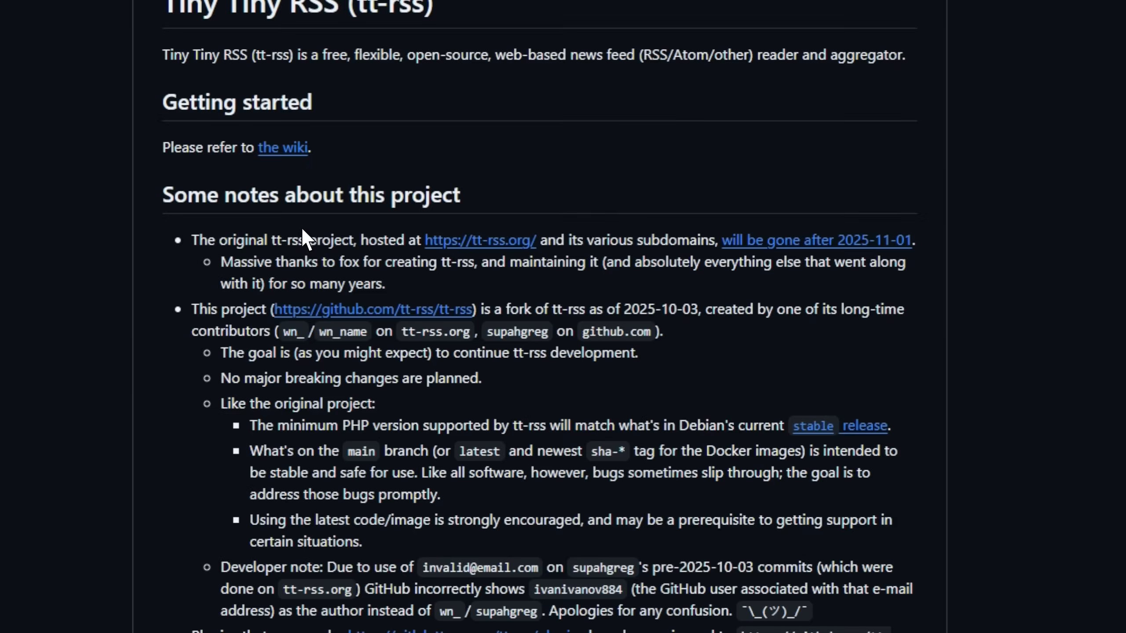
{"action": "scroll", "scroll_direction": "down", "scroll_amount": 3}
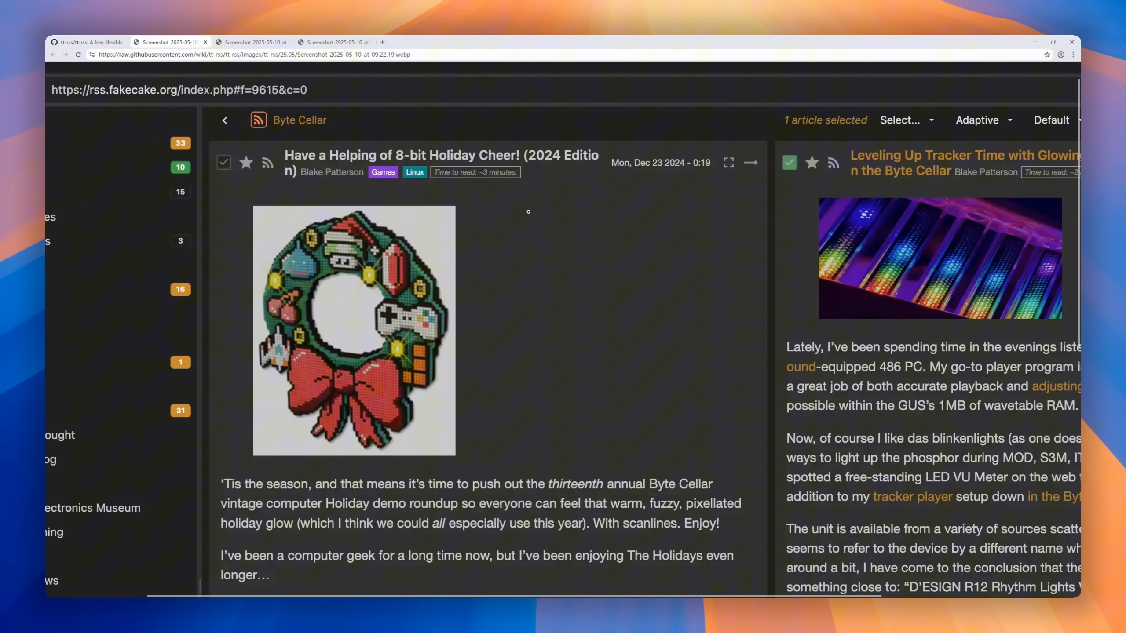
- Browse Tiny Tiny RSS screenshots, ending on the light-theme 386 processor registers article
{"action": "scroll", "scroll_direction": "down", "scroll_amount": 3}
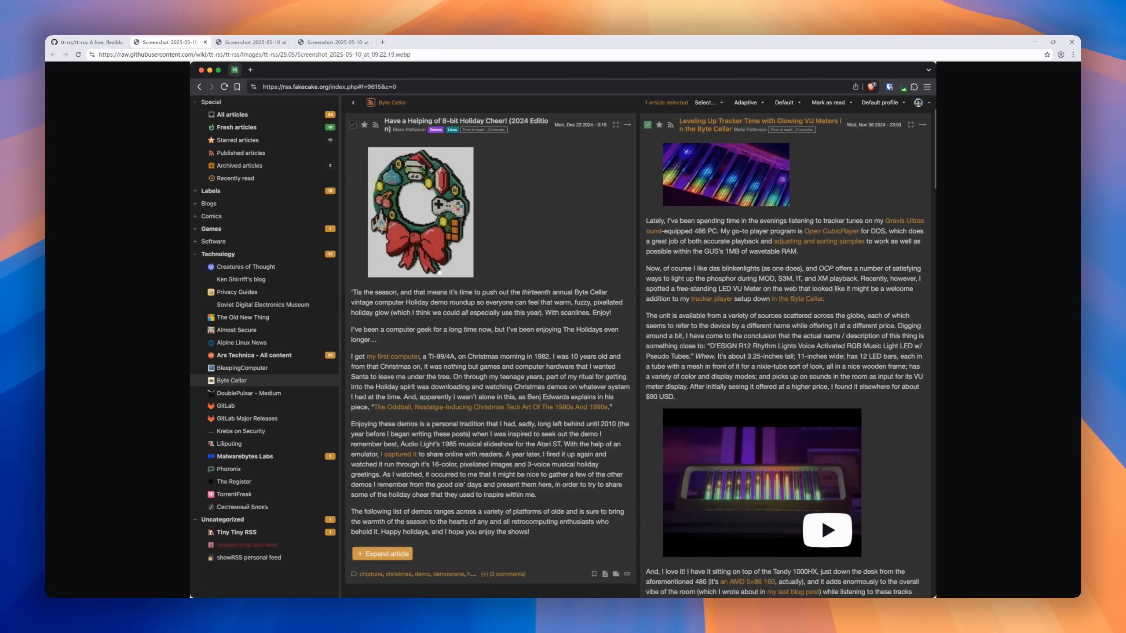
{"action": "left_click", "coordinate": [226, 405]}
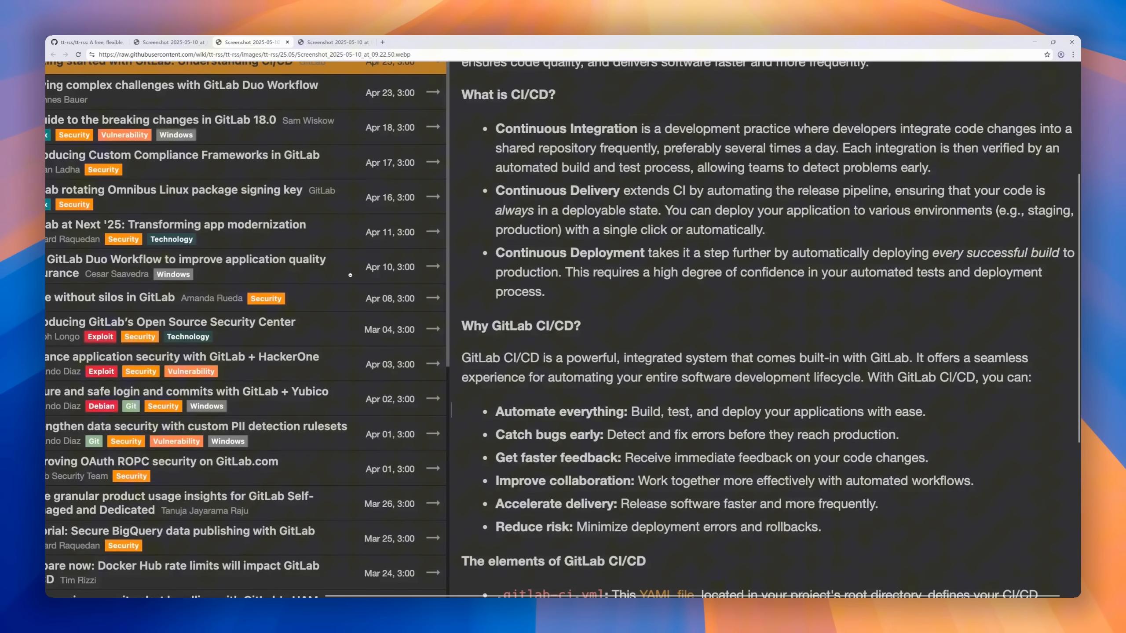
{"action": "scroll", "scroll_direction": "down", "scroll_amount": 3}
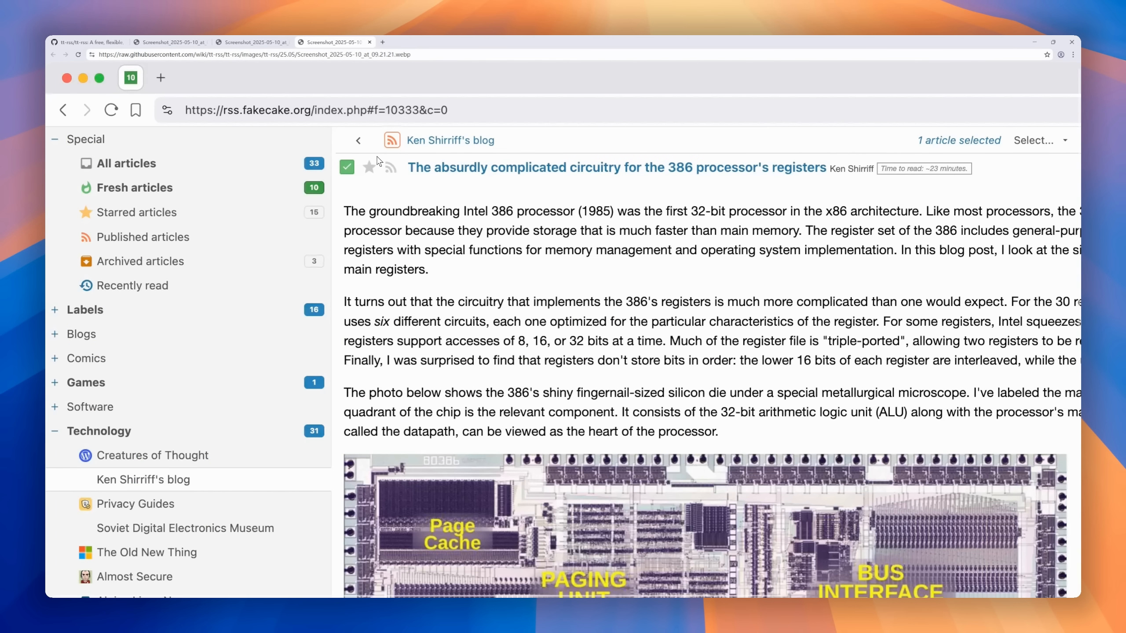
{"action": "scroll", "scroll_direction": "down", "scroll_amount": 3}
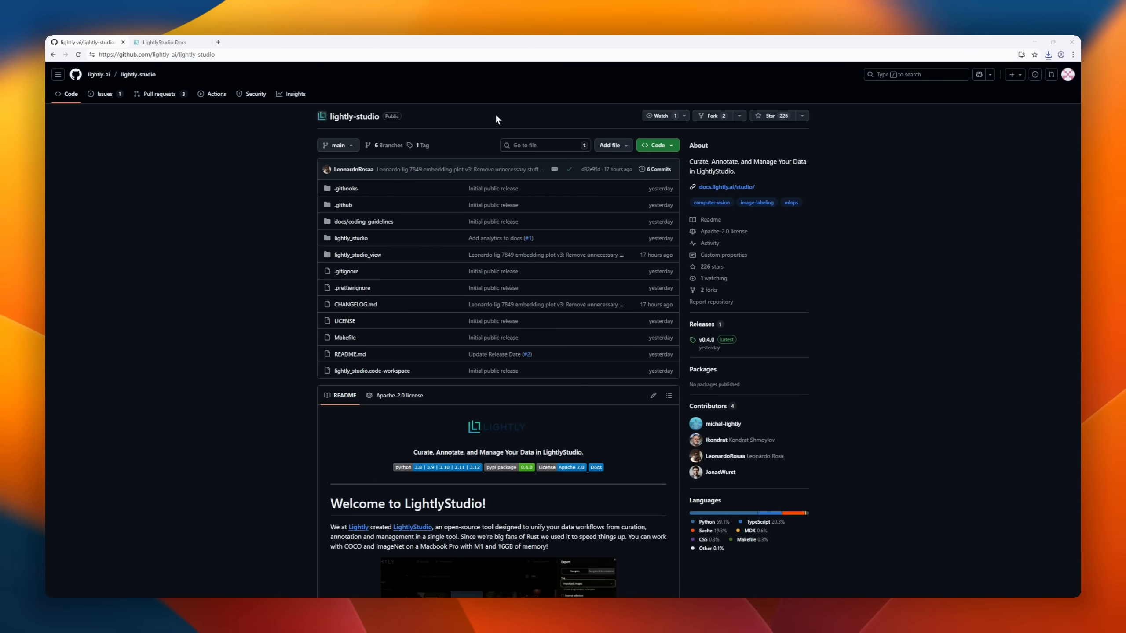
- Scroll LightlyStudio's README past installation, quickstart and Sample to the Python query code examples
{"action": "scroll", "scroll_direction": "down", "scroll_amount": 3}
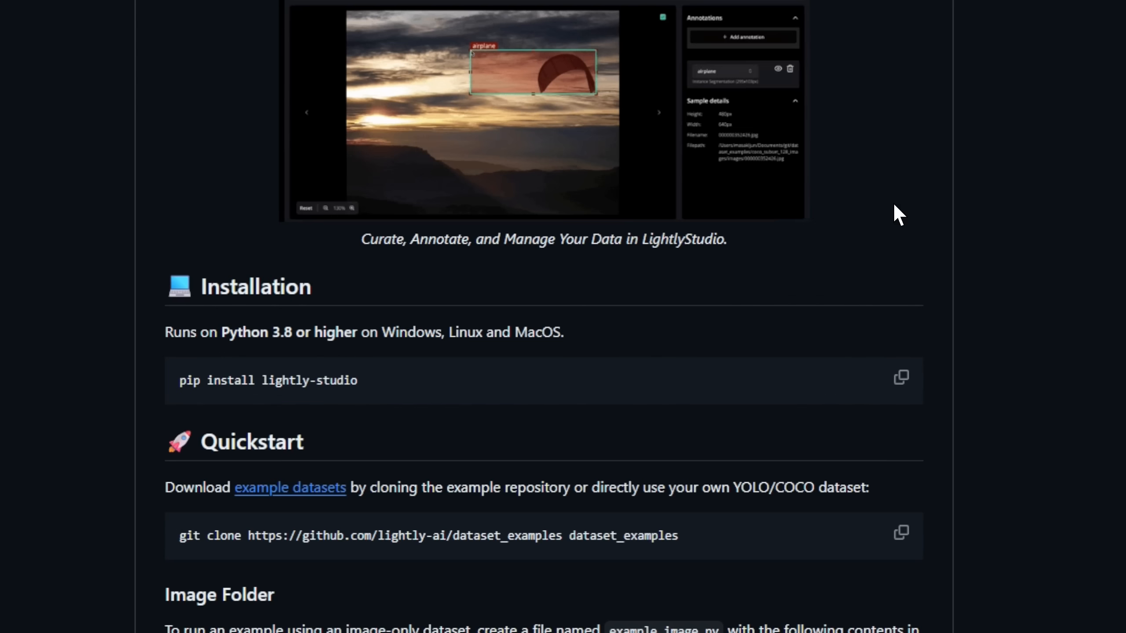
{"action": "scroll", "scroll_direction": "down", "scroll_amount": 3}
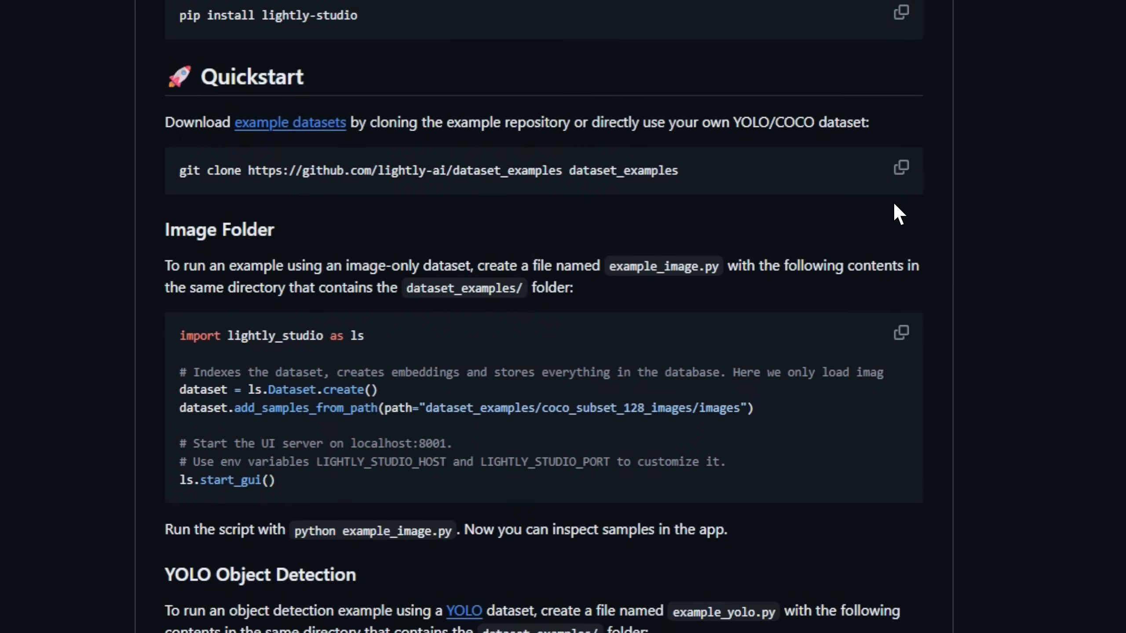
{"action": "scroll", "scroll_direction": "down", "scroll_amount": 3}
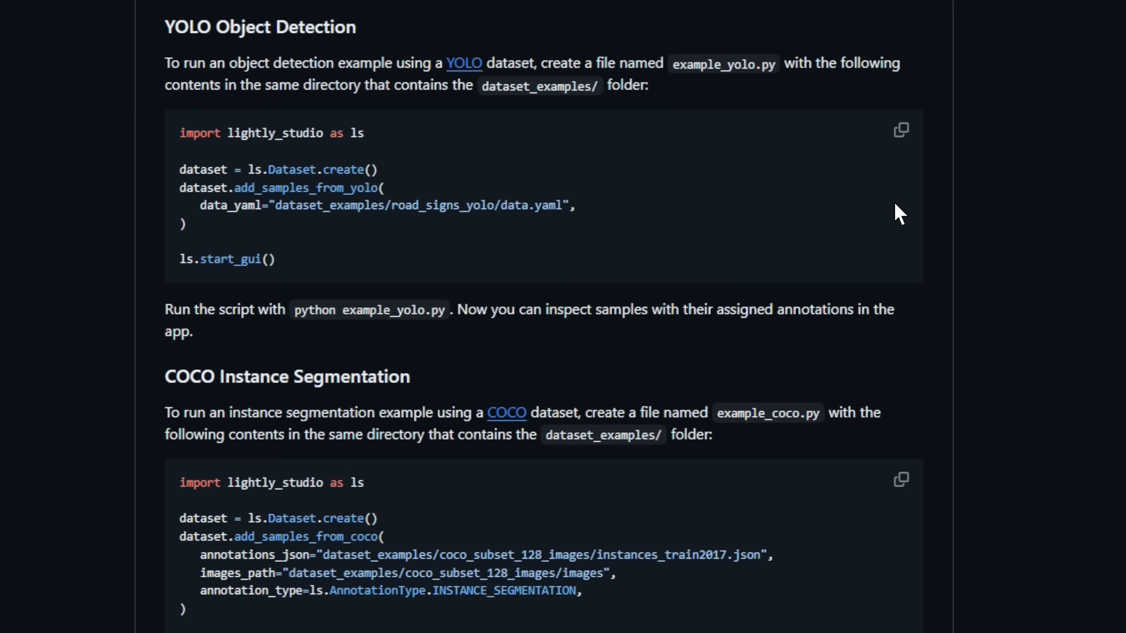
{"action": "scroll", "scroll_direction": "down", "scroll_amount": 3}
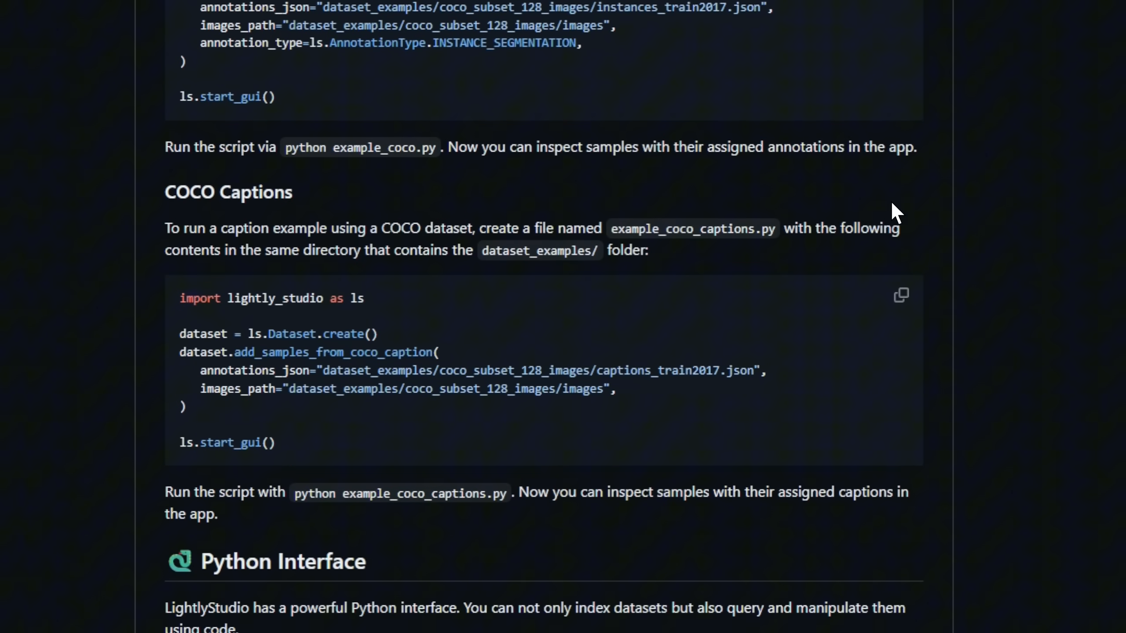
{"action": "scroll", "scroll_direction": "down", "scroll_amount": 3}
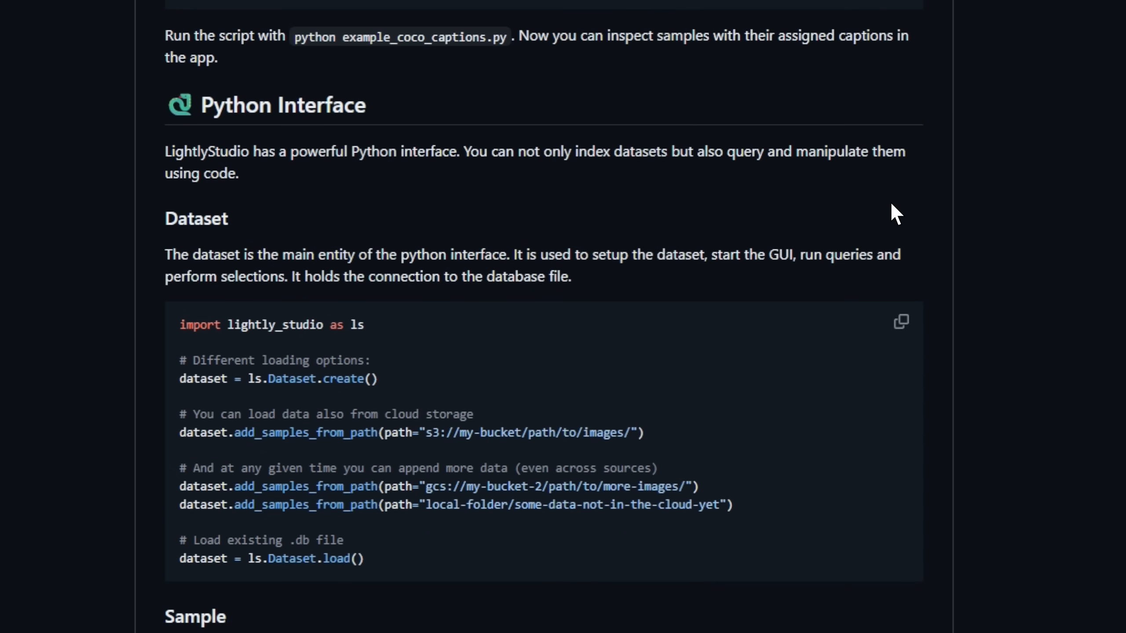
{"action": "scroll", "scroll_direction": "down", "scroll_amount": 3}
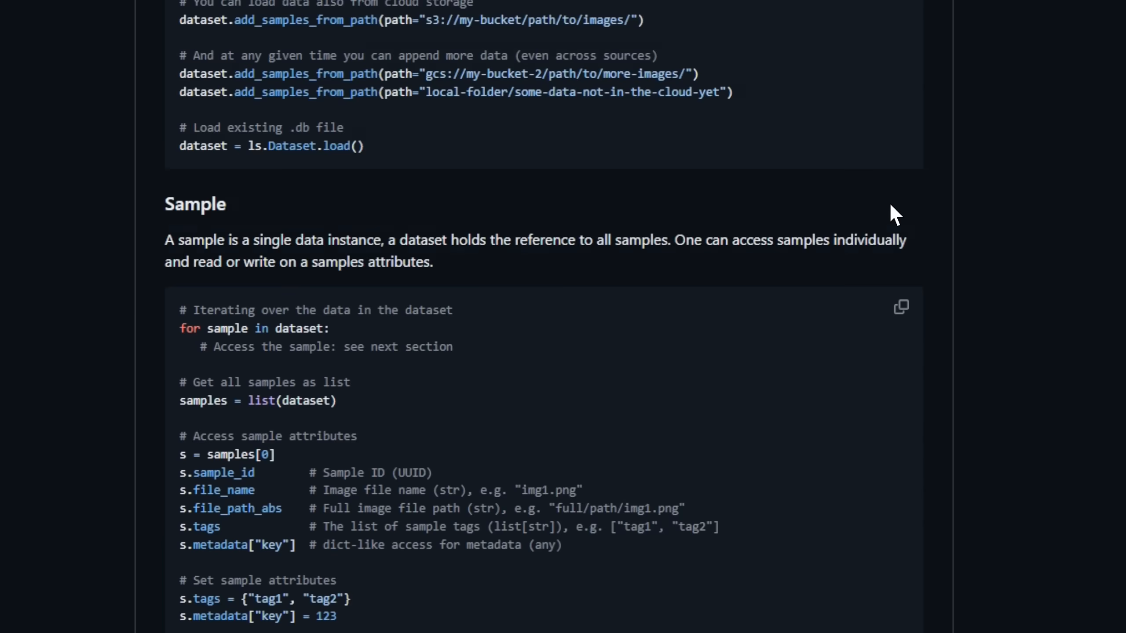
{"action": "scroll", "scroll_direction": "down", "scroll_amount": 3}
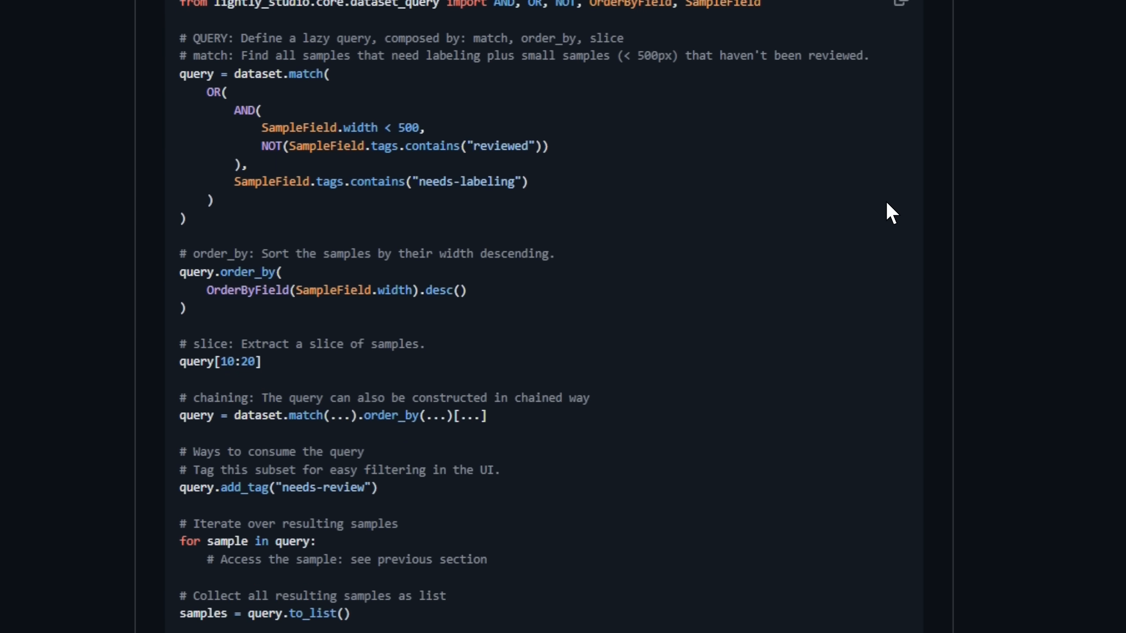
{"action": "scroll", "scroll_direction": "down", "scroll_amount": 3}
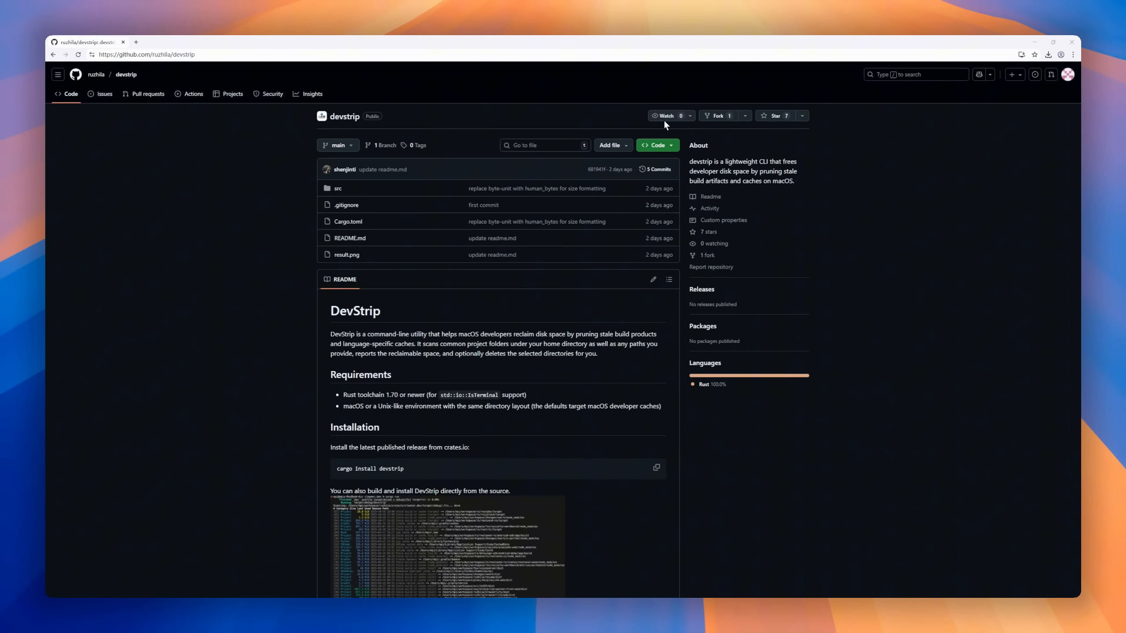
- Scroll the devstrip README from requirements and installation through usage and safety tips to Uninstall
{"action": "scroll", "scroll_direction": "down", "scroll_amount": 3}
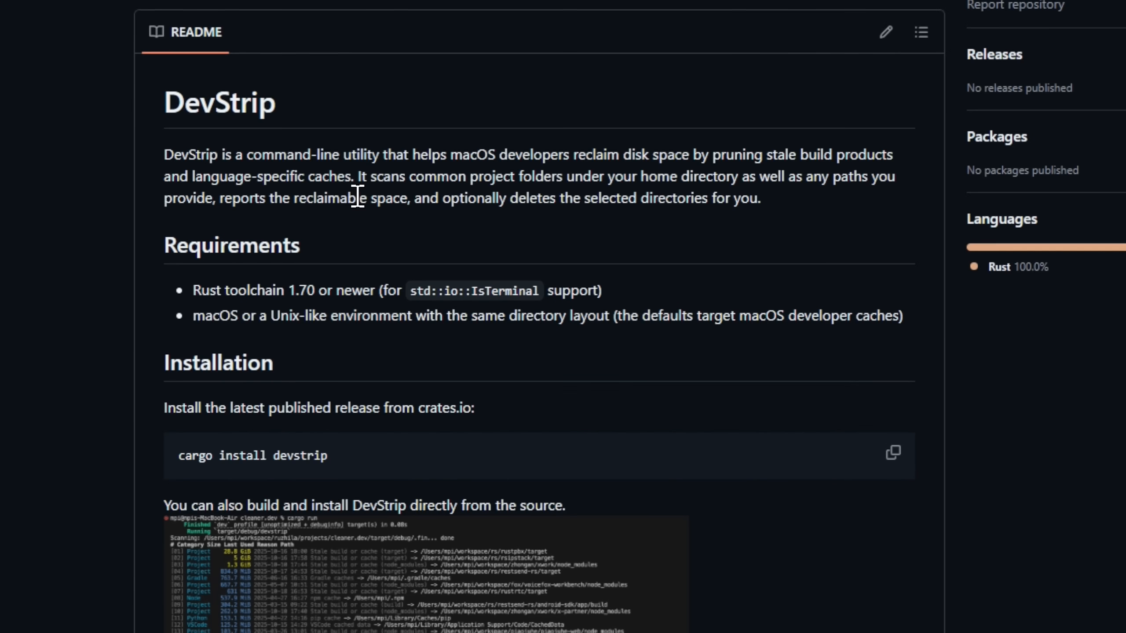
{"action": "scroll", "scroll_direction": "down", "scroll_amount": 3}
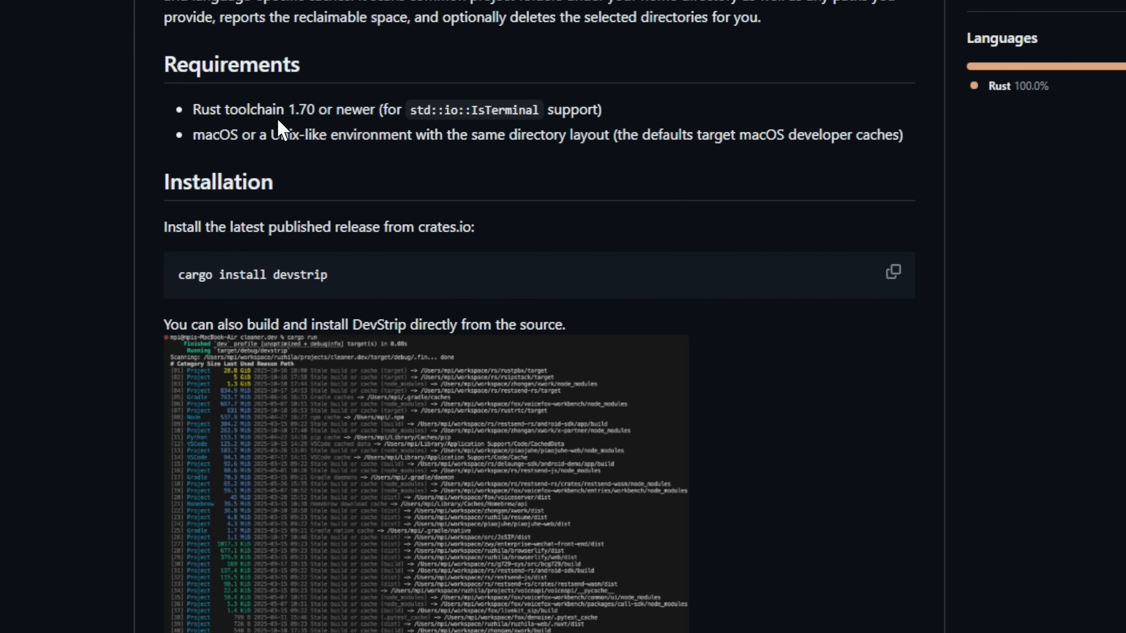
{"action": "scroll", "scroll_direction": "down", "scroll_amount": 3}
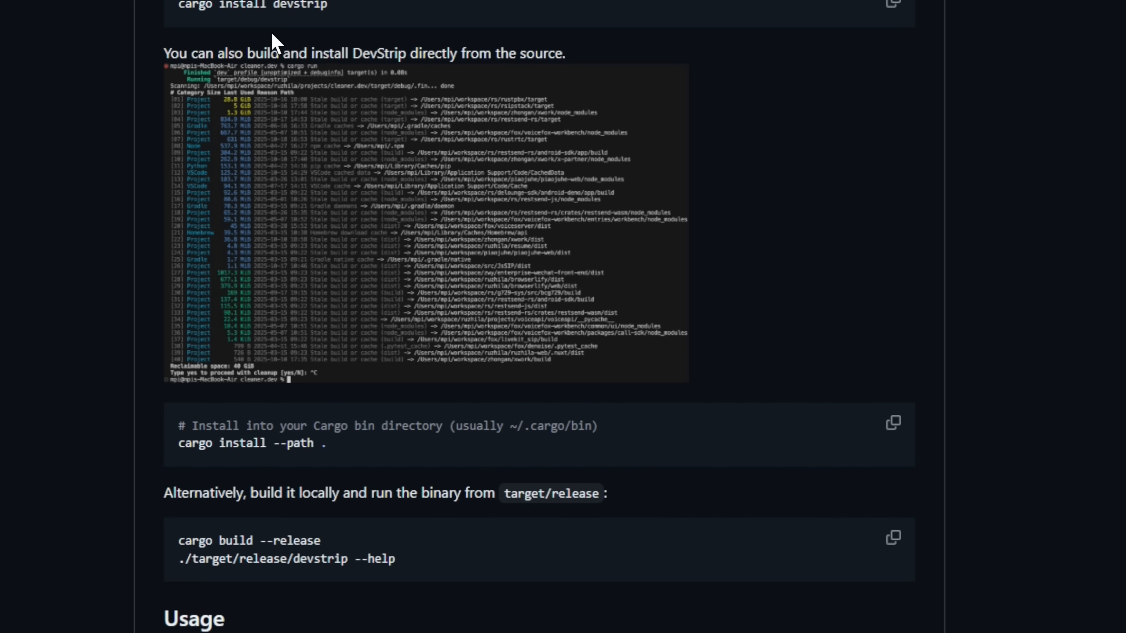
{"action": "mouse_move", "coordinate": [305, 52]}
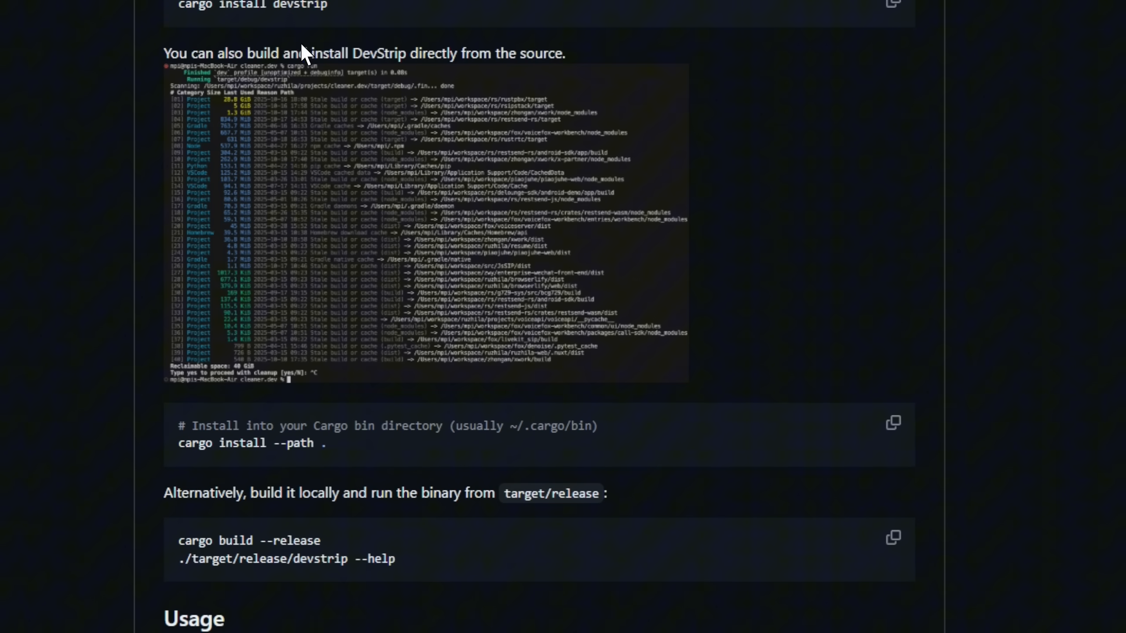
{"action": "scroll", "scroll_direction": "down", "scroll_amount": 3}
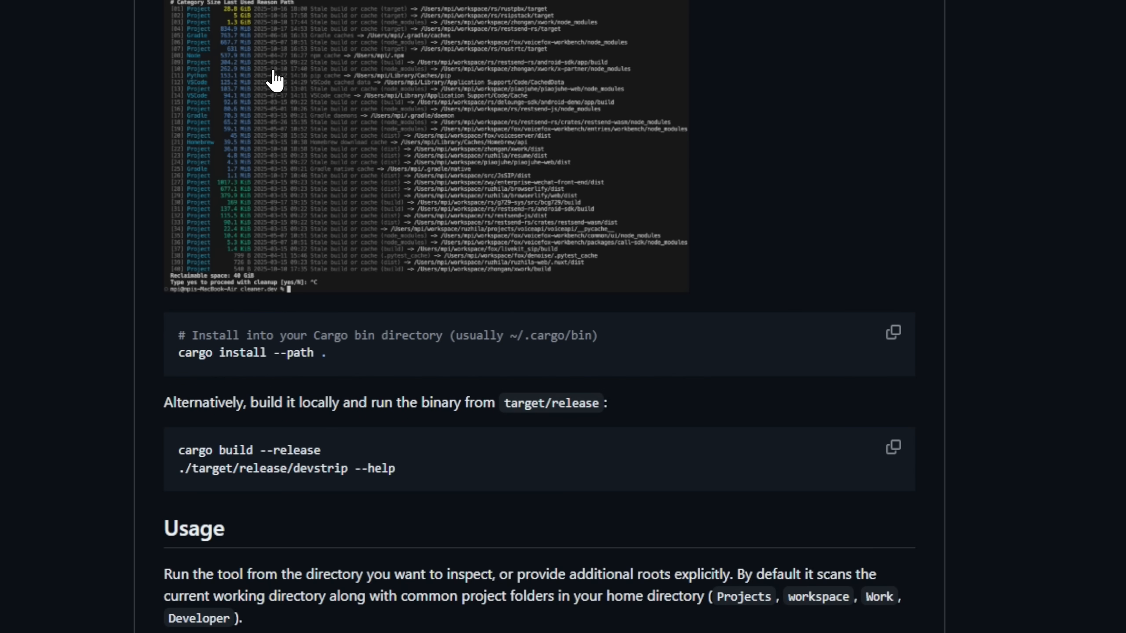
{"action": "scroll", "scroll_direction": "down", "scroll_amount": 3}
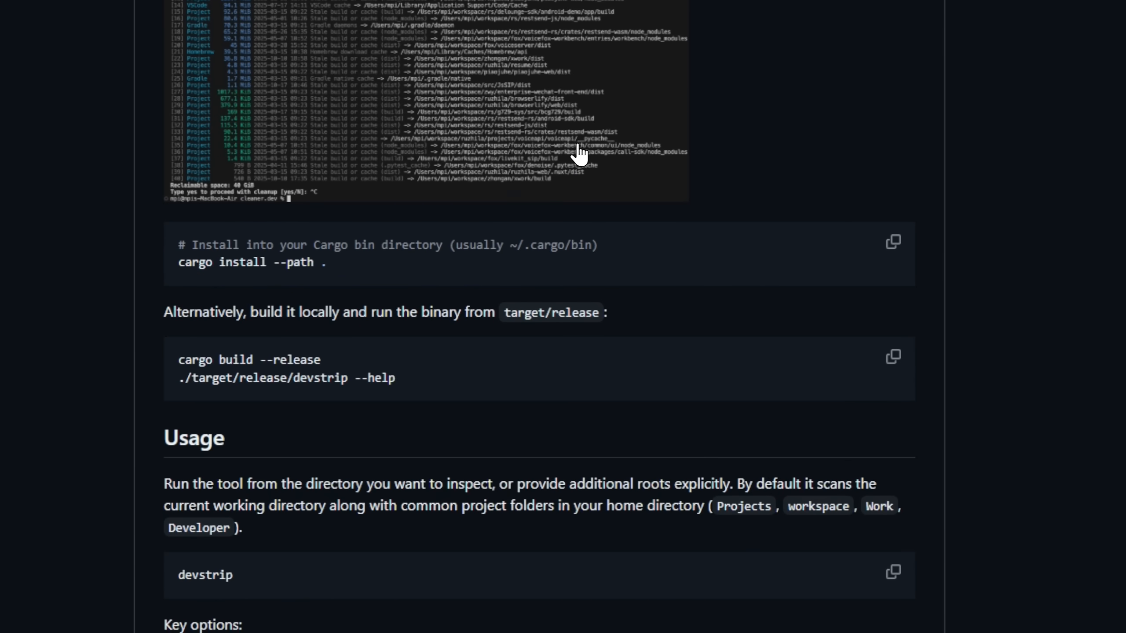
{"action": "scroll", "scroll_direction": "down", "scroll_amount": 3}
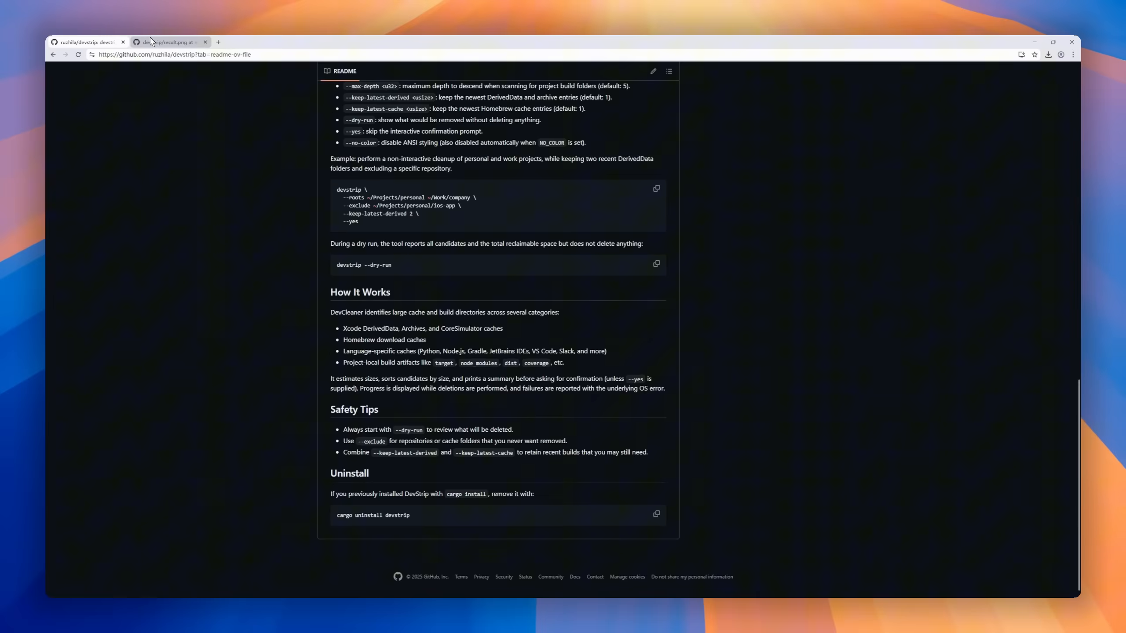
{"action": "left_click", "coordinate": [169, 42]}
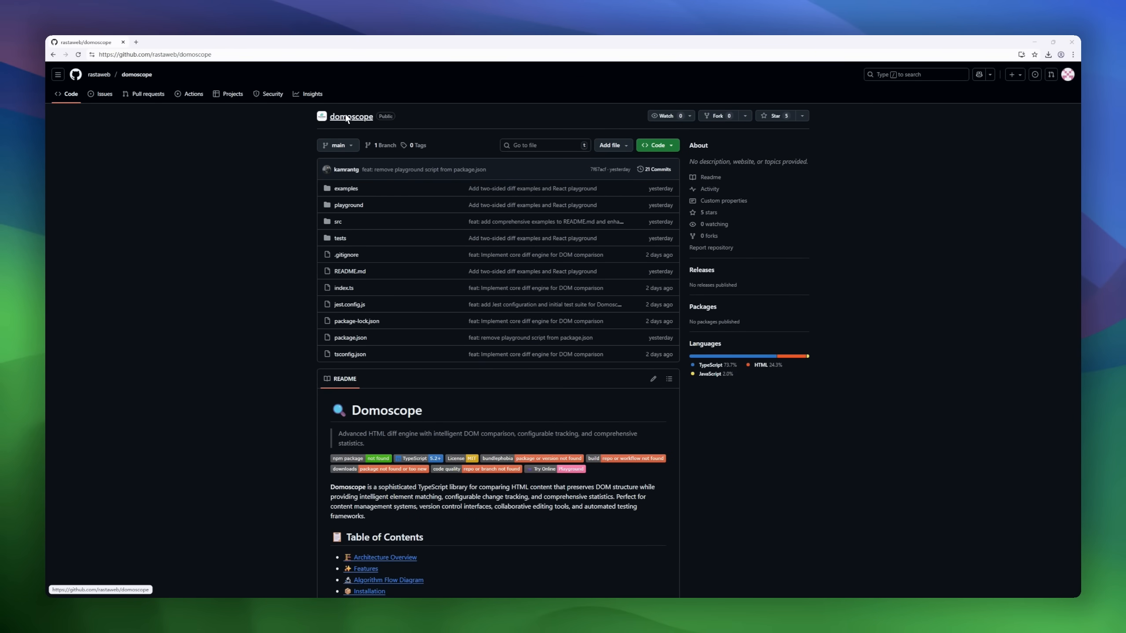
- Scroll domoscope's README past architecture, Features and Installation to the Text Diffing Algorithm section
{"action": "scroll", "scroll_direction": "down", "scroll_amount": 3}
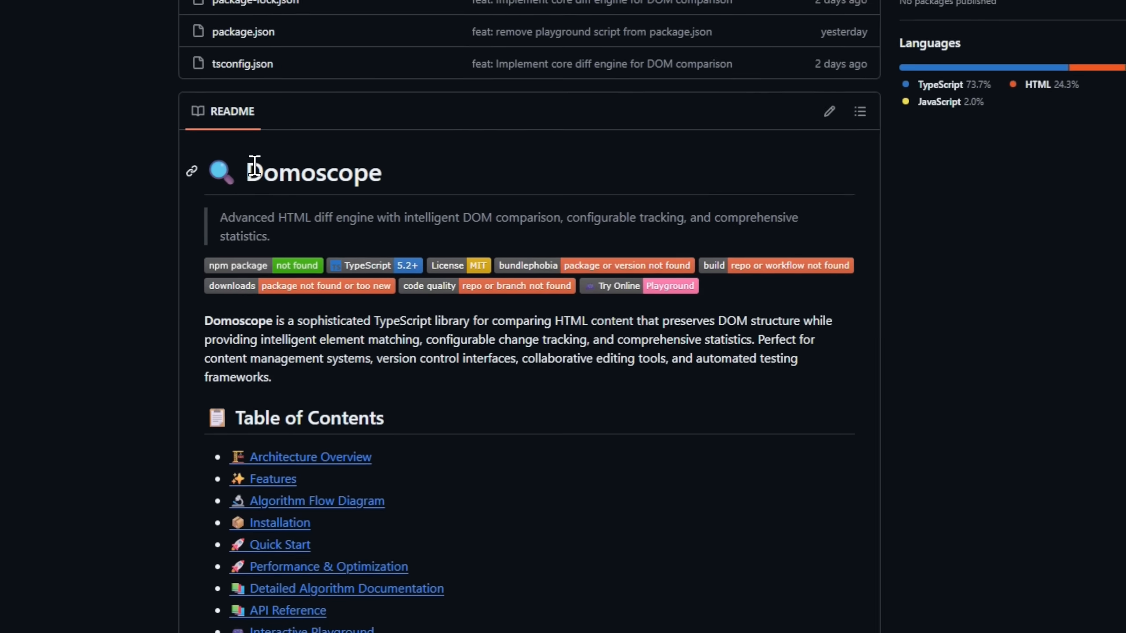
{"action": "scroll", "scroll_direction": "down", "scroll_amount": 3}
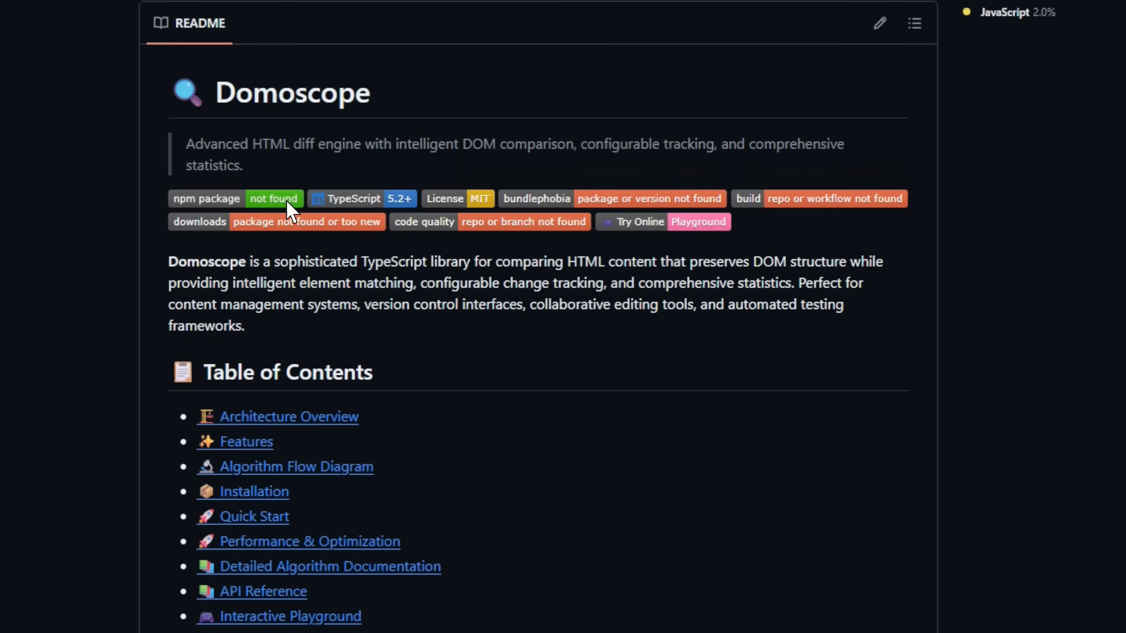
{"action": "scroll", "scroll_direction": "down", "scroll_amount": 3}
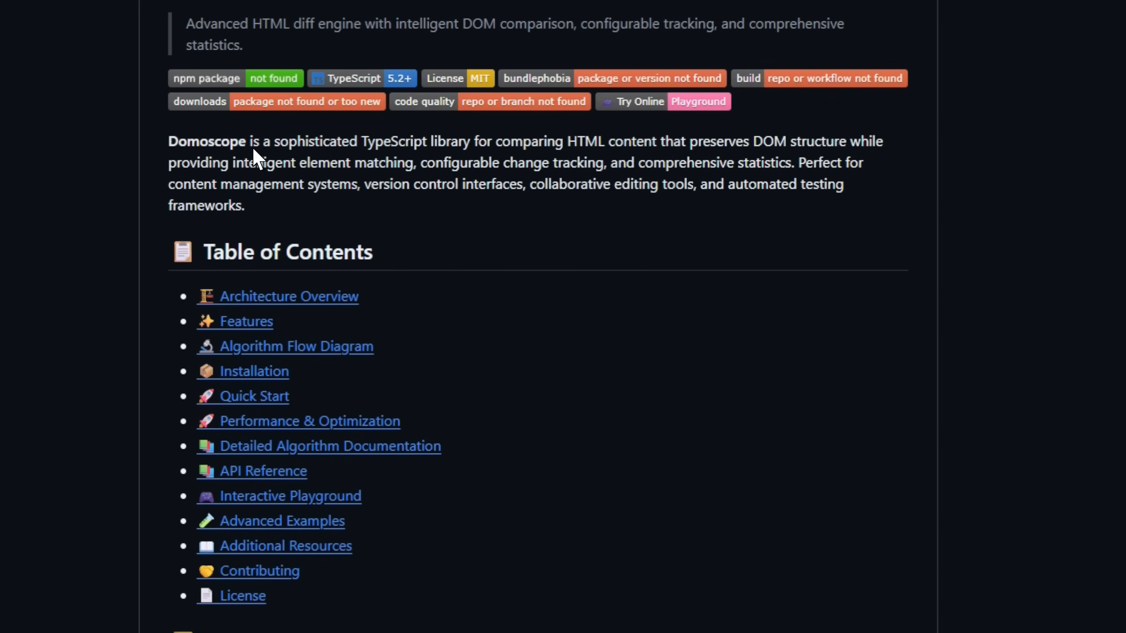
{"action": "scroll", "scroll_direction": "down", "scroll_amount": 3}
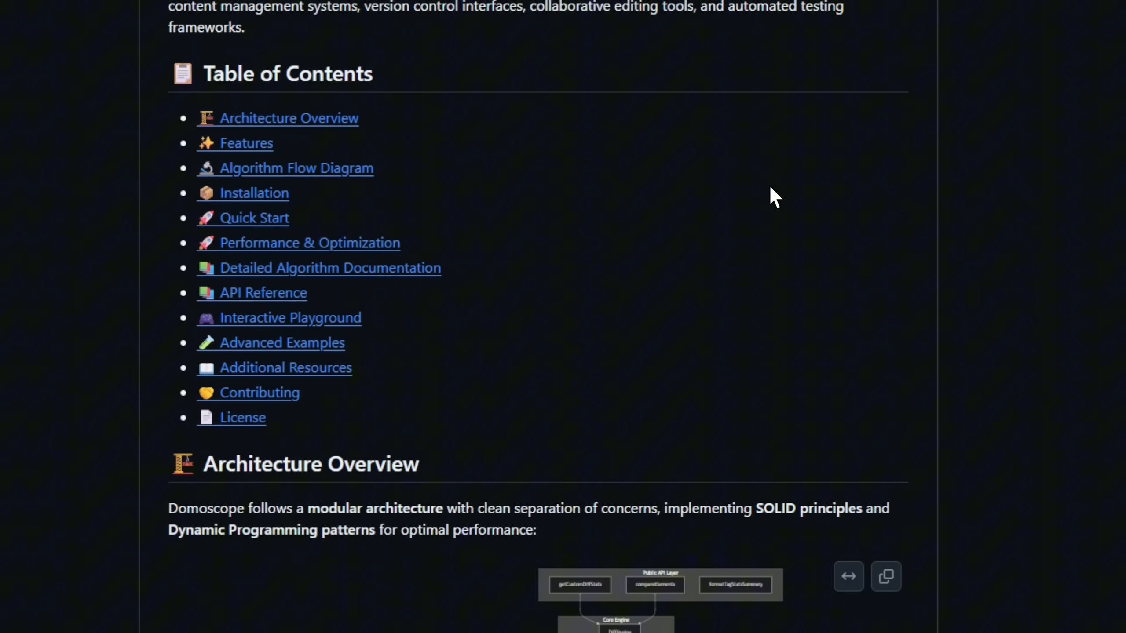
{"action": "scroll", "scroll_direction": "down", "scroll_amount": 3}
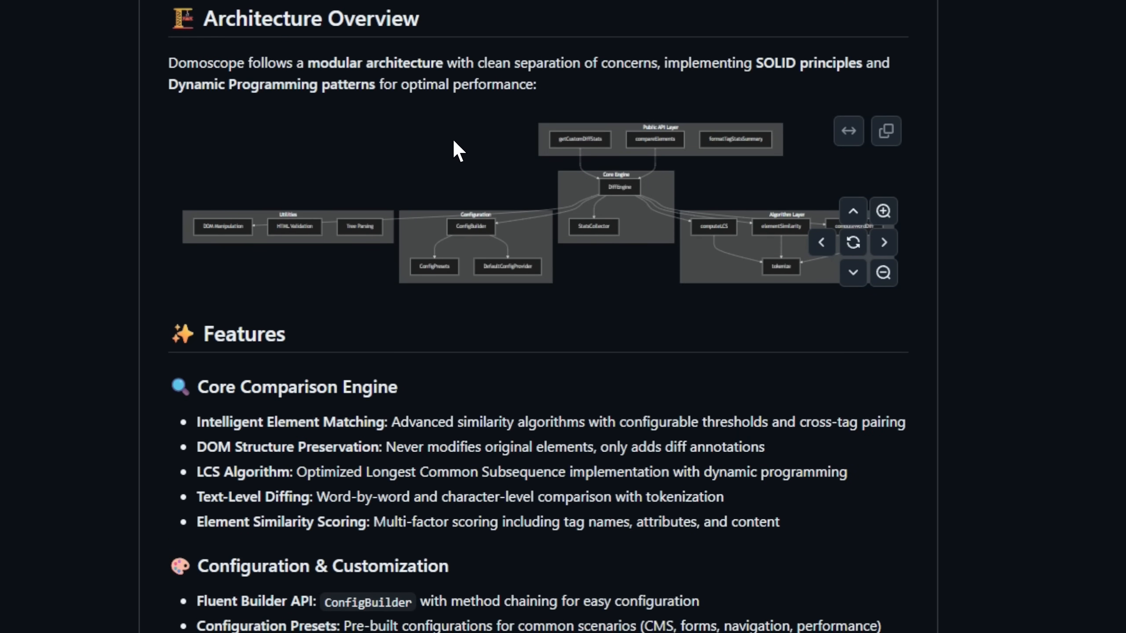
{"action": "scroll", "scroll_direction": "down", "scroll_amount": 3}
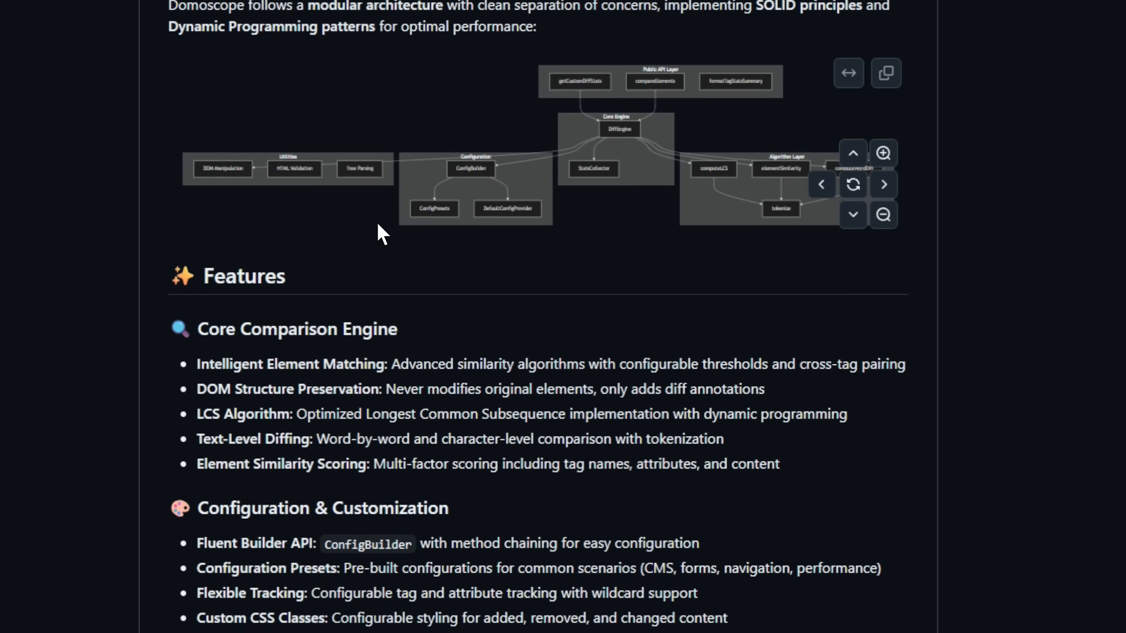
{"action": "scroll", "scroll_direction": "down", "scroll_amount": 3}
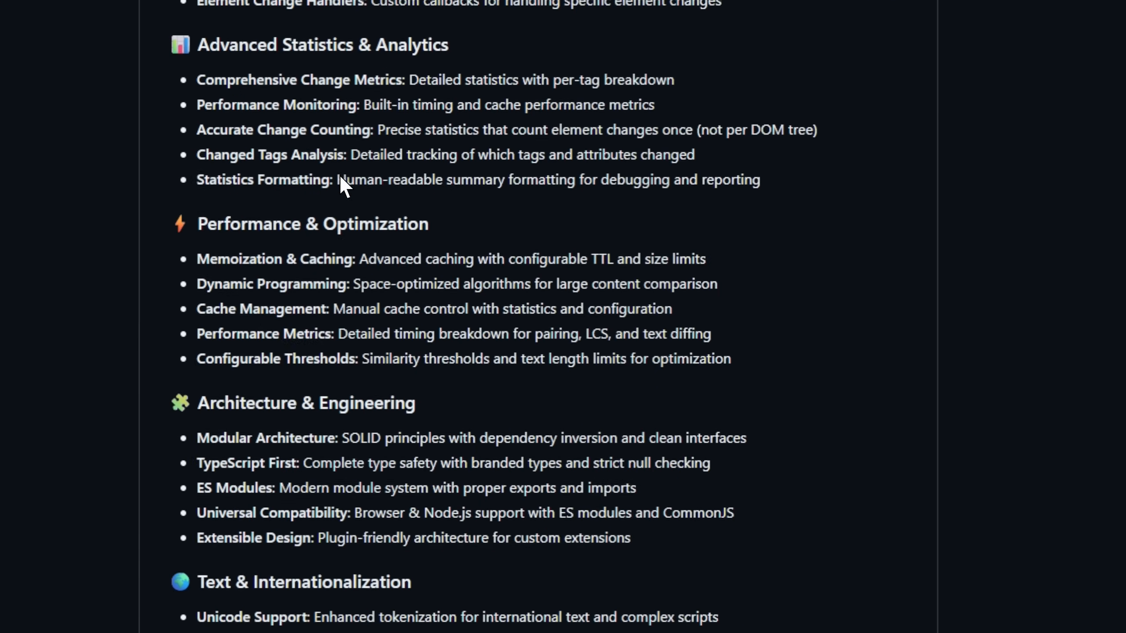
{"action": "scroll", "scroll_direction": "down", "scroll_amount": 3}
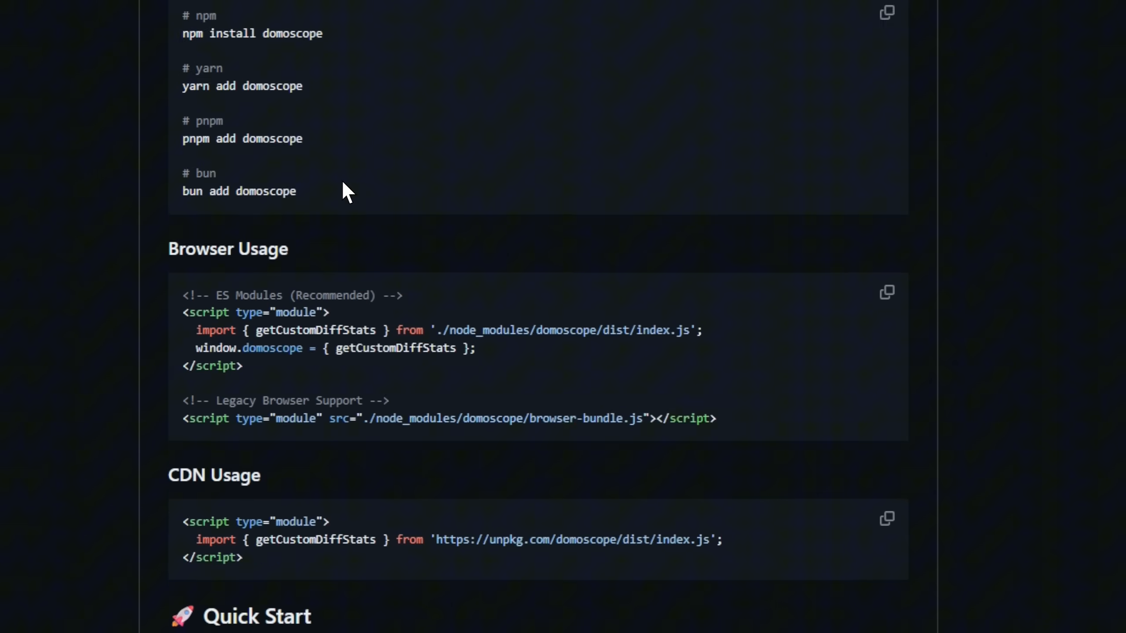
{"action": "scroll", "scroll_direction": "down", "scroll_amount": 3}
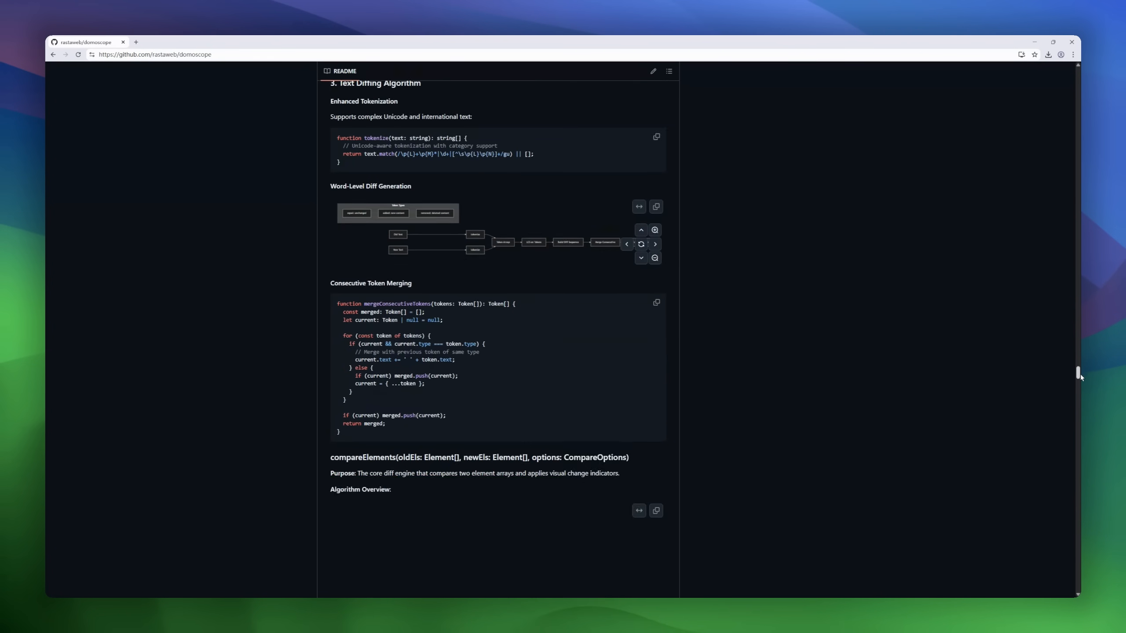
{"action": "scroll", "scroll_direction": "down", "scroll_amount": 3}
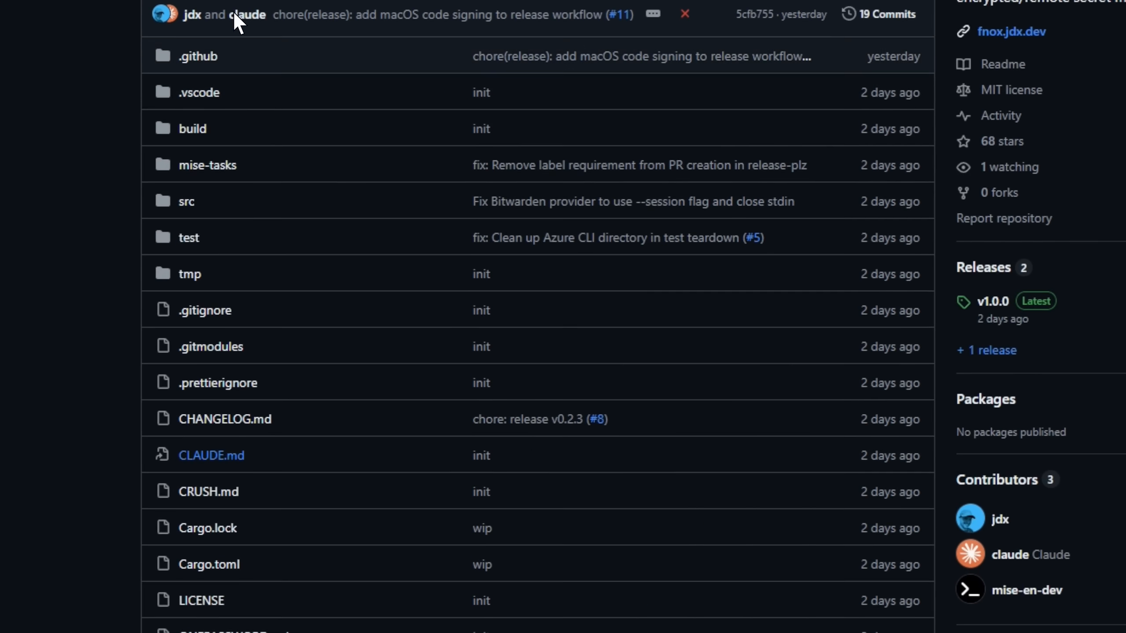
- Scroll fnox's README past providers, age and 1Password to Bitwarden setup, Usage and Vaultwarden testing
{"action": "scroll", "scroll_direction": "down", "scroll_amount": 3}
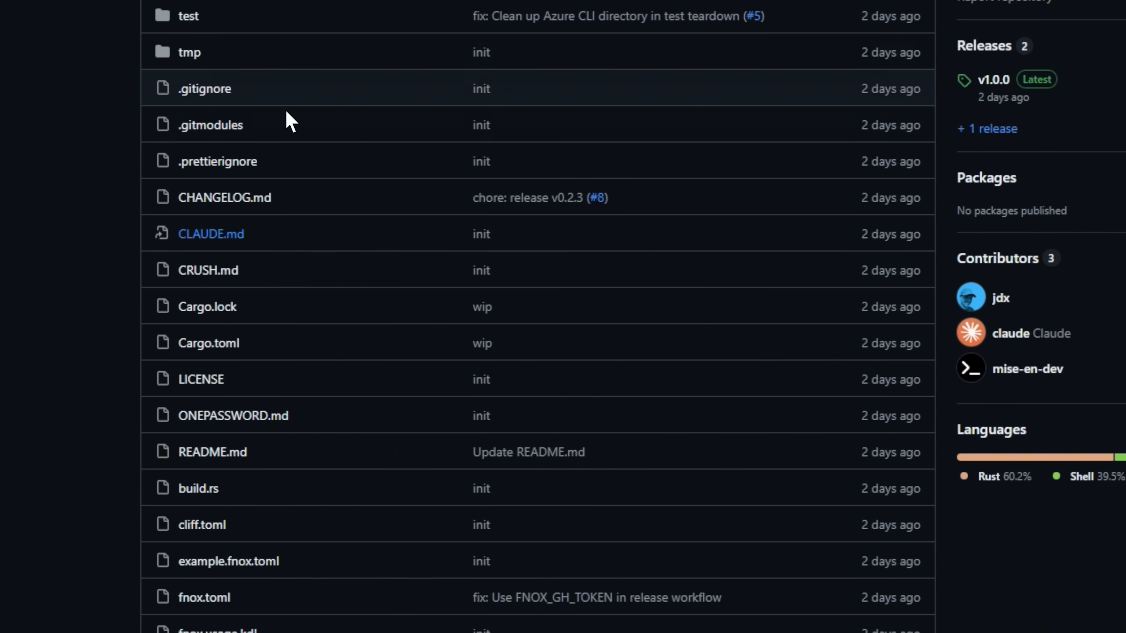
{"action": "scroll", "scroll_direction": "down", "scroll_amount": 3}
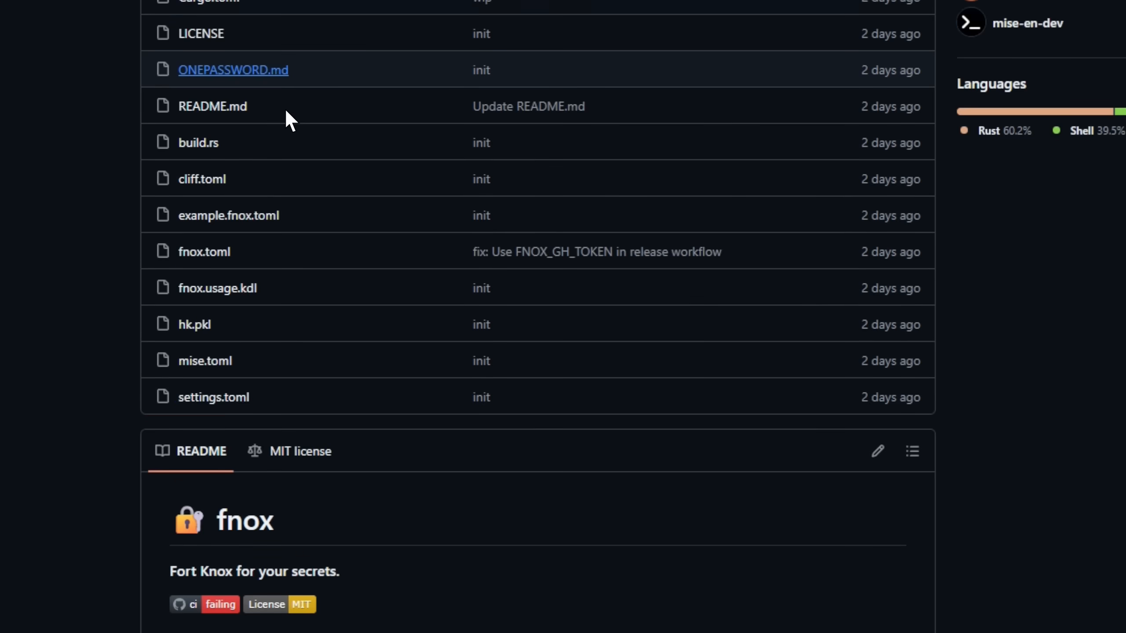
{"action": "scroll", "scroll_direction": "down", "scroll_amount": 3}
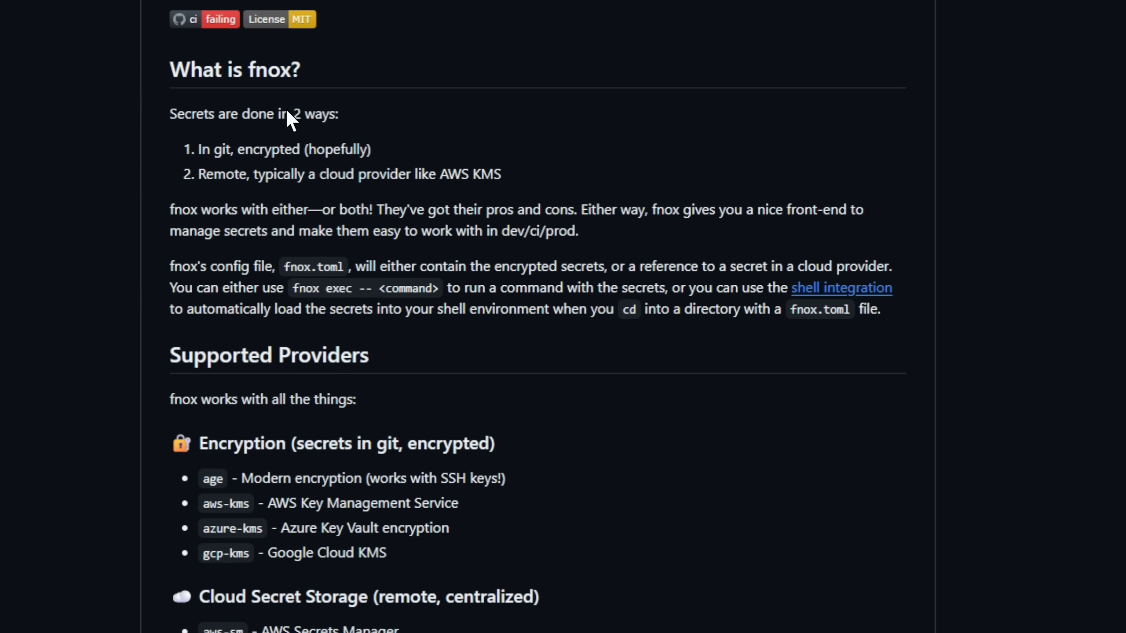
{"action": "mouse_move", "coordinate": [298, 4]}
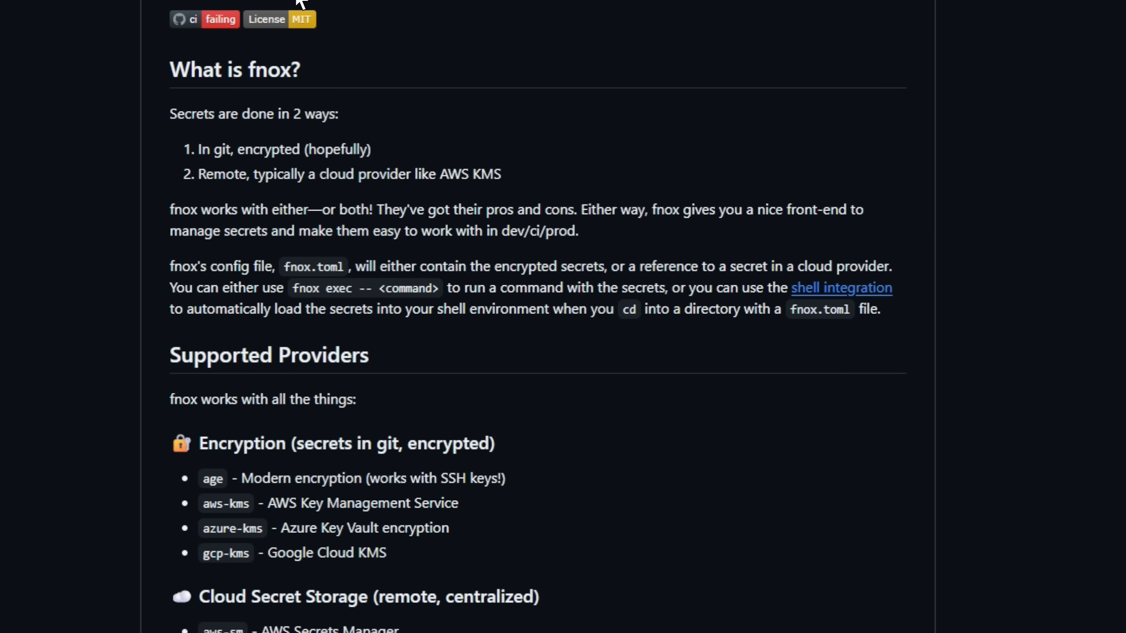
{"action": "mouse_move", "coordinate": [286, 253]}
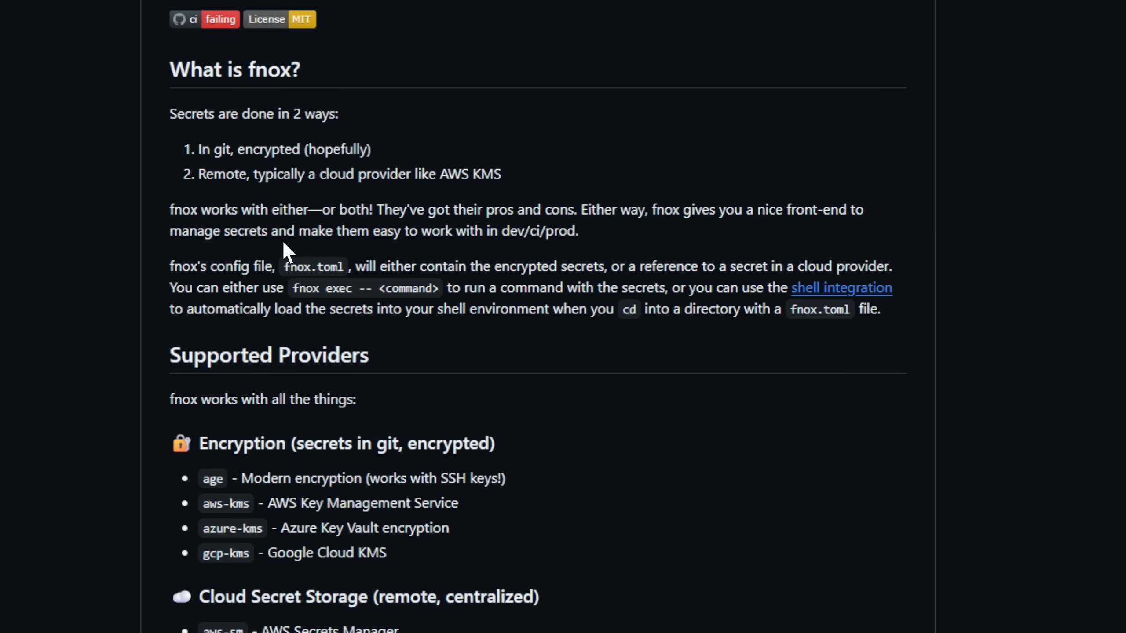
{"action": "scroll", "scroll_direction": "down", "scroll_amount": 3}
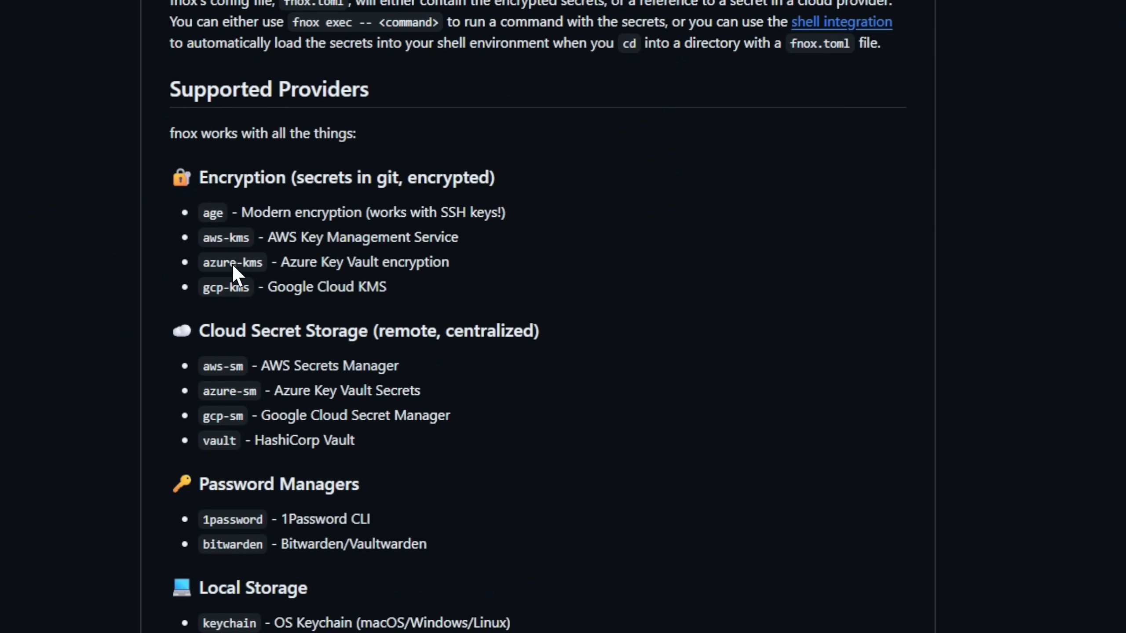
{"action": "scroll", "scroll_direction": "down", "scroll_amount": 3}
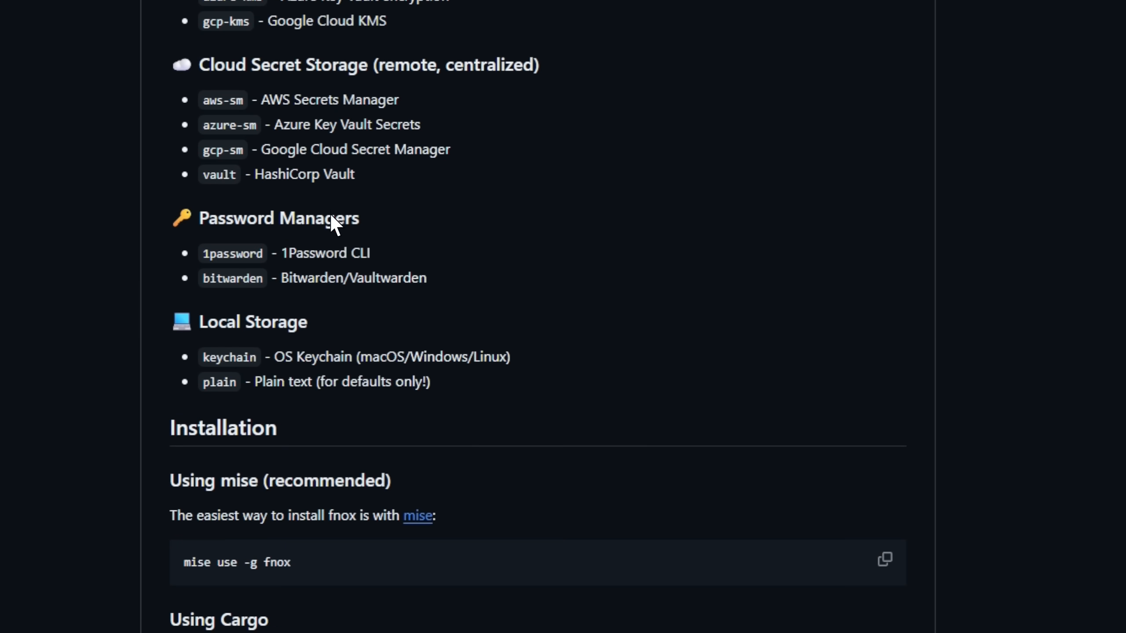
{"action": "scroll", "scroll_direction": "down", "scroll_amount": 3}
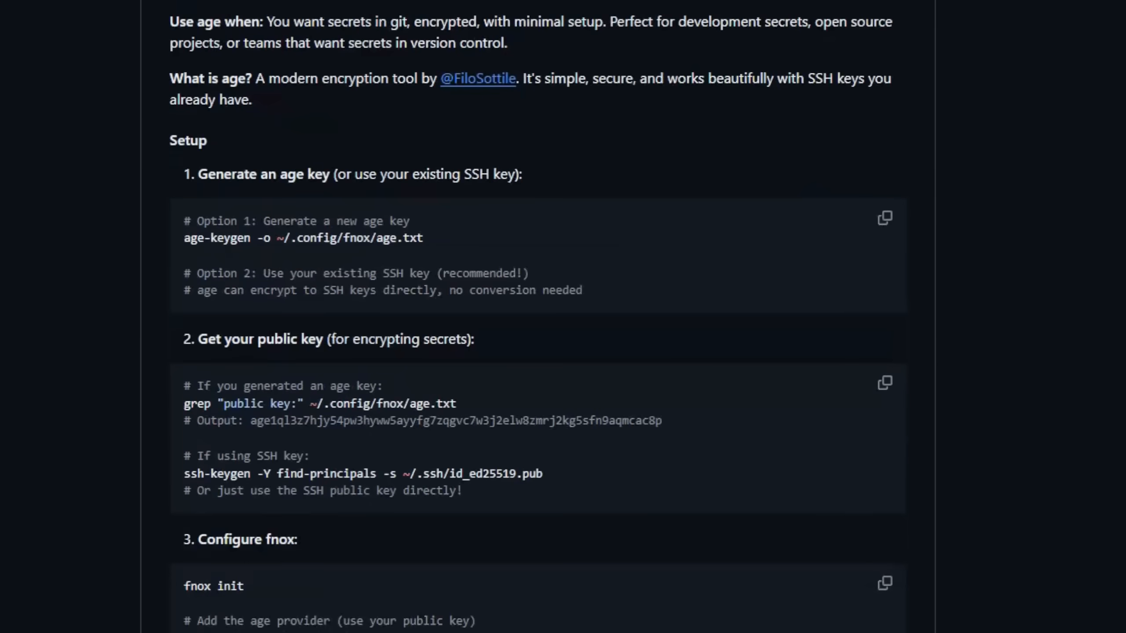
{"action": "scroll", "scroll_direction": "down", "scroll_amount": 3}
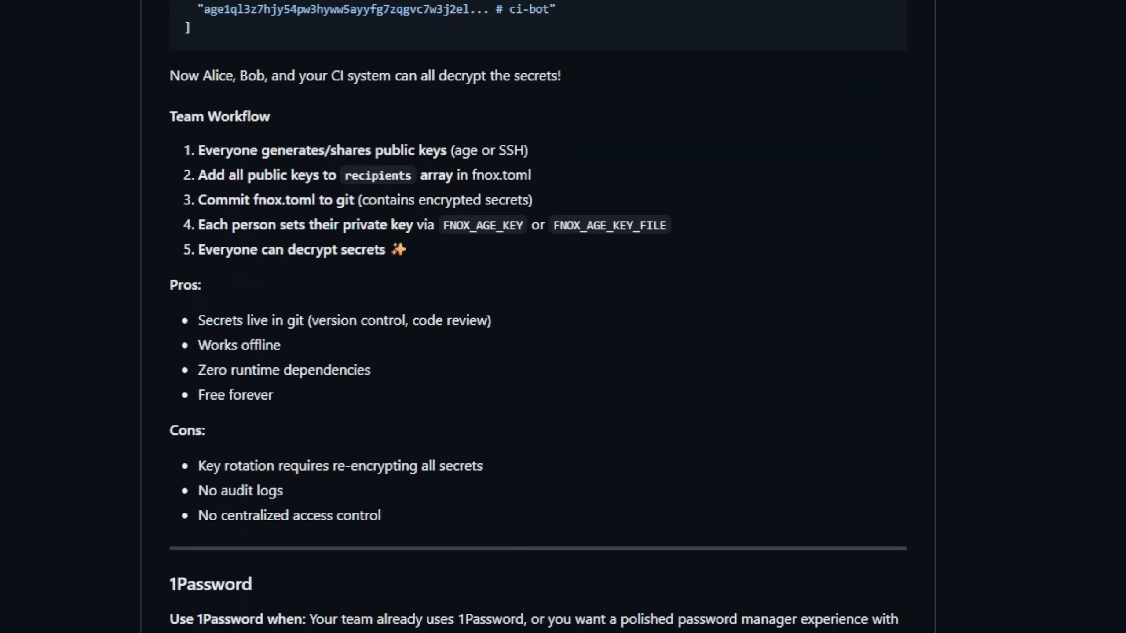
{"action": "scroll", "scroll_direction": "down", "scroll_amount": 3}
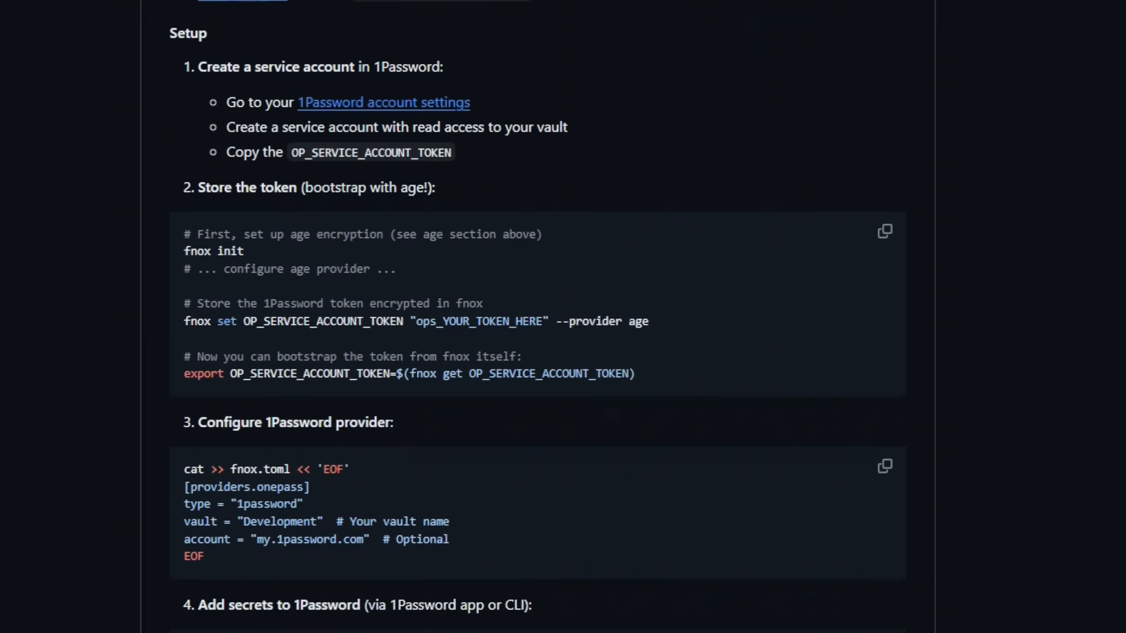
{"action": "scroll", "scroll_direction": "down", "scroll_amount": 3}
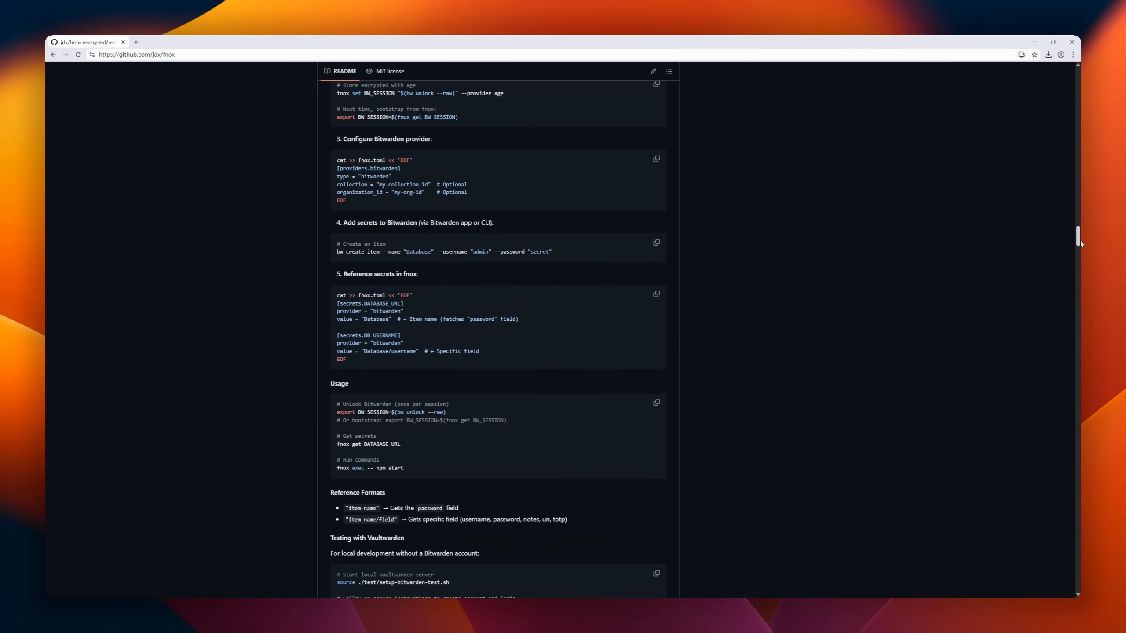
{"action": "scroll", "scroll_direction": "down", "scroll_amount": 3}
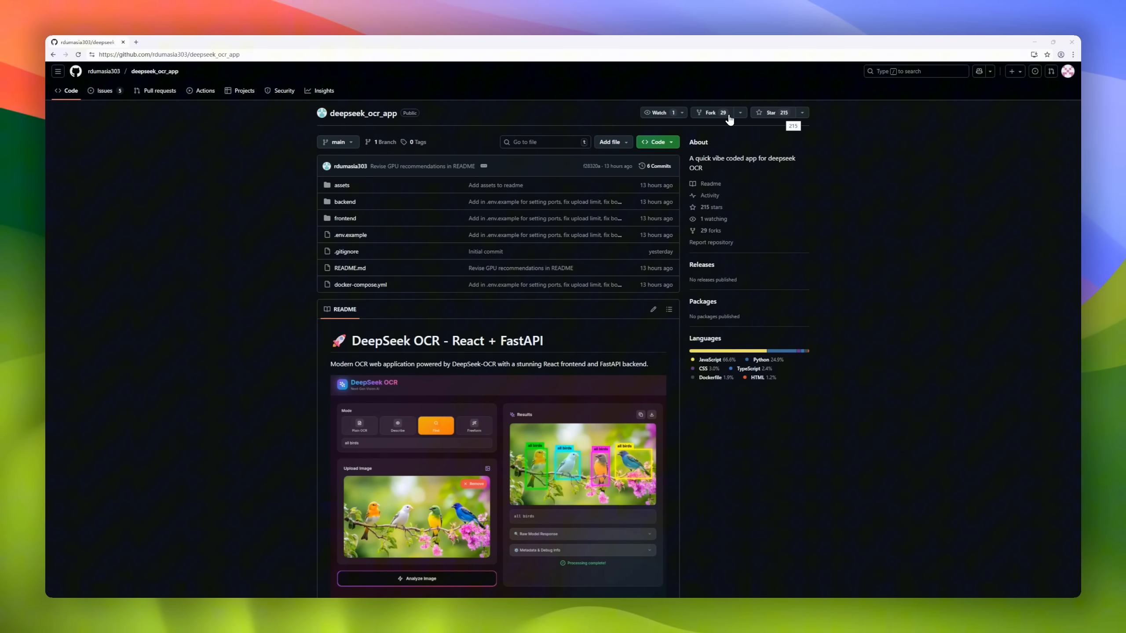
- Scroll deepseek_ocr_app's README past Features, Configuration, Requirements and API Usage to the Image Description demo
{"action": "scroll", "scroll_direction": "down", "scroll_amount": 3}
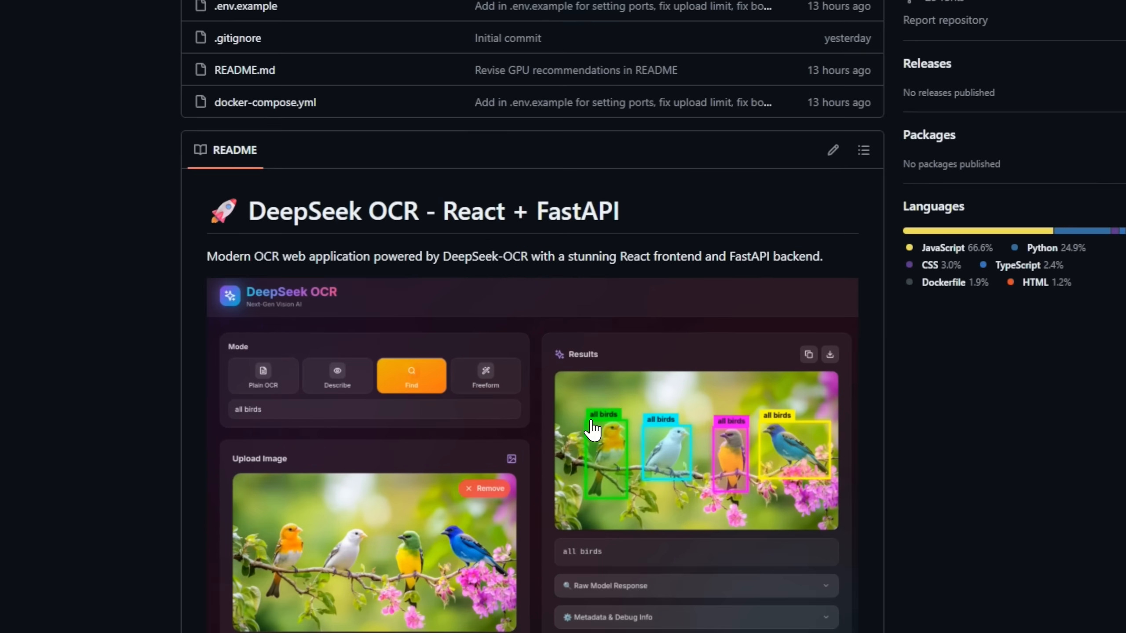
{"action": "scroll", "scroll_direction": "down", "scroll_amount": 3}
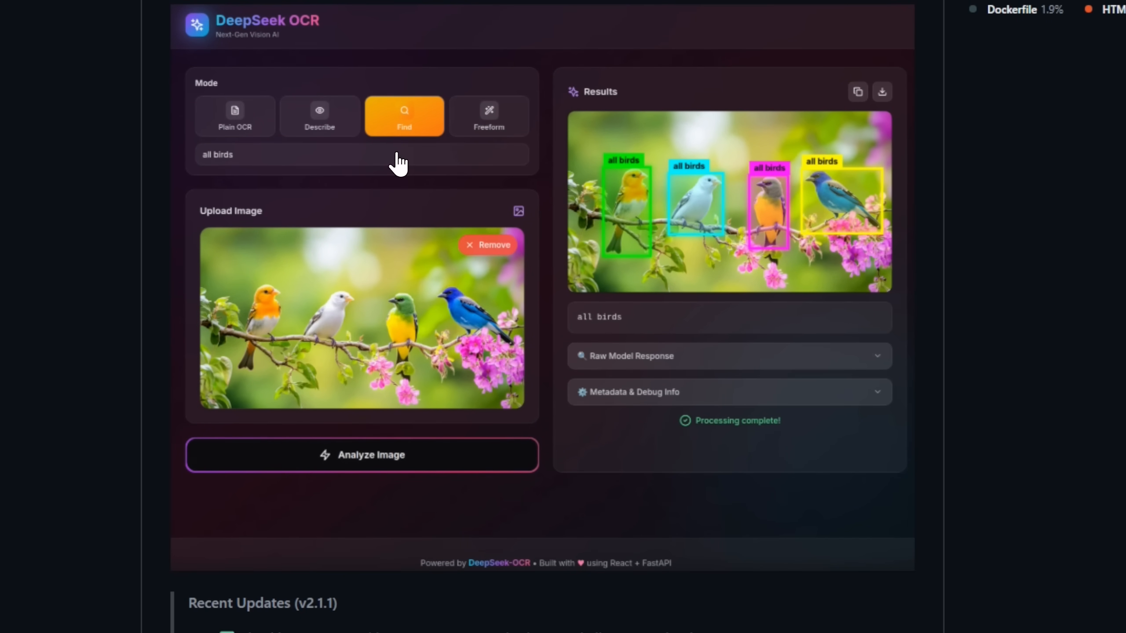
{"action": "scroll", "scroll_direction": "down", "scroll_amount": 3}
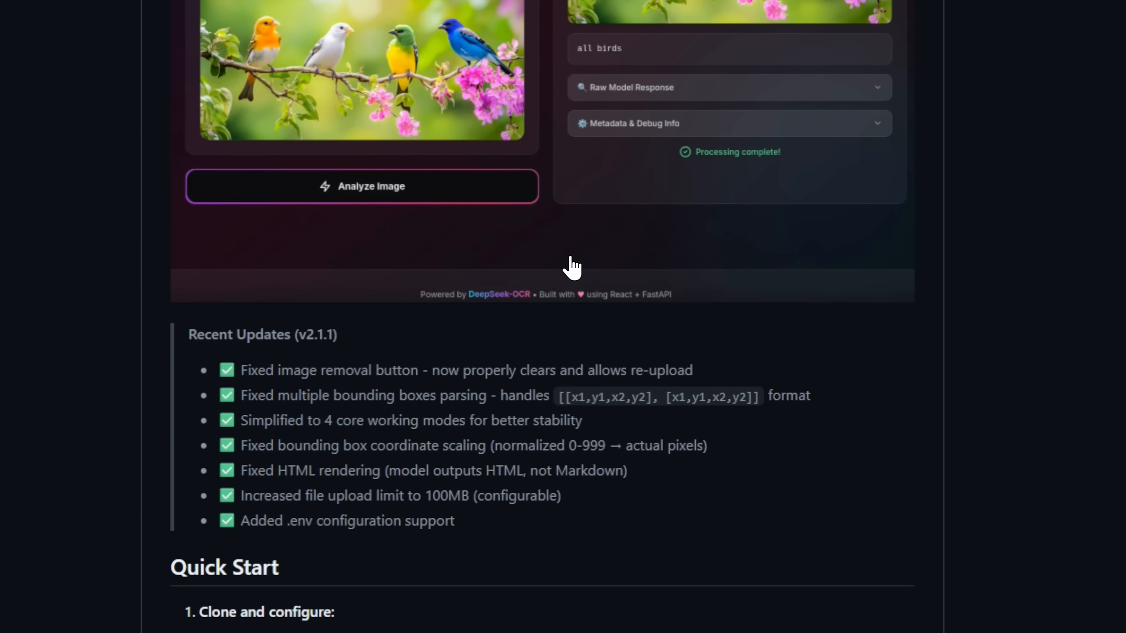
{"action": "scroll", "scroll_direction": "down", "scroll_amount": 3}
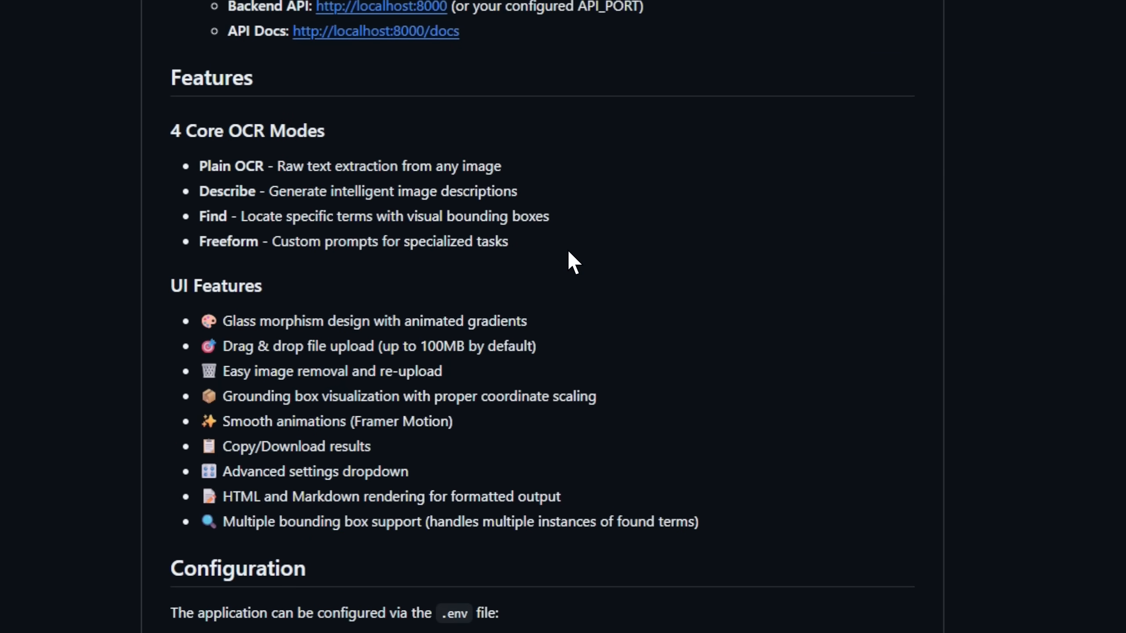
{"action": "scroll", "scroll_direction": "down", "scroll_amount": 3}
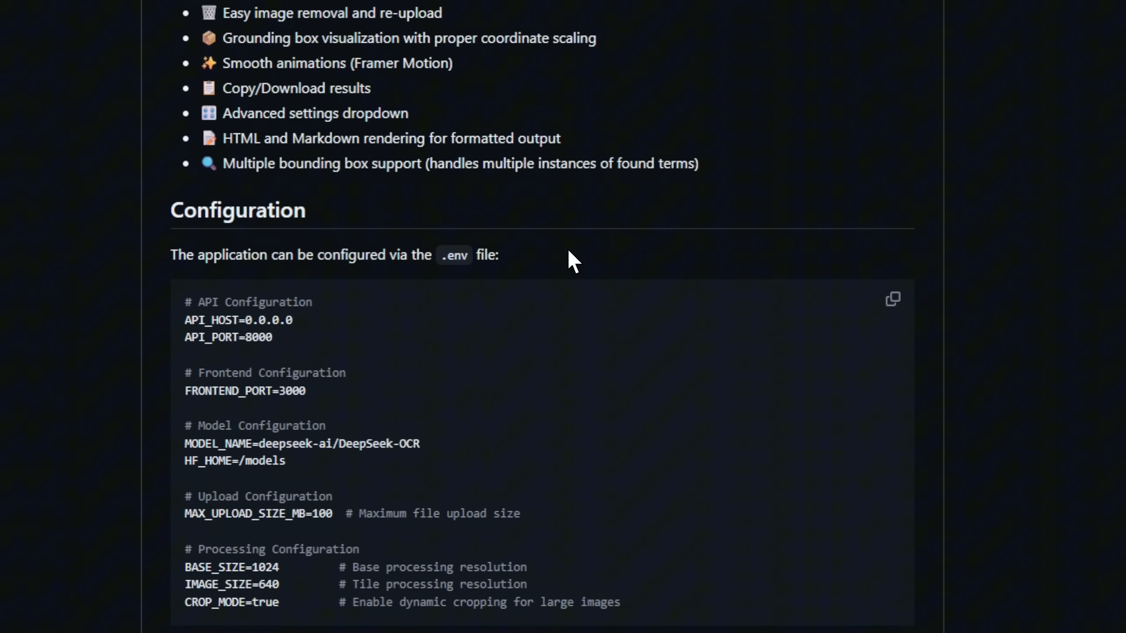
{"action": "scroll", "scroll_direction": "down", "scroll_amount": 3}
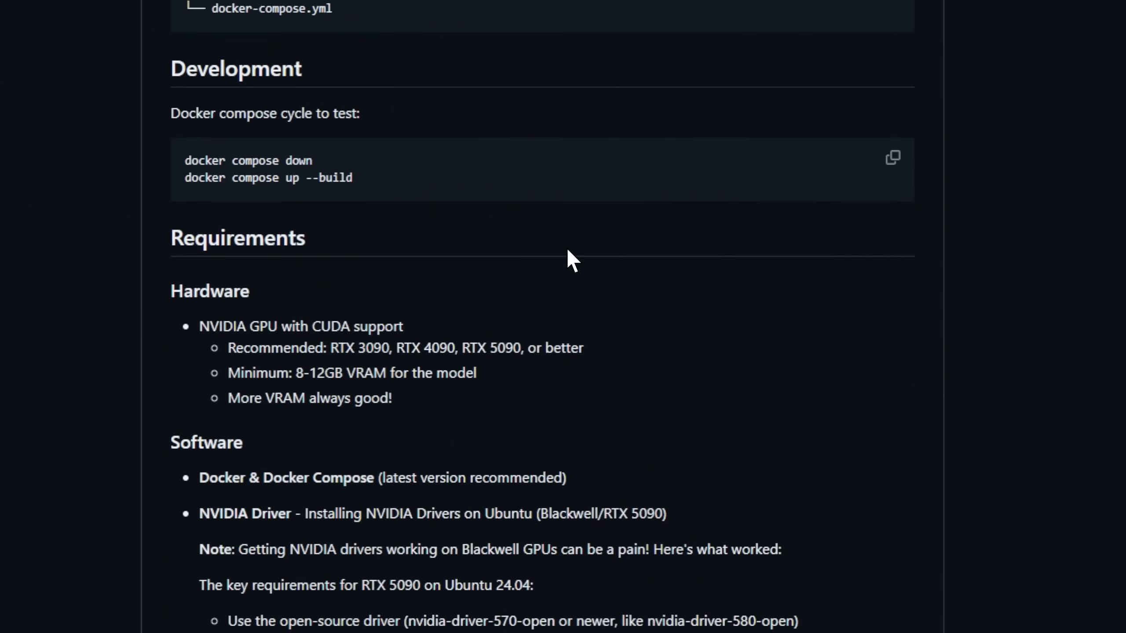
{"action": "scroll", "scroll_direction": "down", "scroll_amount": 3}
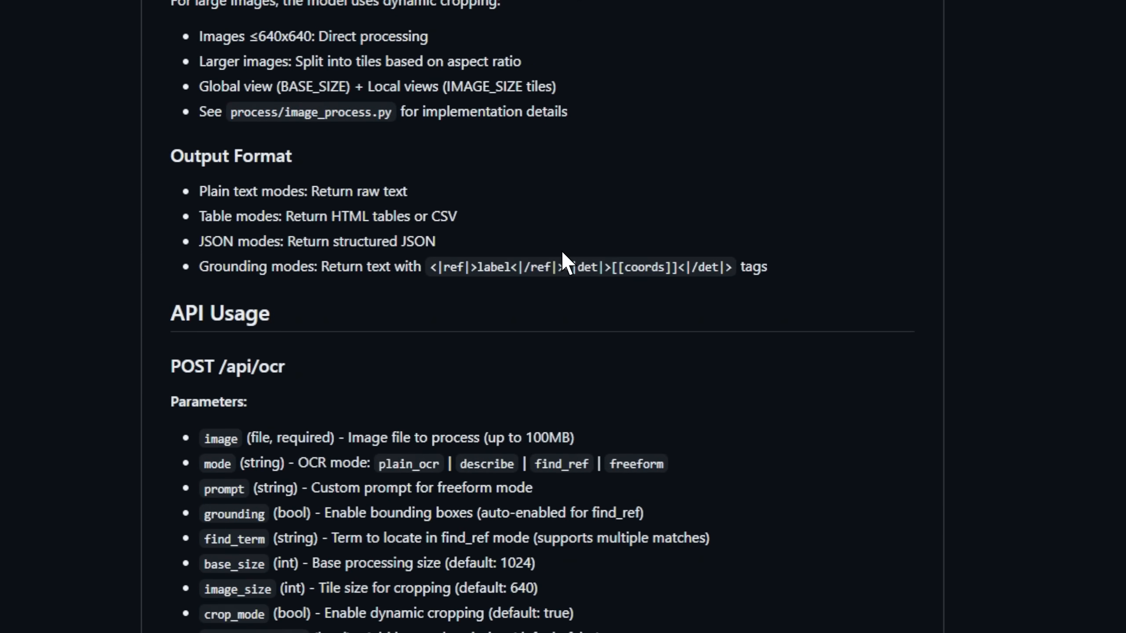
{"action": "scroll", "scroll_direction": "down", "scroll_amount": 3}
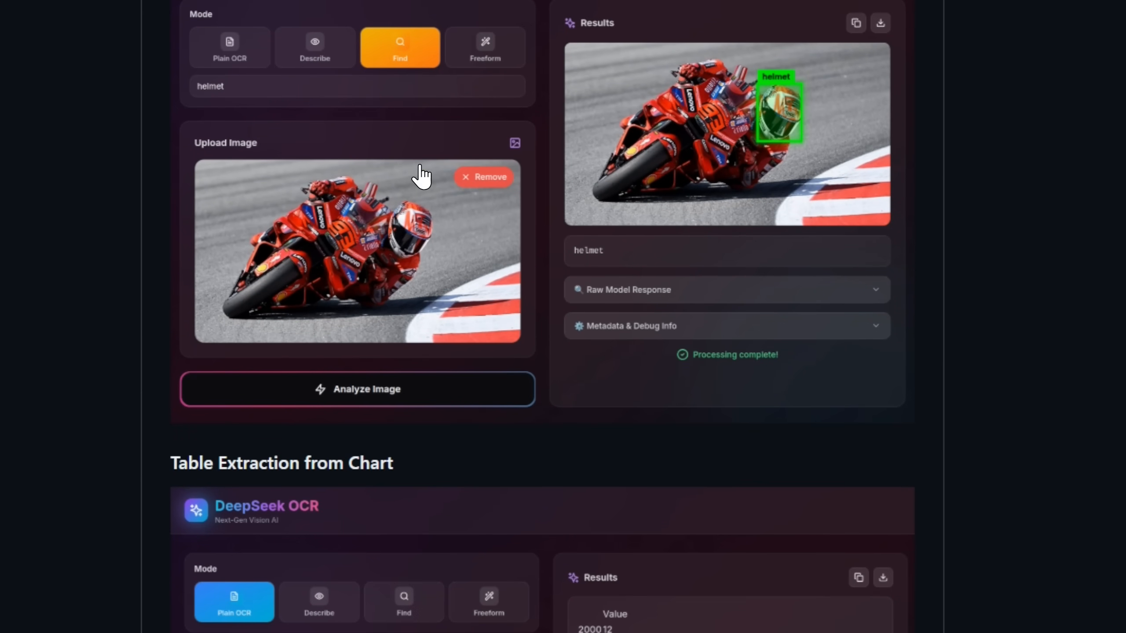
{"action": "scroll", "scroll_direction": "down", "scroll_amount": 3}
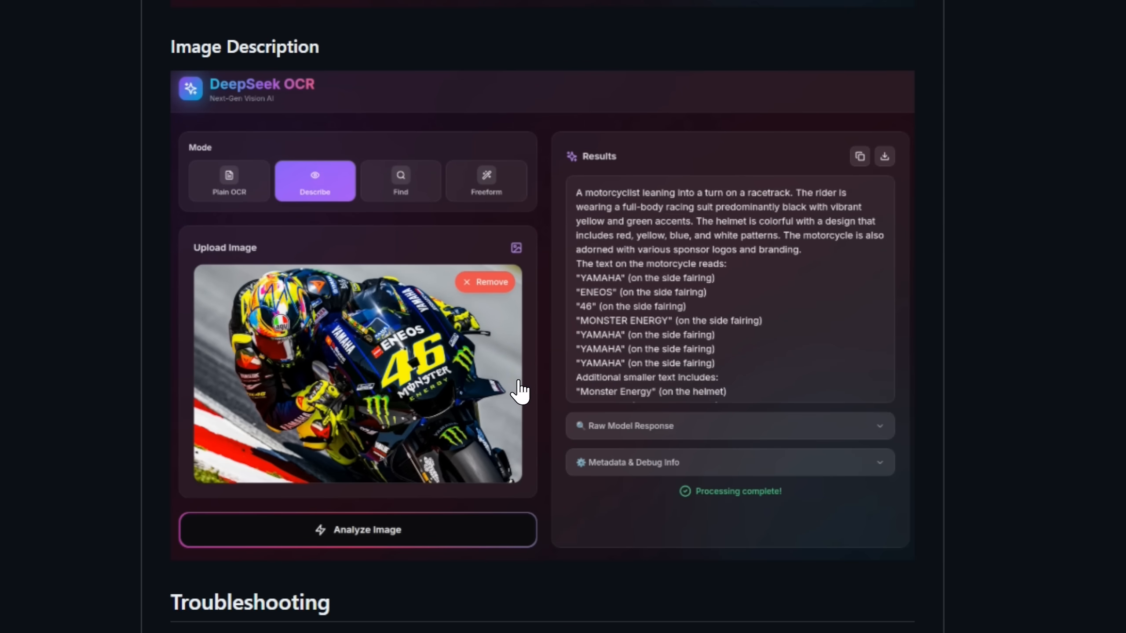
{"action": "scroll", "scroll_direction": "down", "scroll_amount": 3}
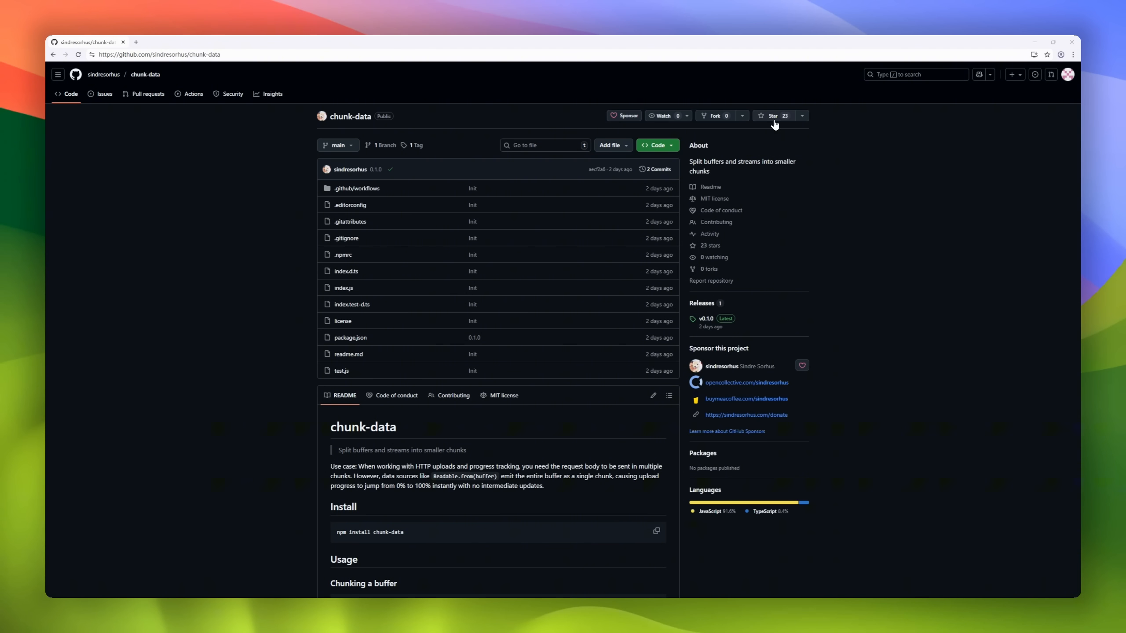
- Scroll chunk-data's README through Usage, API, Why? and Performance
{"action": "scroll", "scroll_direction": "down", "scroll_amount": 3}
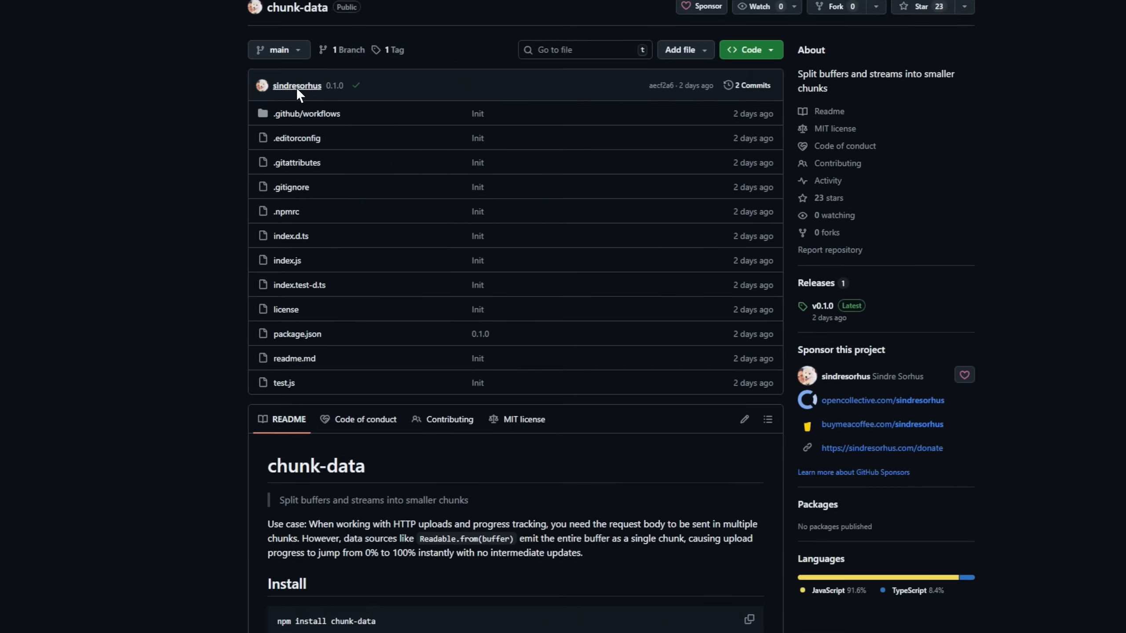
{"action": "scroll", "scroll_direction": "down", "scroll_amount": 3}
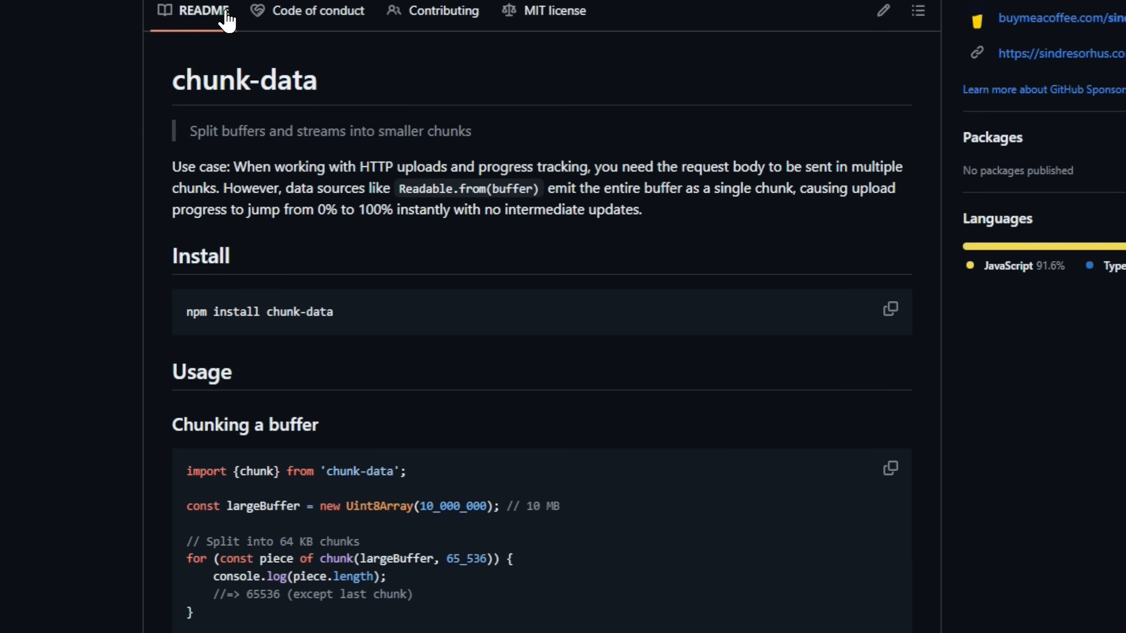
{"action": "scroll", "scroll_direction": "down", "scroll_amount": 3}
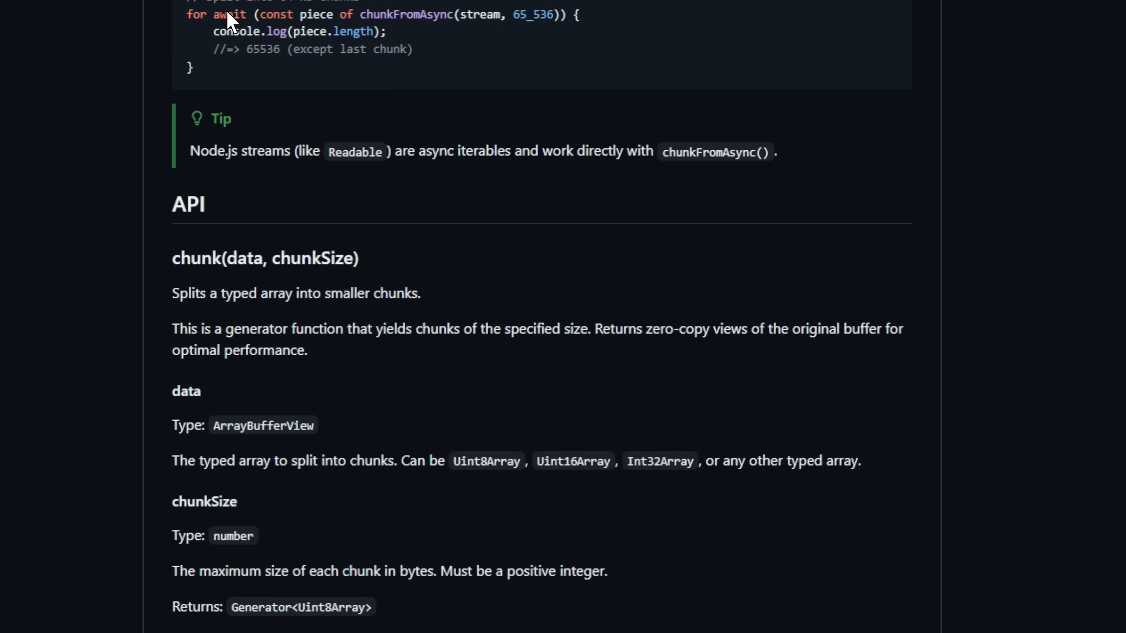
{"action": "scroll", "scroll_direction": "down", "scroll_amount": 3}
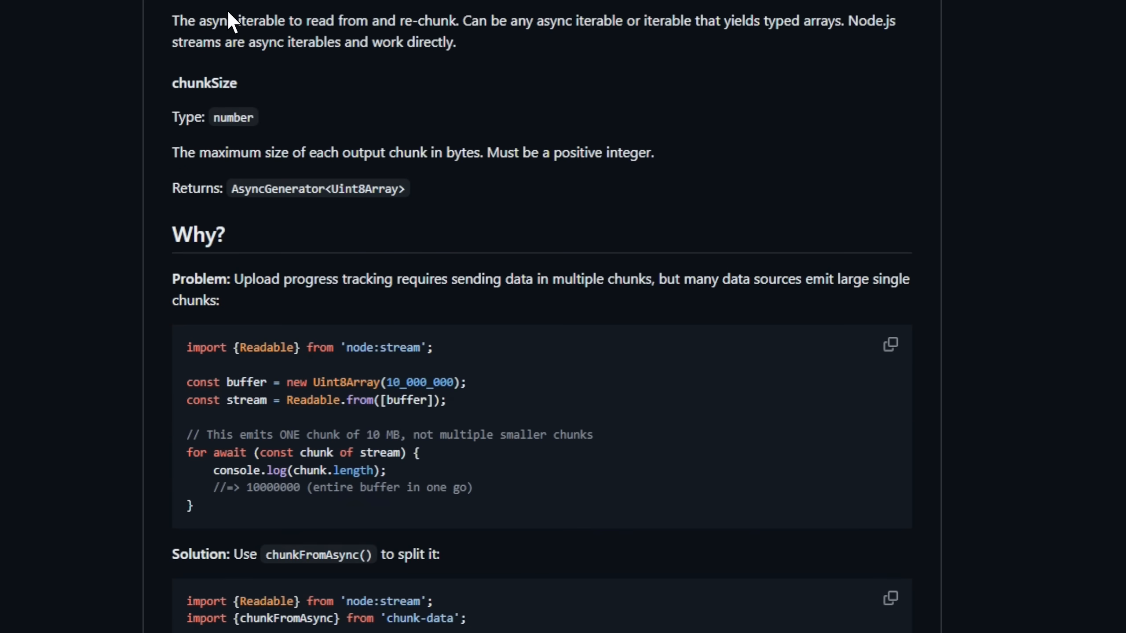
{"action": "scroll", "scroll_direction": "down", "scroll_amount": 3}
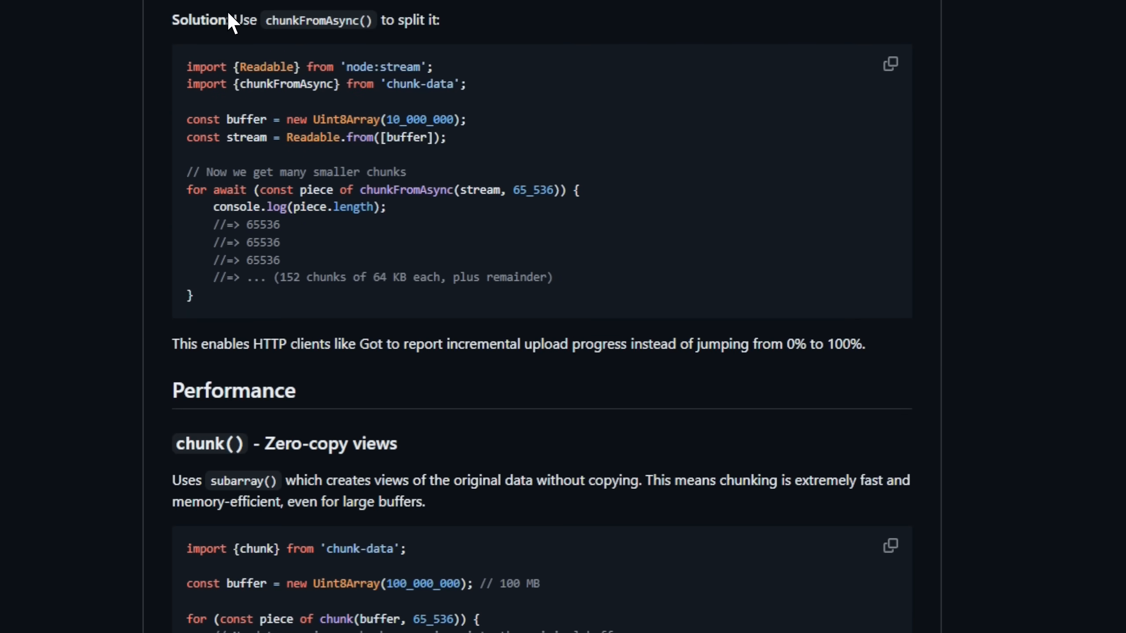
{"action": "scroll", "scroll_direction": "down", "scroll_amount": 3}
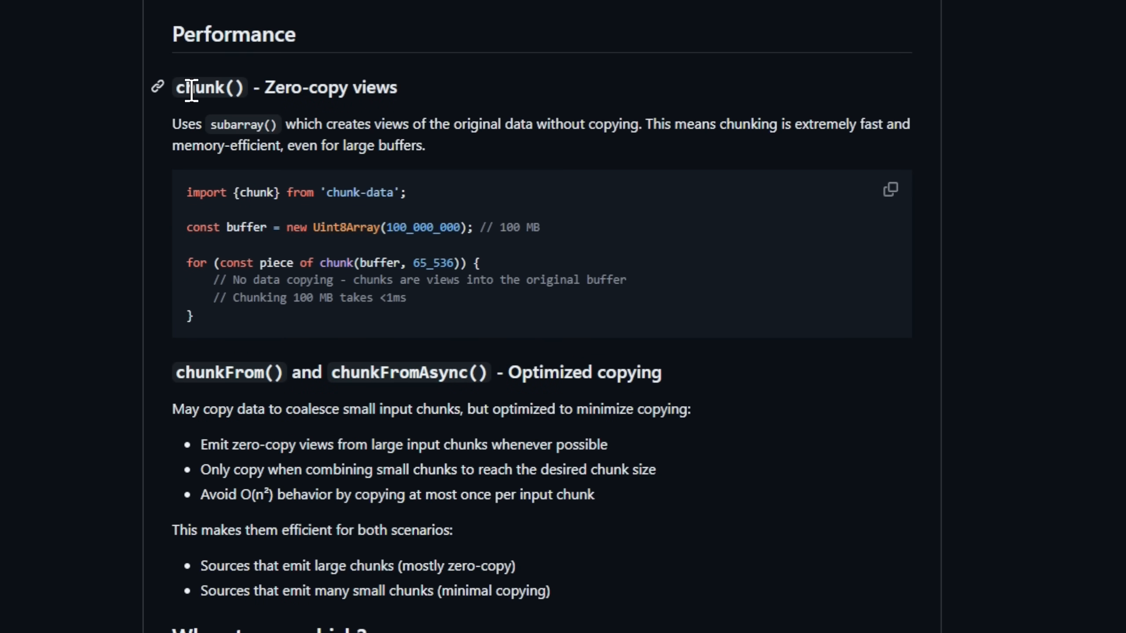
{"action": "scroll", "scroll_direction": "down", "scroll_amount": 3}
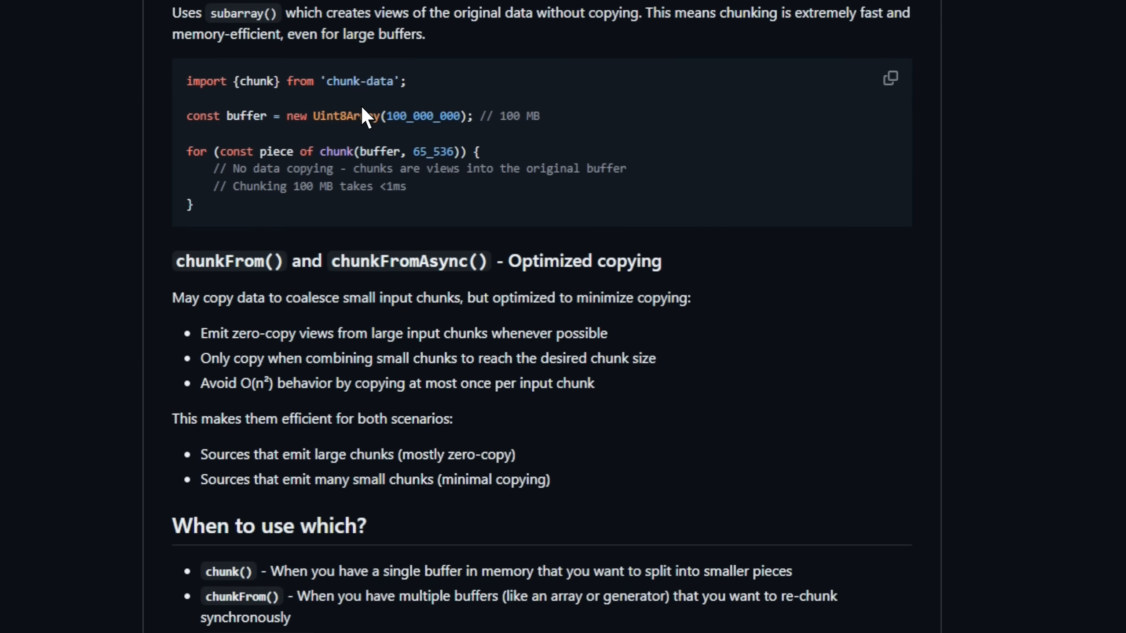
{"action": "mouse_move", "coordinate": [750, 399]}
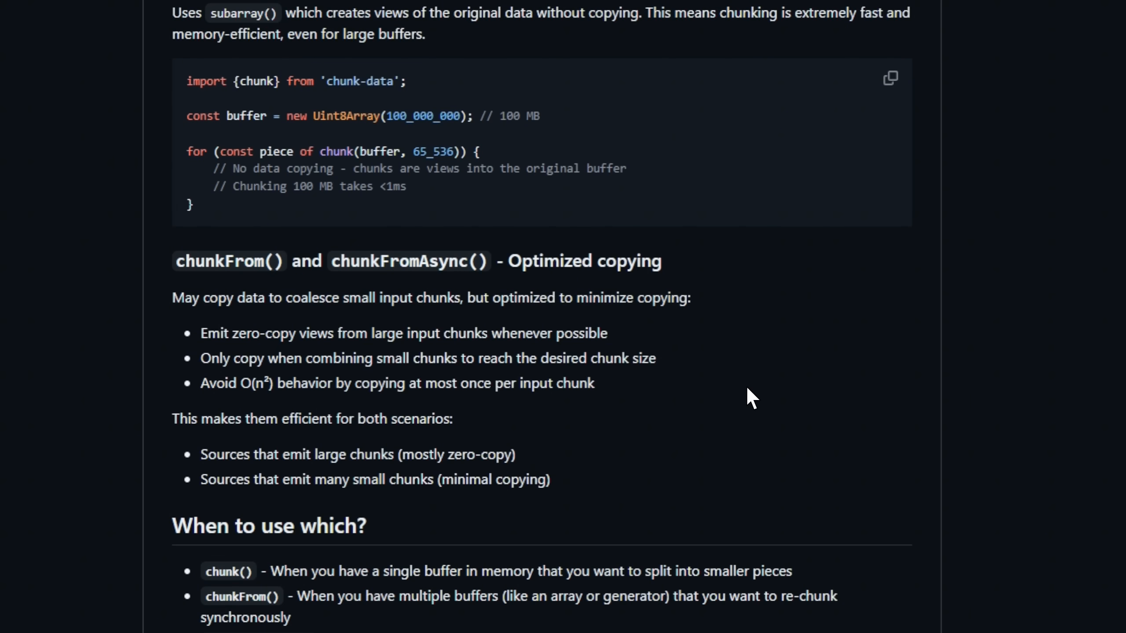
{"action": "scroll", "scroll_direction": "down", "scroll_amount": 3}
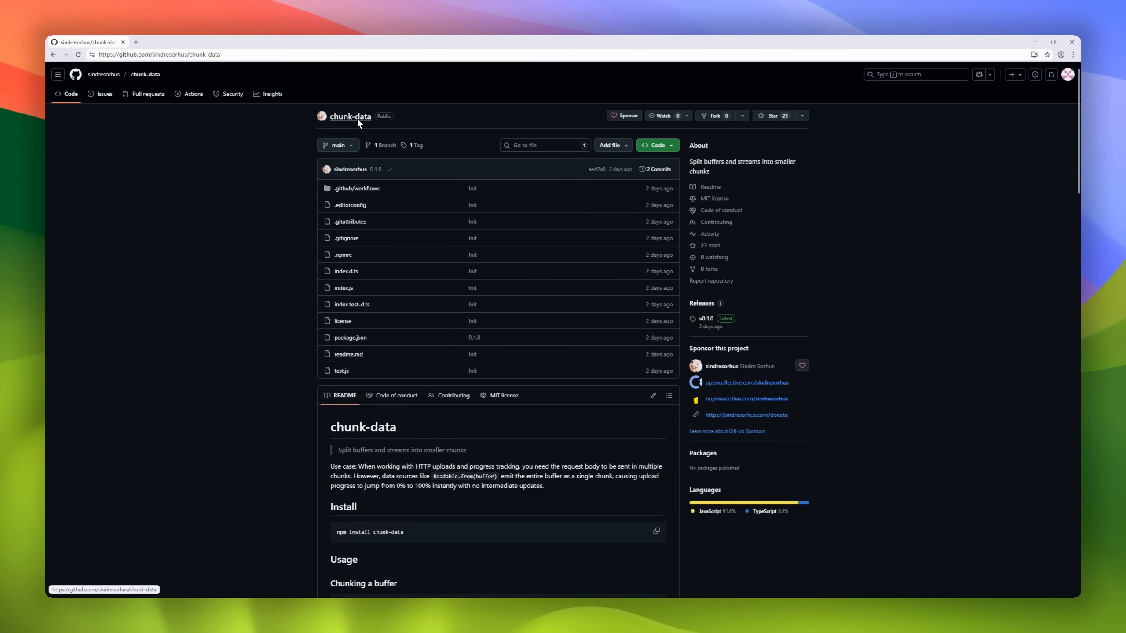
{"action": "mouse_move", "coordinate": [351, 170]}
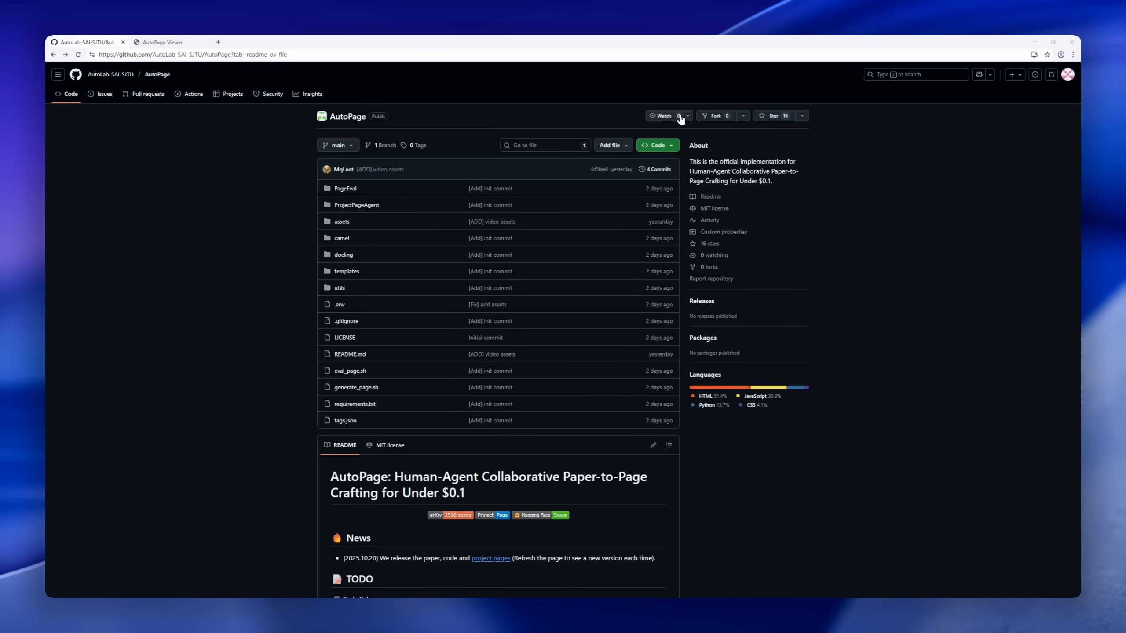
- Scroll AutoPage's README past Installation, Quick Start, Gradio, Demo Video, Evaluation and Camel model sections
{"action": "scroll", "scroll_direction": "down", "scroll_amount": 3}
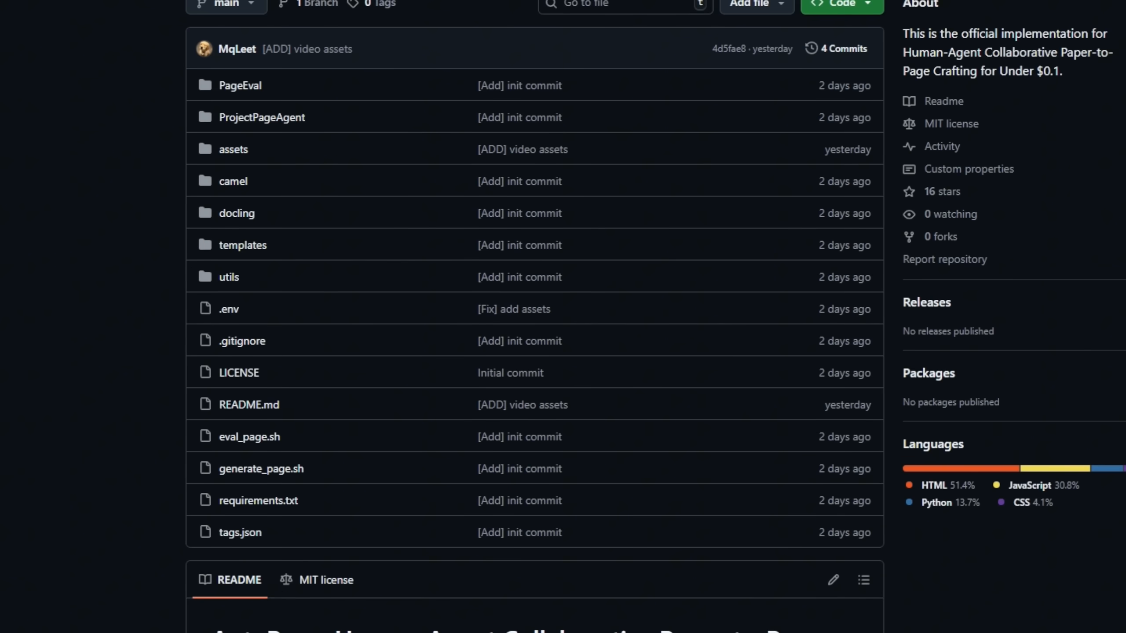
{"action": "scroll", "scroll_direction": "down", "scroll_amount": 3}
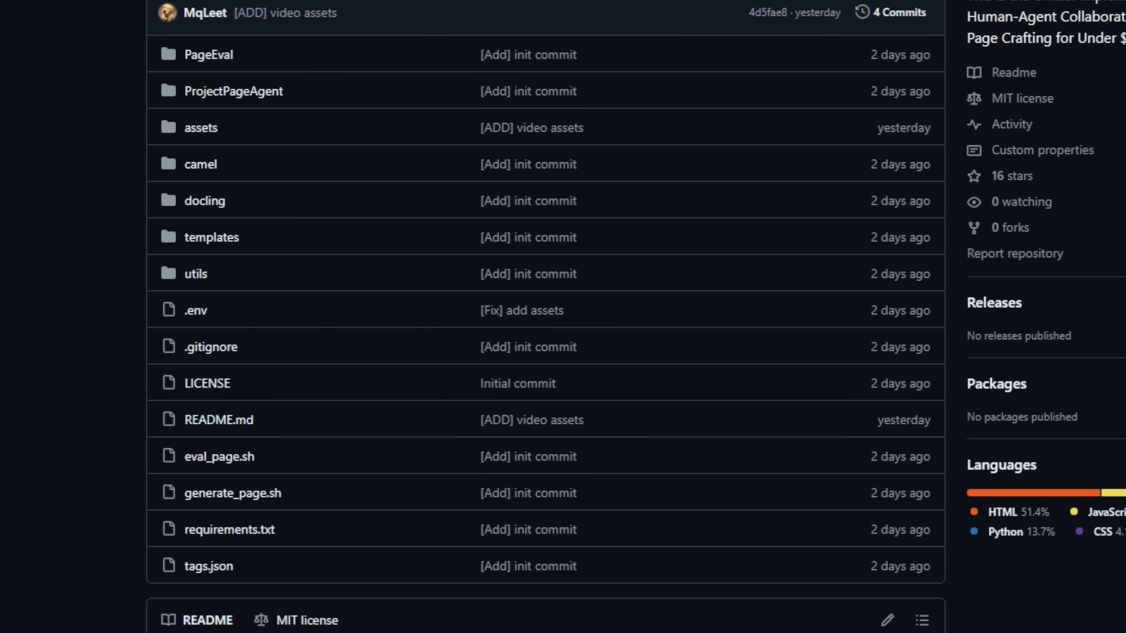
{"action": "scroll", "scroll_direction": "down", "scroll_amount": 3}
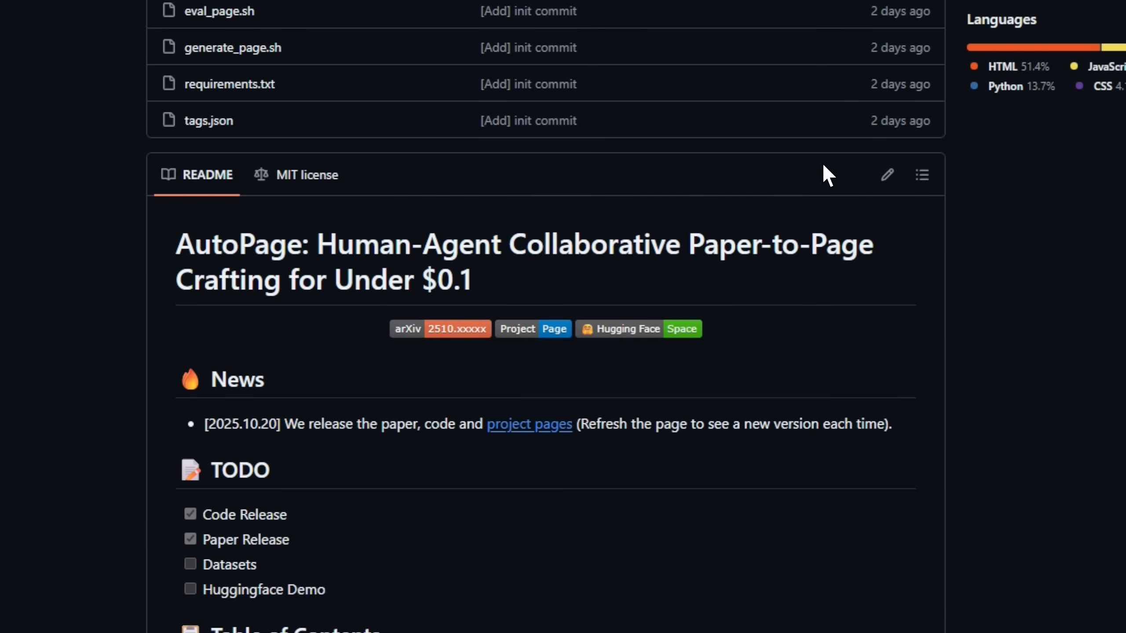
{"action": "scroll", "scroll_direction": "down", "scroll_amount": 3}
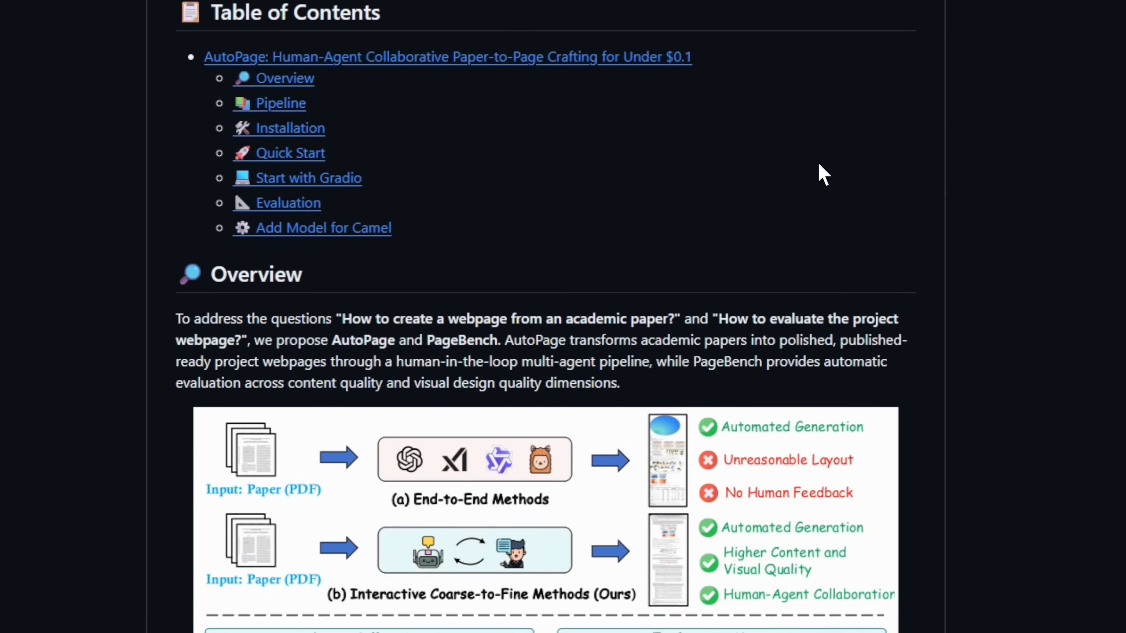
{"action": "scroll", "scroll_direction": "down", "scroll_amount": 3}
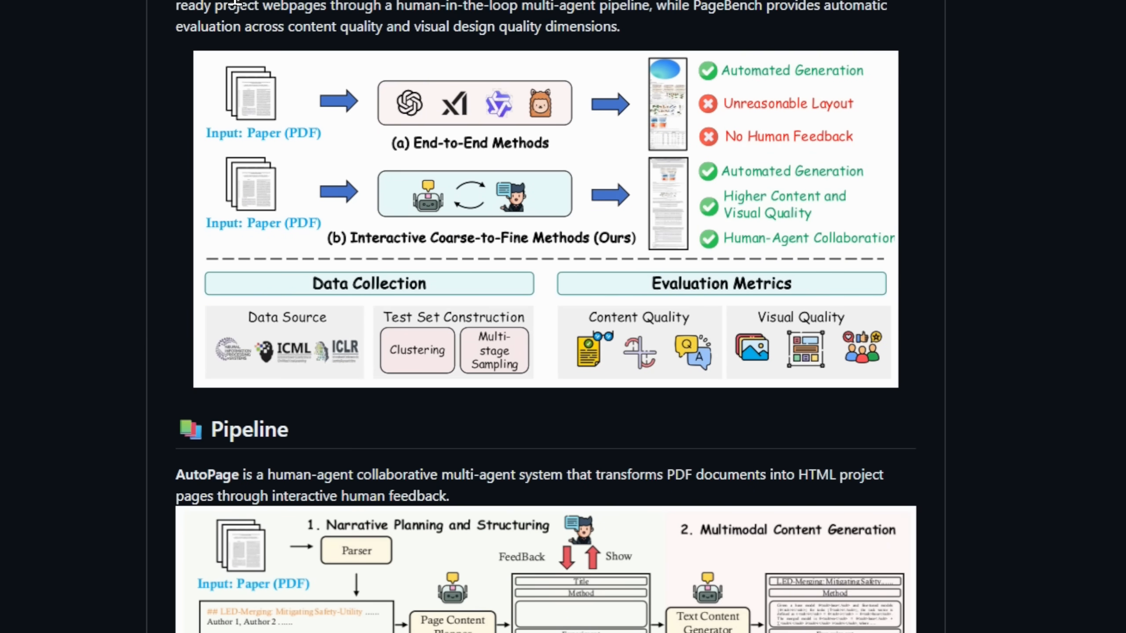
{"action": "mouse_move", "coordinate": [708, 84]}
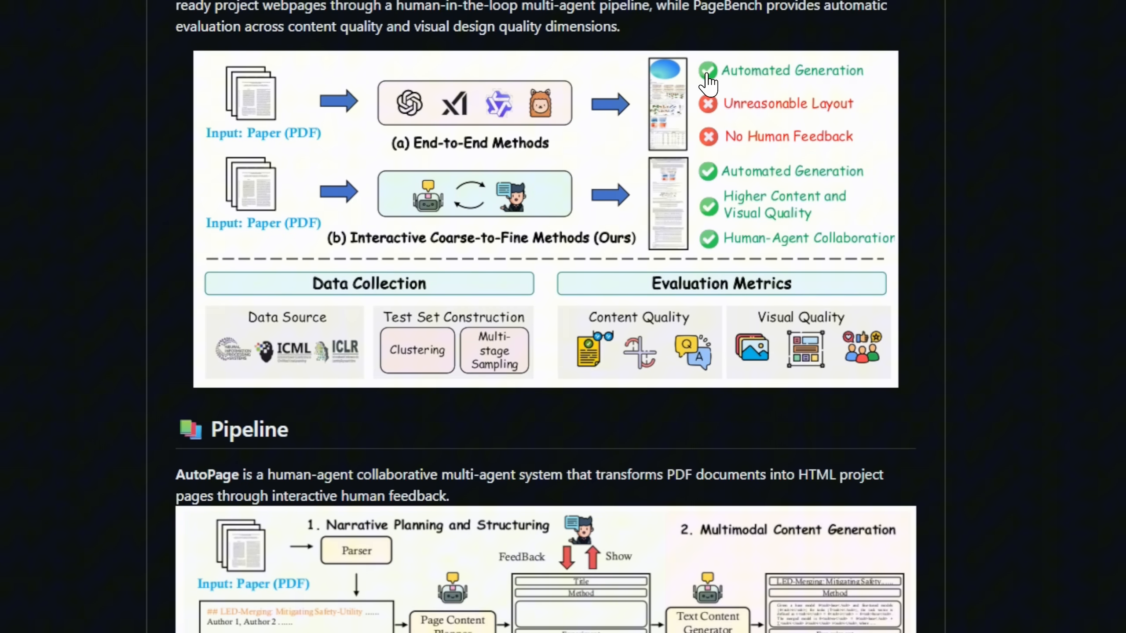
{"action": "mouse_move", "coordinate": [775, 219]}
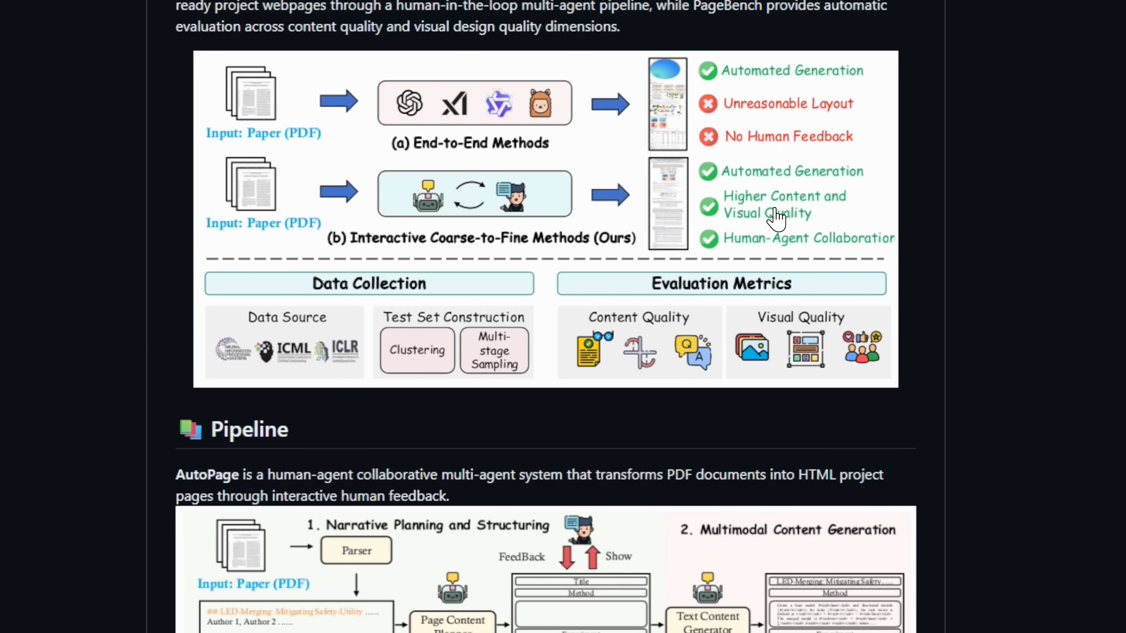
{"action": "scroll", "scroll_direction": "down", "scroll_amount": 3}
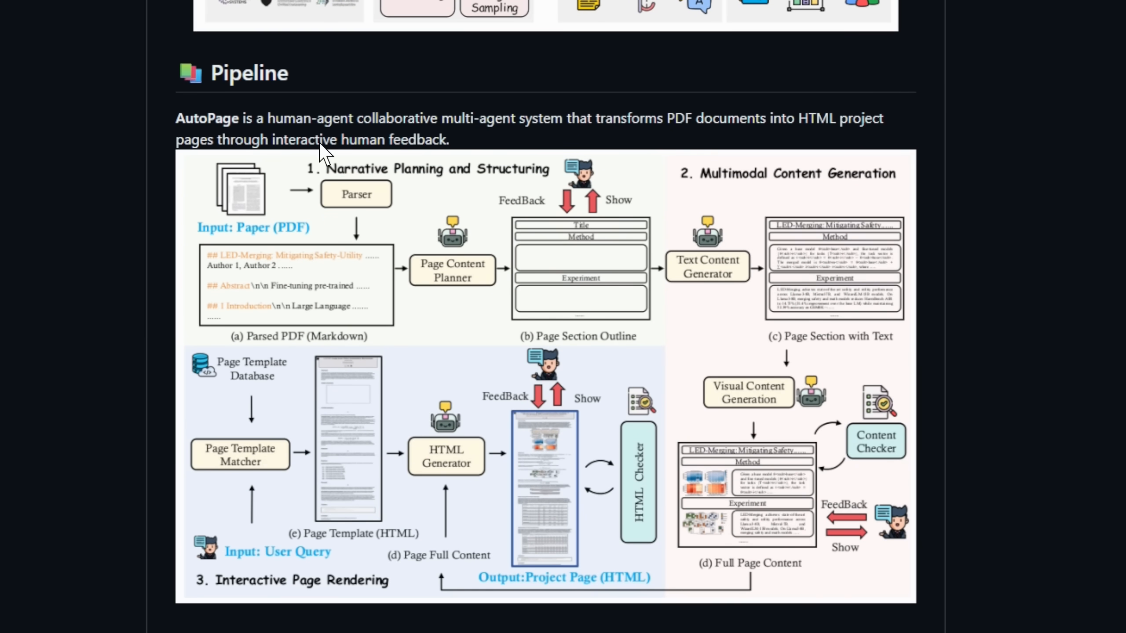
{"action": "mouse_move", "coordinate": [597, 148]}
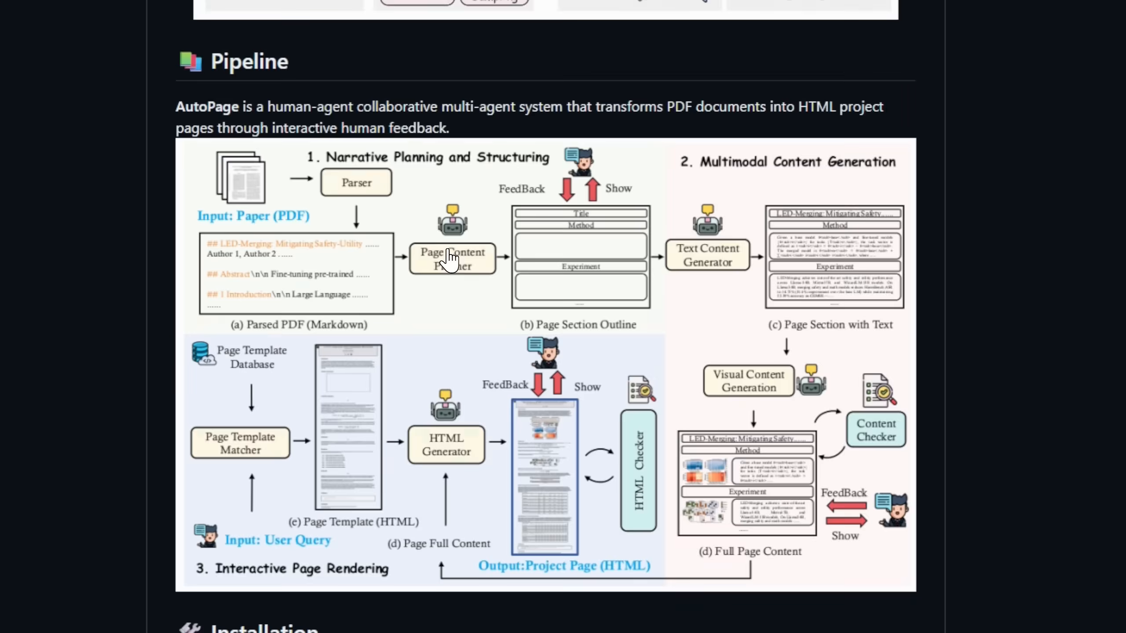
{"action": "scroll", "scroll_direction": "down", "scroll_amount": 3}
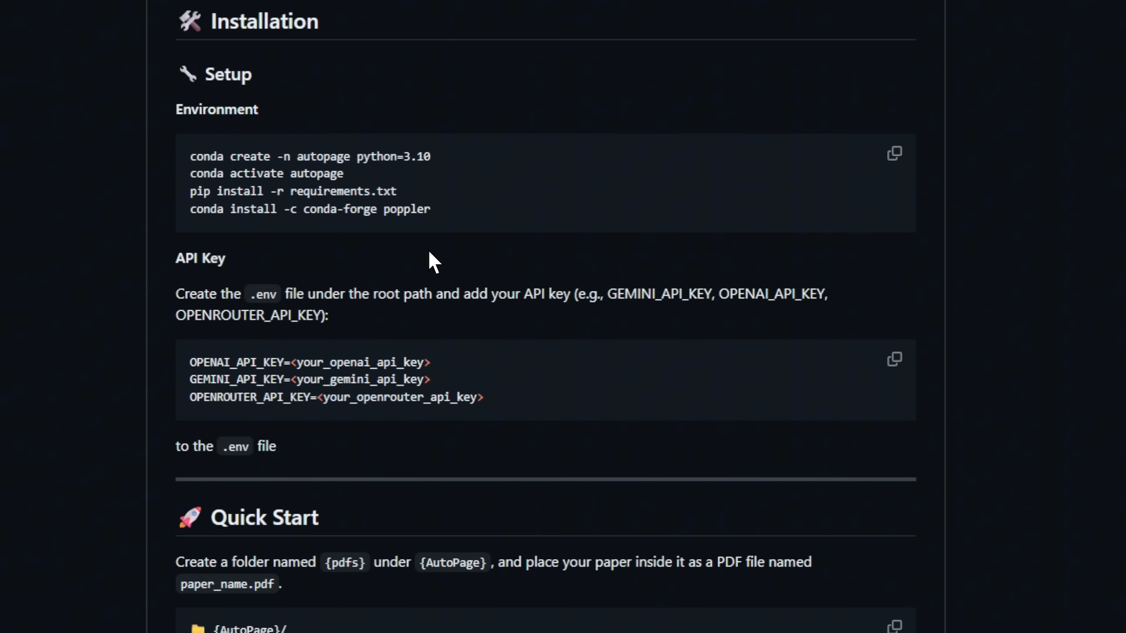
{"action": "scroll", "scroll_direction": "down", "scroll_amount": 3}
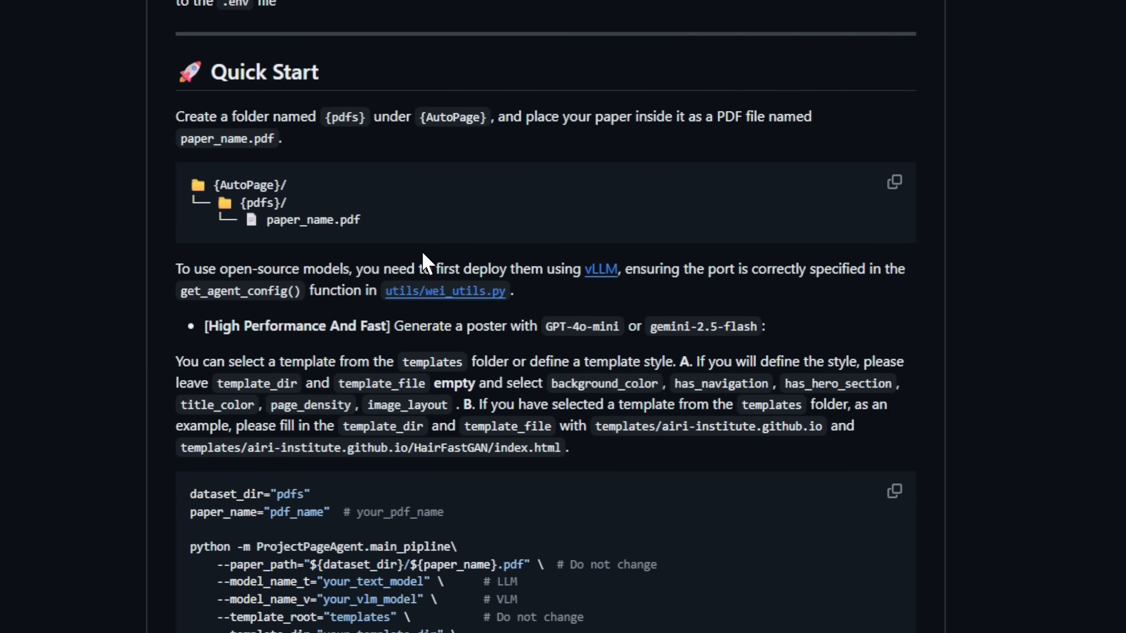
{"action": "scroll", "scroll_direction": "down", "scroll_amount": 3}
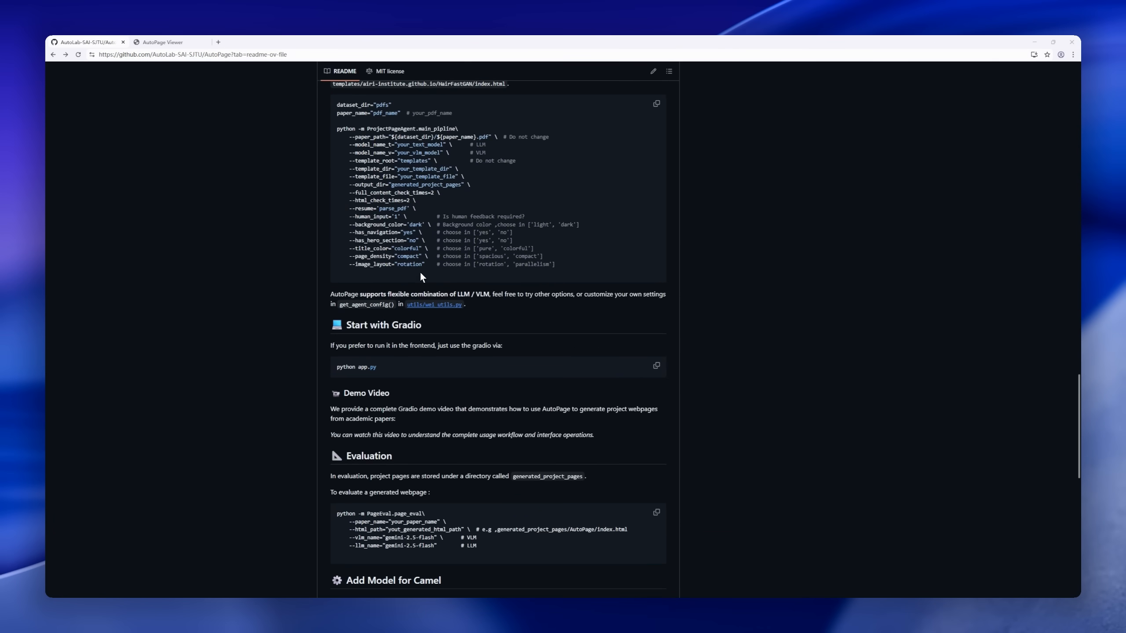
{"action": "scroll", "scroll_direction": "down", "scroll_amount": 3}
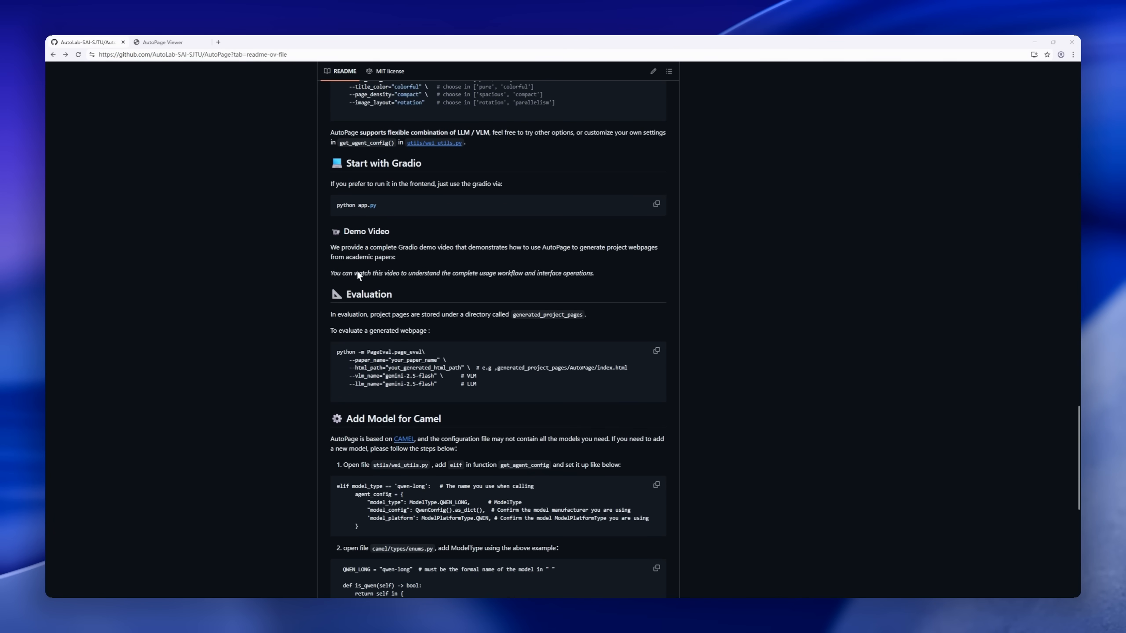
{"action": "scroll", "scroll_direction": "down", "scroll_amount": 3}
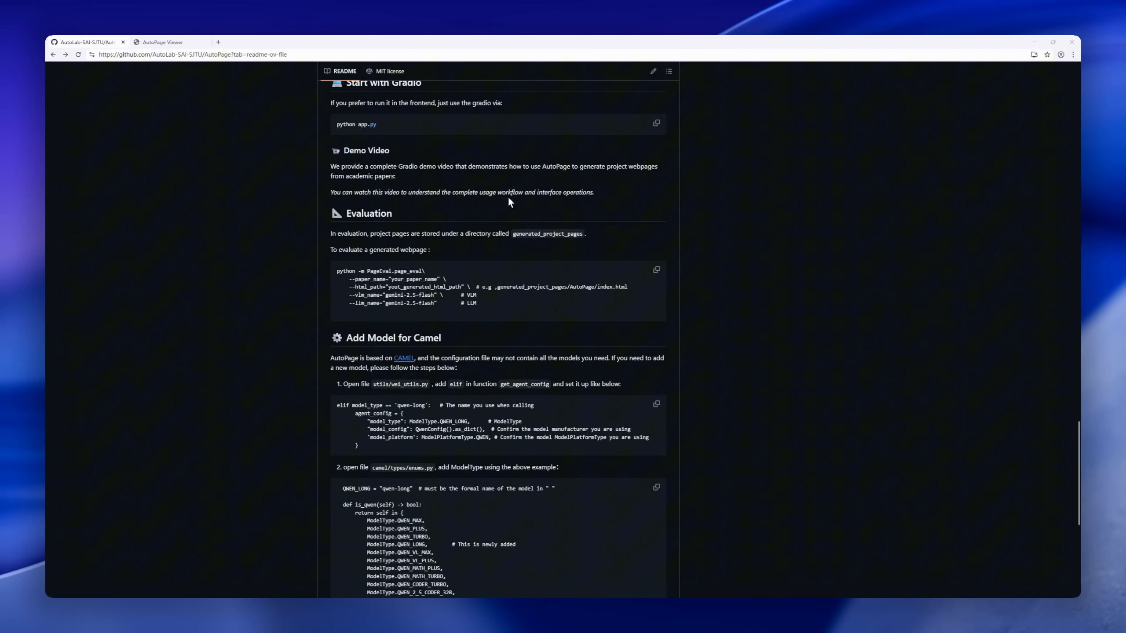
{"action": "left_click", "coordinate": [173, 42]}
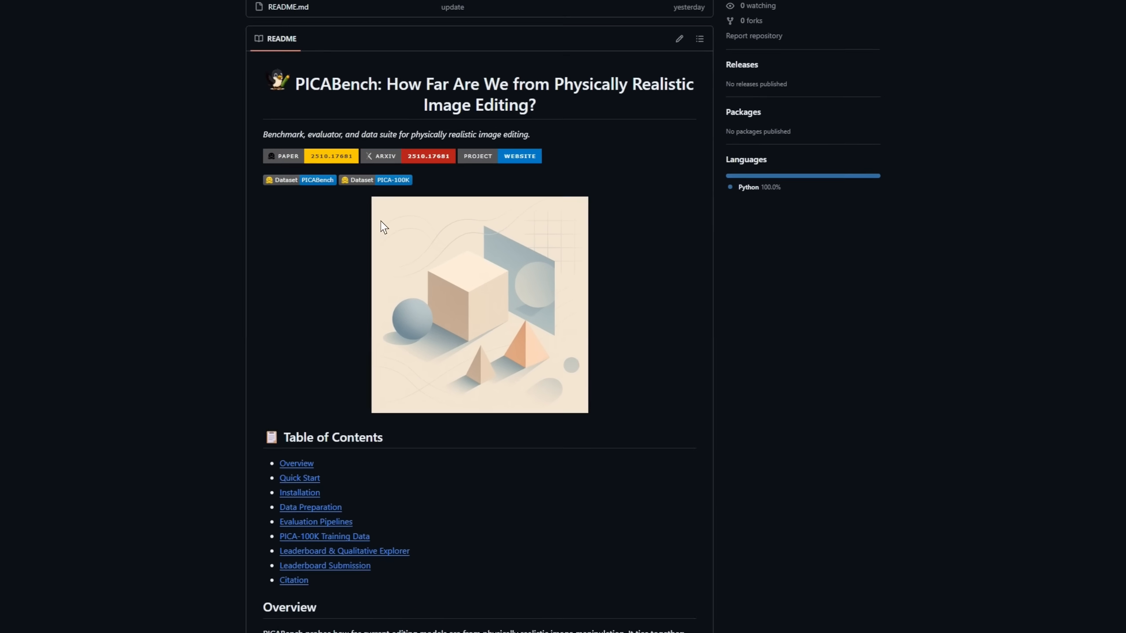
- Scroll the PICABench README from Overview through quick start and data format to Evaluation Pipelines
{"action": "scroll", "scroll_direction": "down", "scroll_amount": 3}
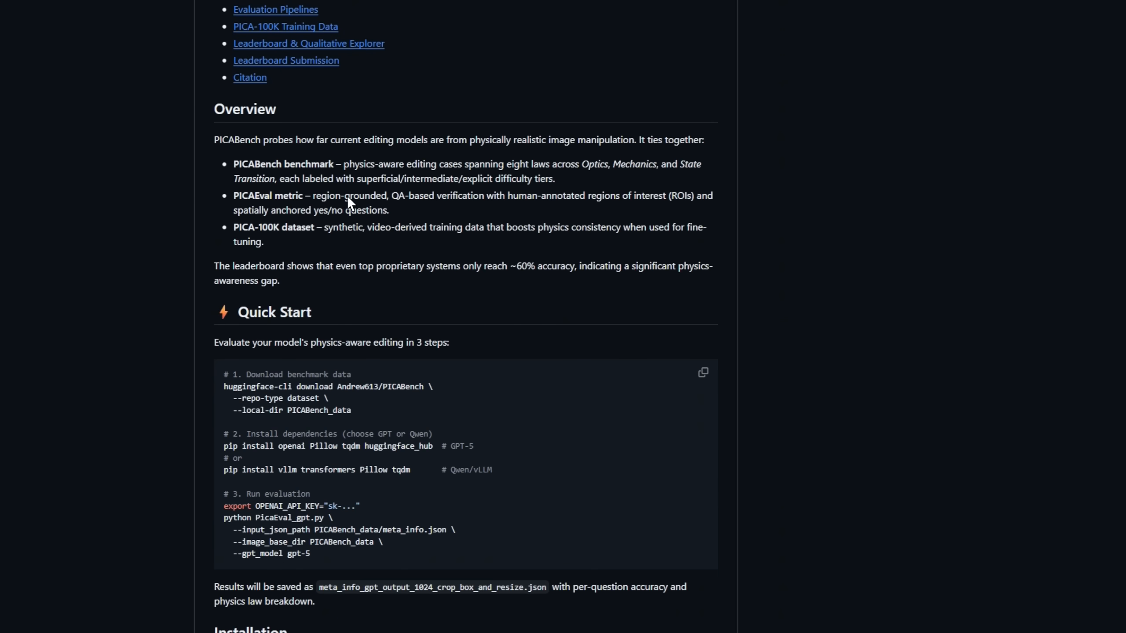
{"action": "scroll", "scroll_direction": "down", "scroll_amount": 3}
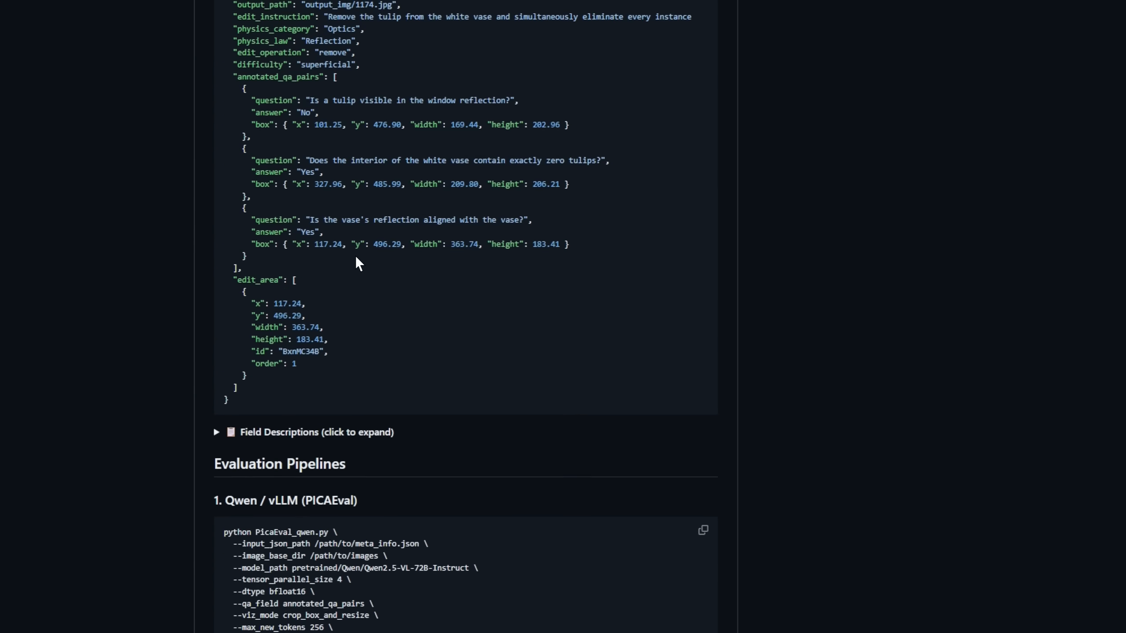
{"action": "scroll", "scroll_direction": "down", "scroll_amount": 3}
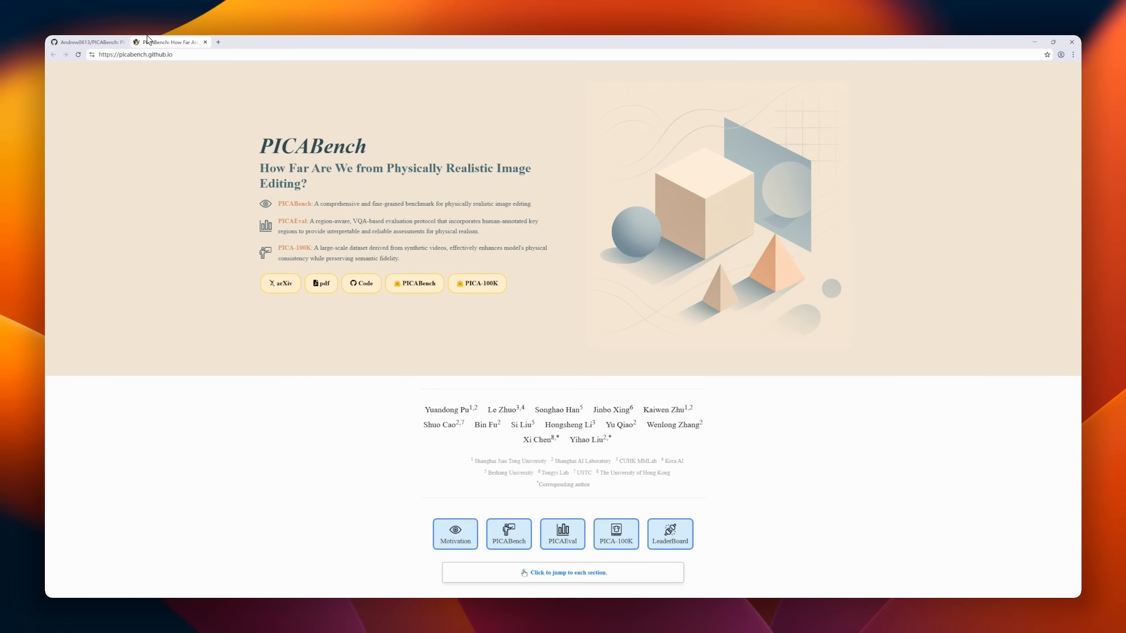
- Scroll picabench.github.io past Figure 1, the qualitative results gallery, Human Study and Conclusion
{"action": "left_click_drag", "start_coordinate": [260, 144], "coordinate": [515, 250]}
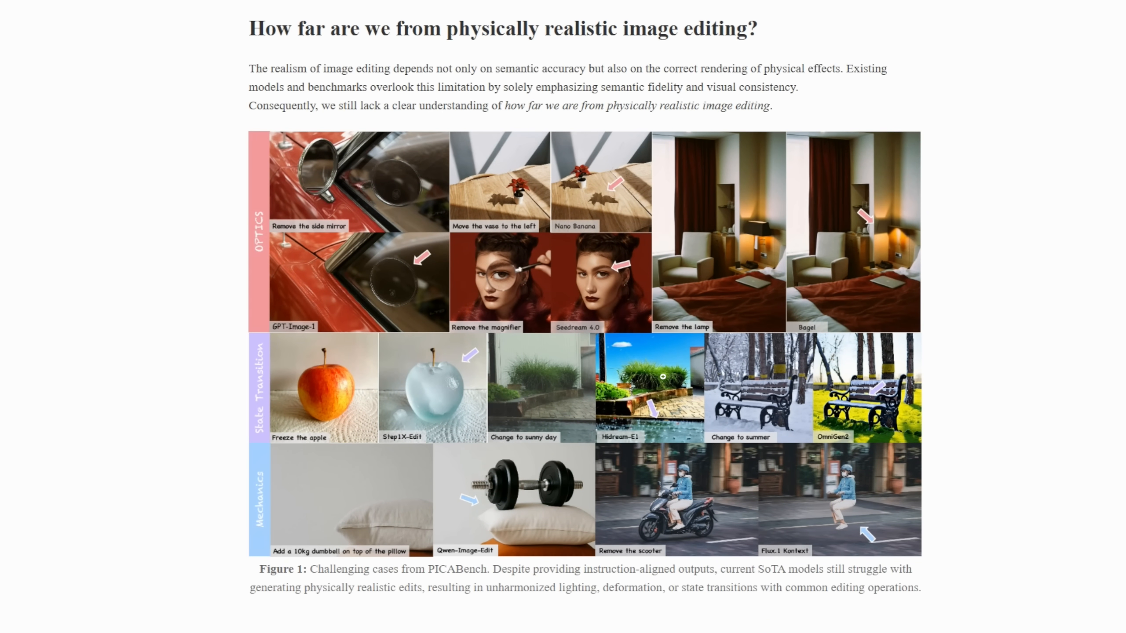
{"action": "scroll", "scroll_direction": "down", "scroll_amount": 3}
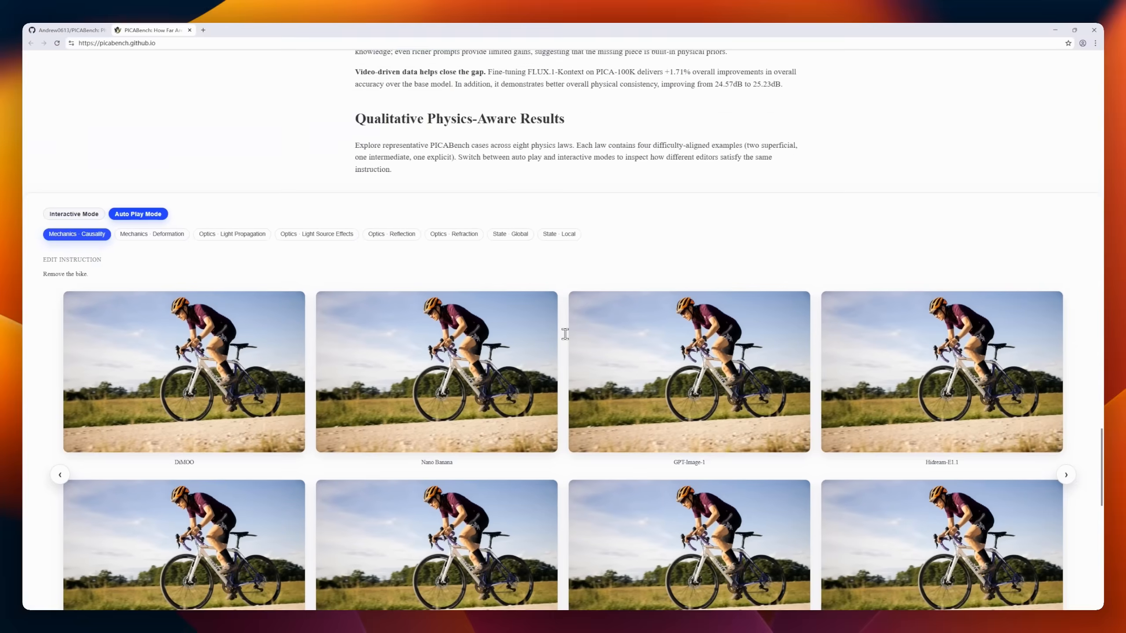
{"action": "scroll", "scroll_direction": "down", "scroll_amount": 3}
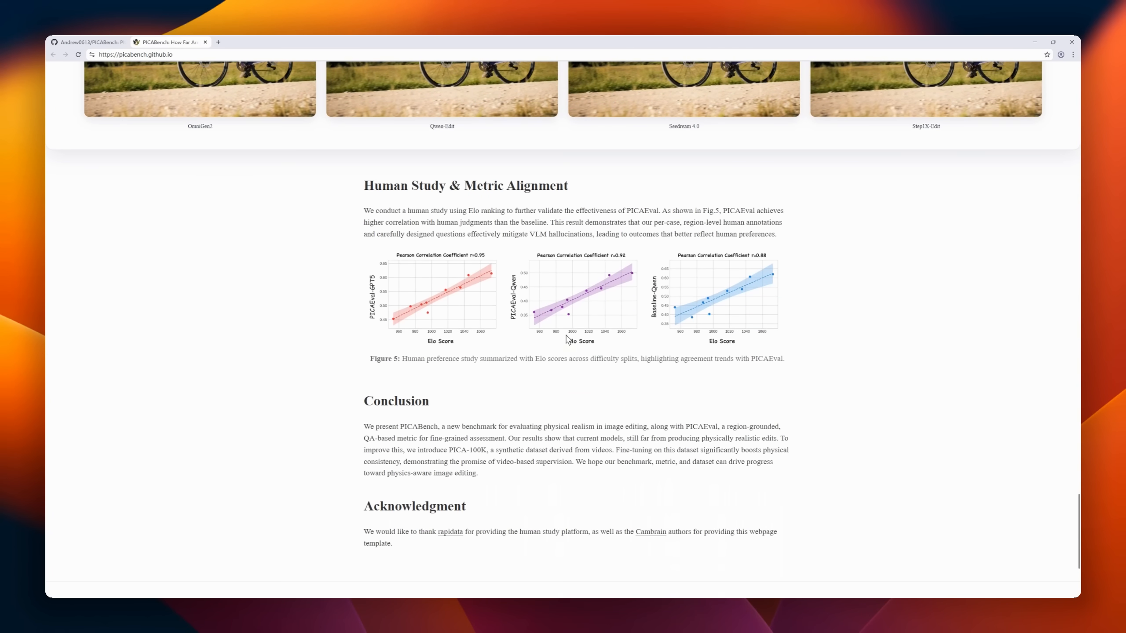
{"action": "left_click", "coordinate": [87, 42]}
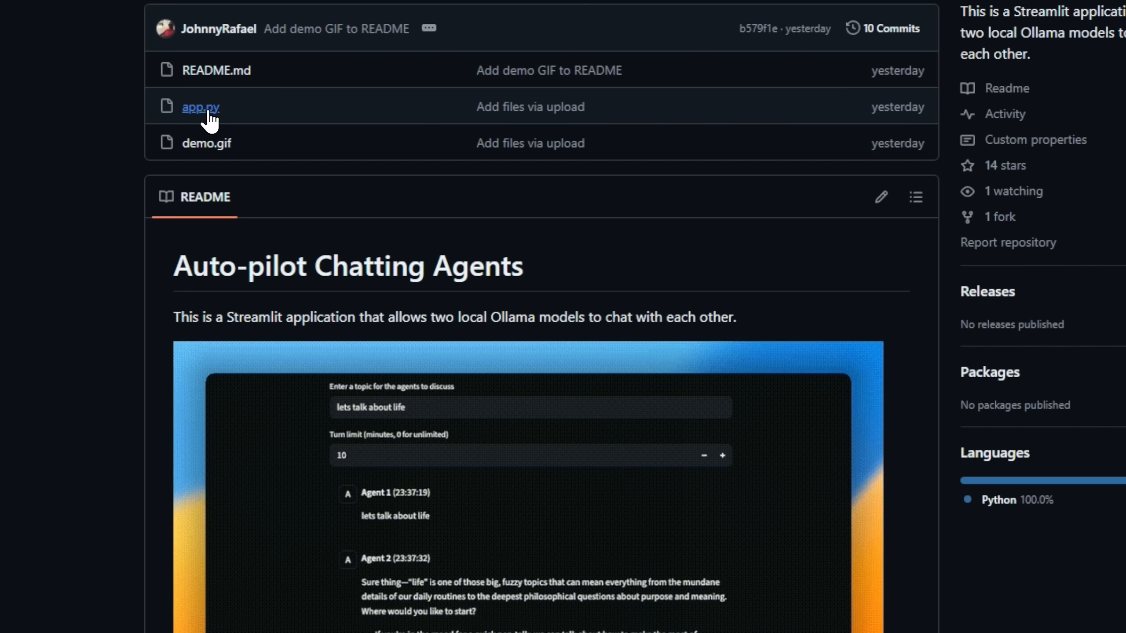
- Scroll the Auto-pilot Chatting Agents README to view the demo of two Ollama agents discussing life
{"action": "scroll", "scroll_direction": "down", "scroll_amount": 3}
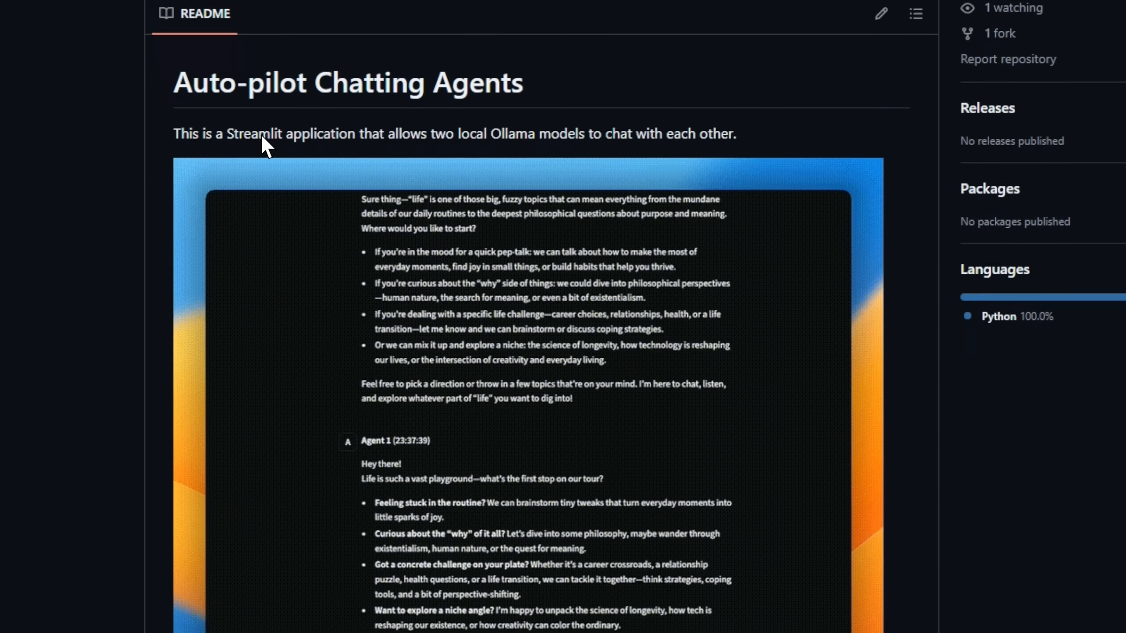
{"action": "scroll", "scroll_direction": "down", "scroll_amount": 3}
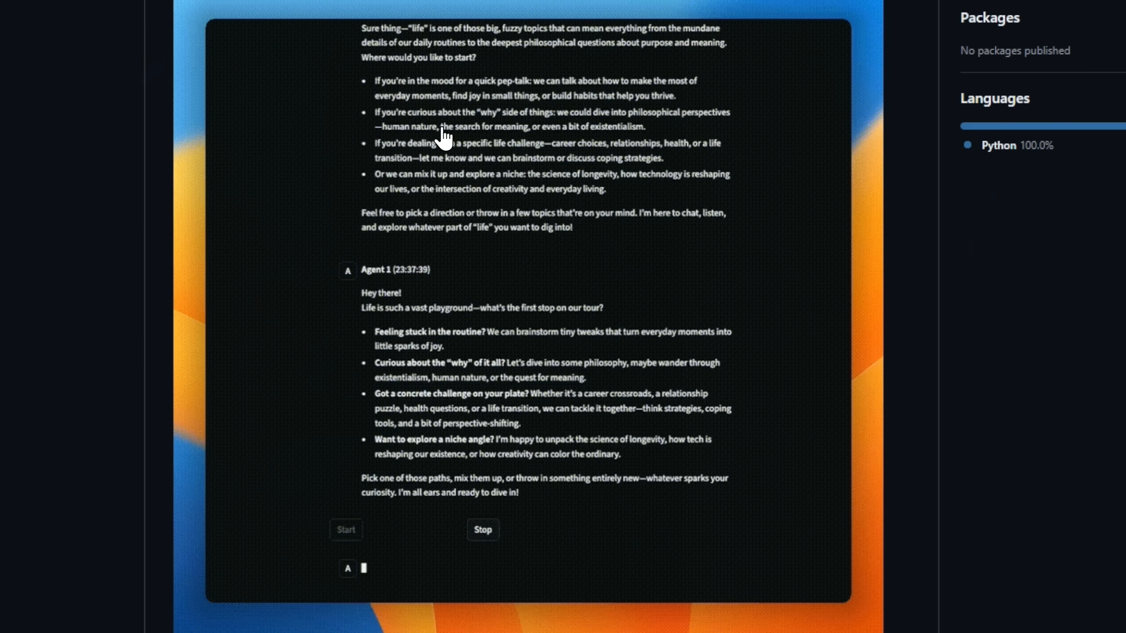
{"action": "scroll", "scroll_direction": "down", "scroll_amount": 3}
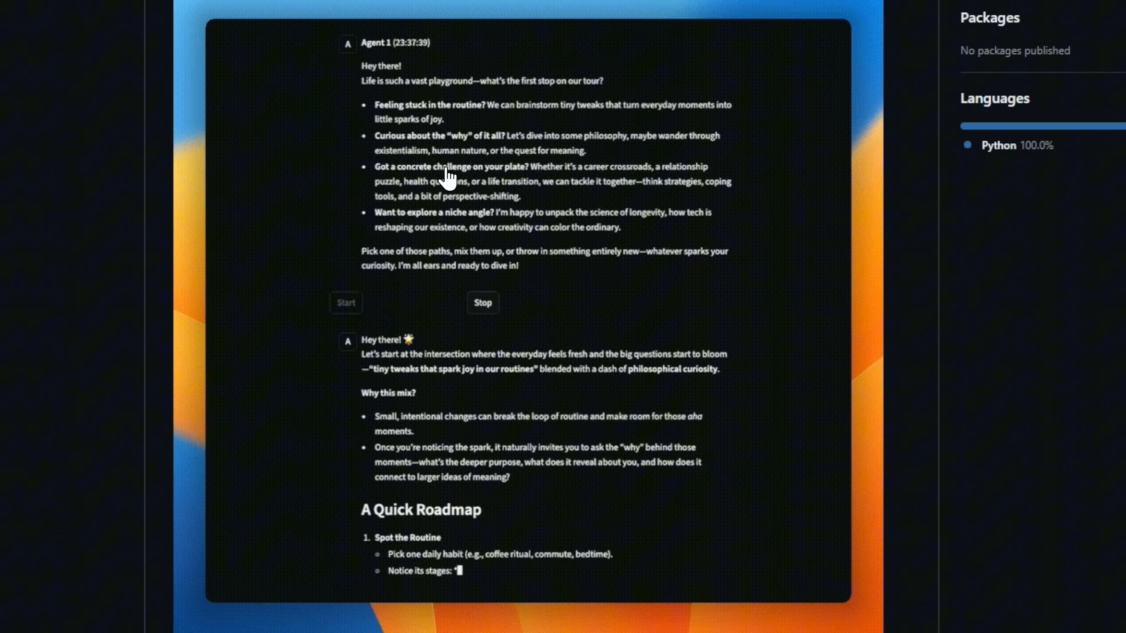
{"action": "scroll", "scroll_direction": "down", "scroll_amount": 3}
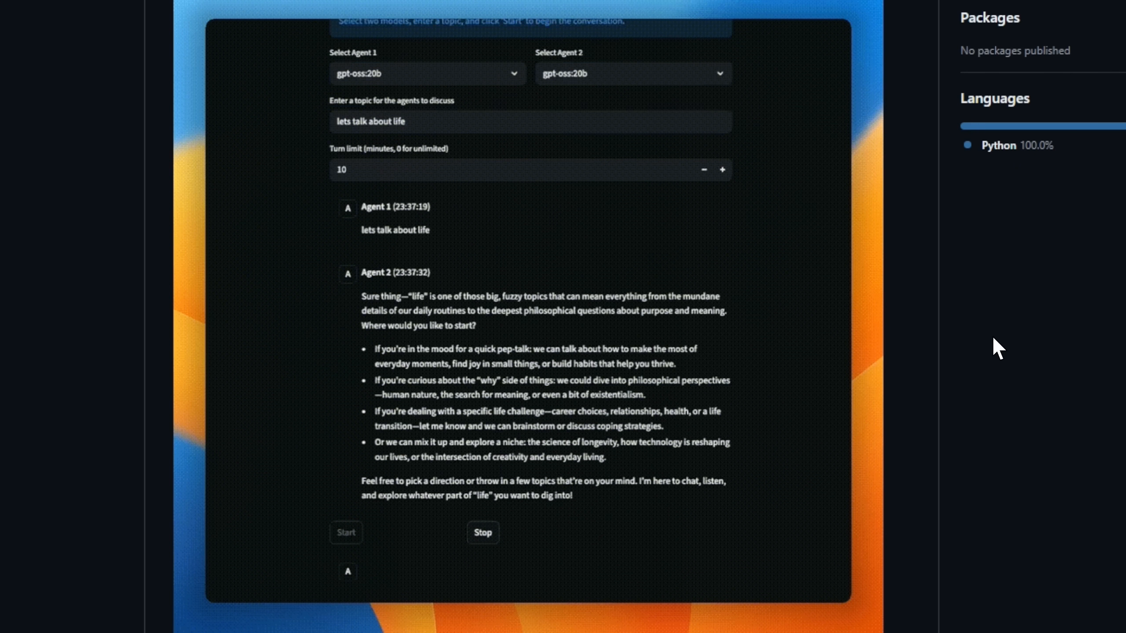
{"action": "scroll", "scroll_direction": "down", "scroll_amount": 3}
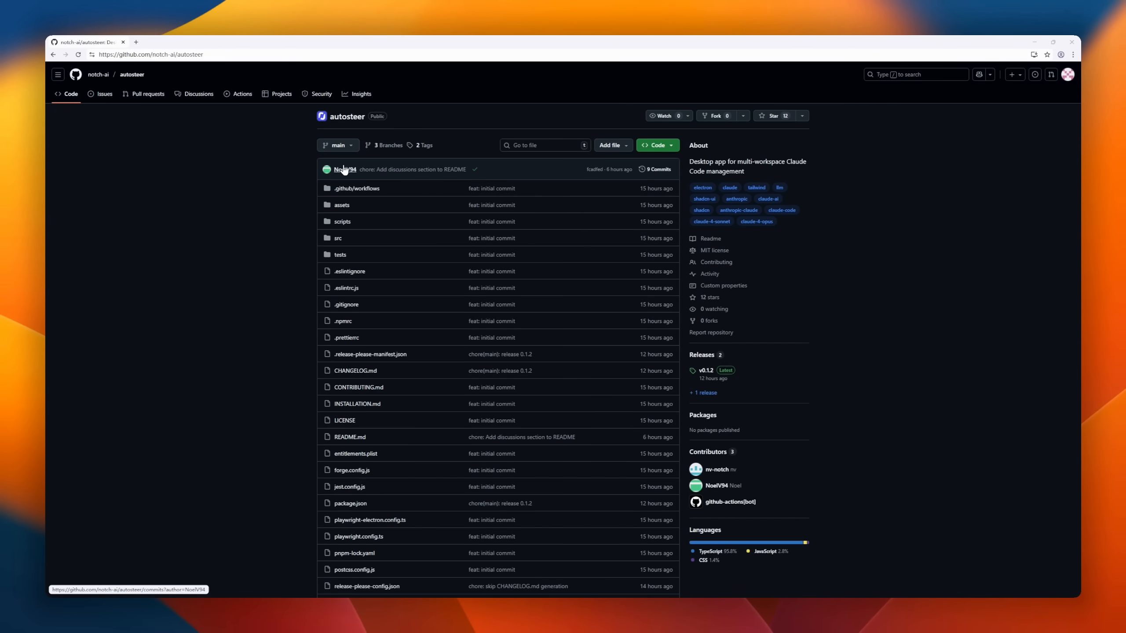
{"action": "mouse_move", "coordinate": [345, 169]}
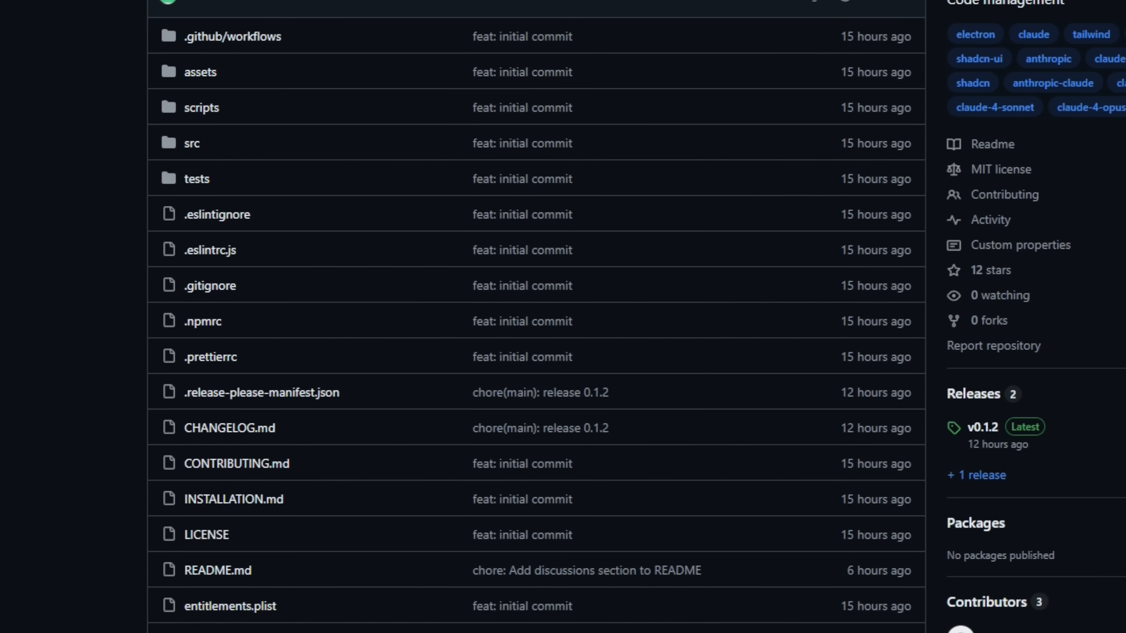
- Scroll the autosteer file list and play the README demo video
{"action": "scroll", "scroll_direction": "down", "scroll_amount": 3}
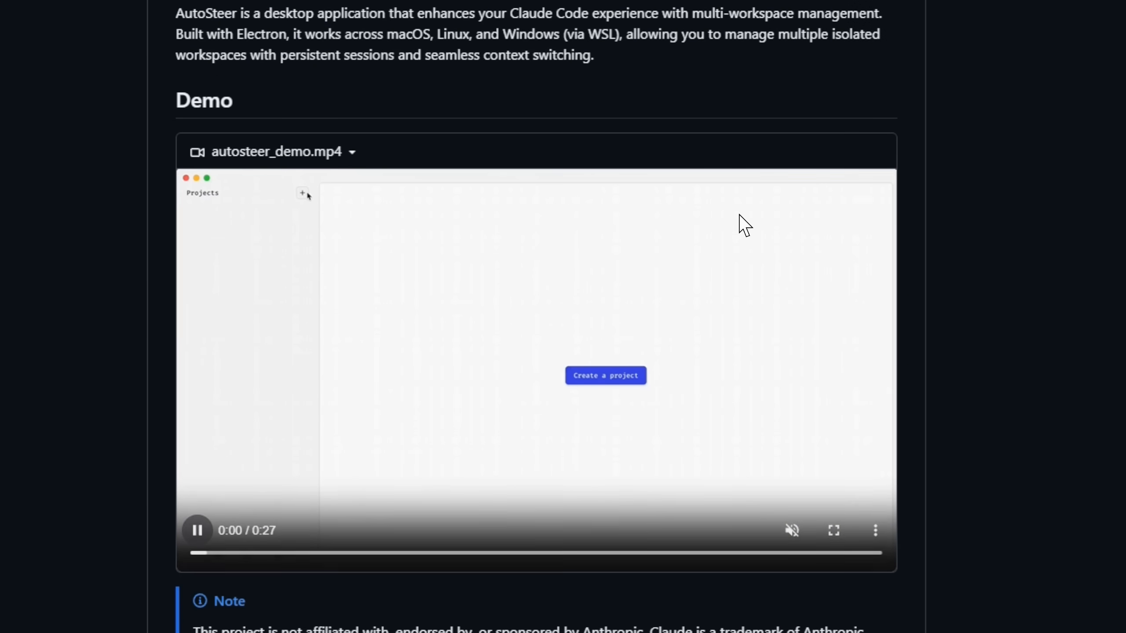
{"action": "scroll", "scroll_direction": "down", "scroll_amount": 3}
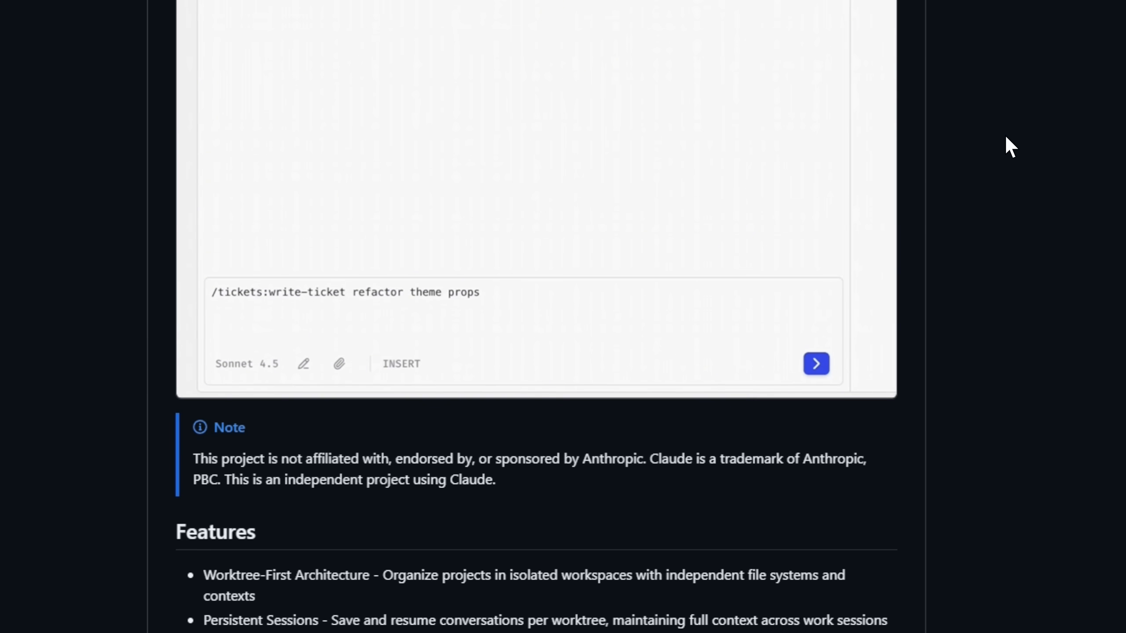
{"action": "left_click", "coordinate": [815, 363]}
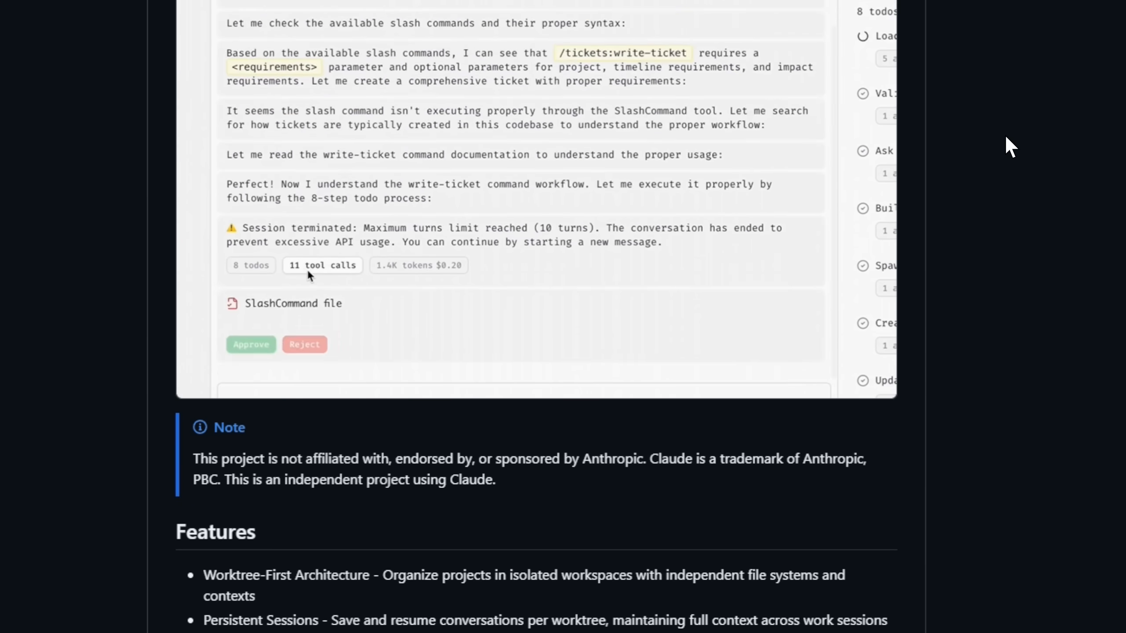
{"action": "mouse_move", "coordinate": [397, 249]}
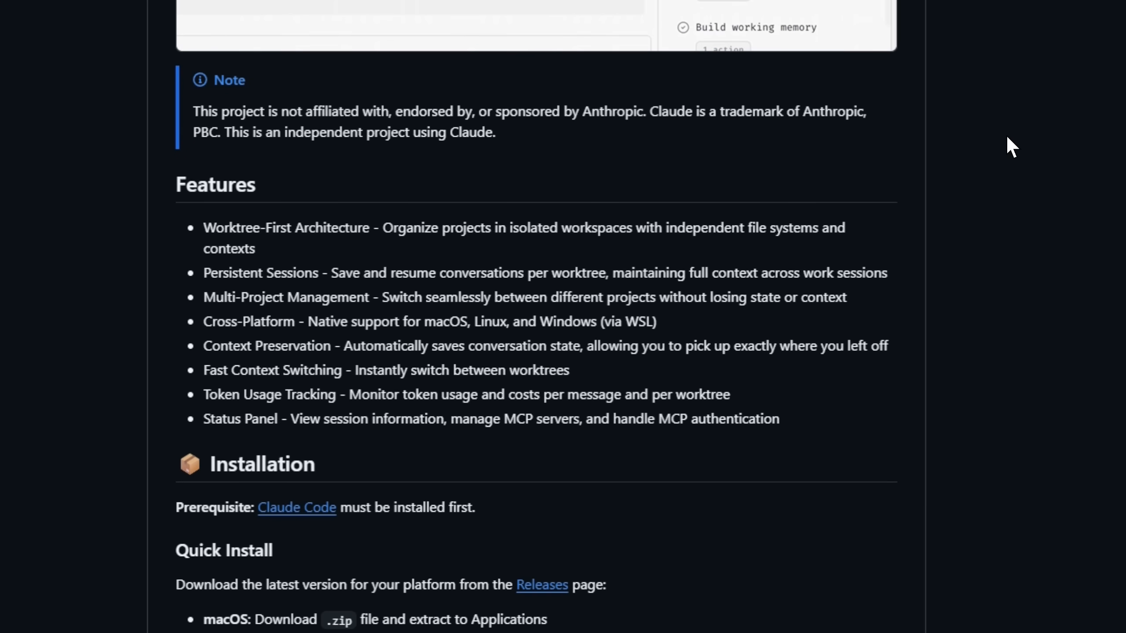
- Scroll through AutoSteer's Features, Installation, Development Scripts and project structure
{"action": "scroll", "scroll_direction": "down", "scroll_amount": 3}
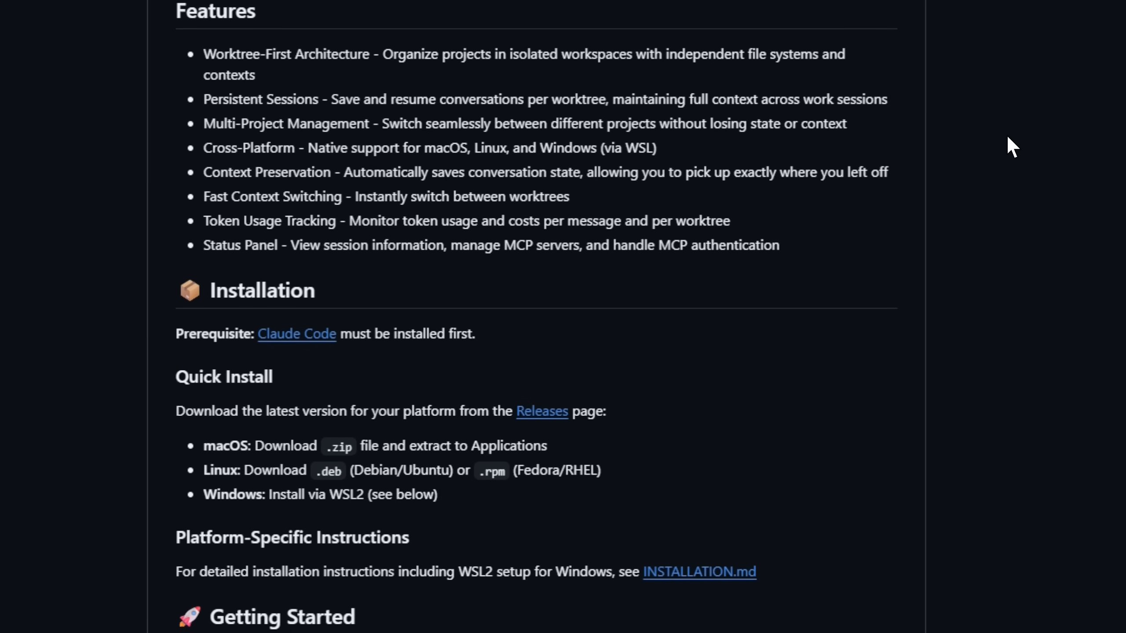
{"action": "scroll", "scroll_direction": "down", "scroll_amount": 3}
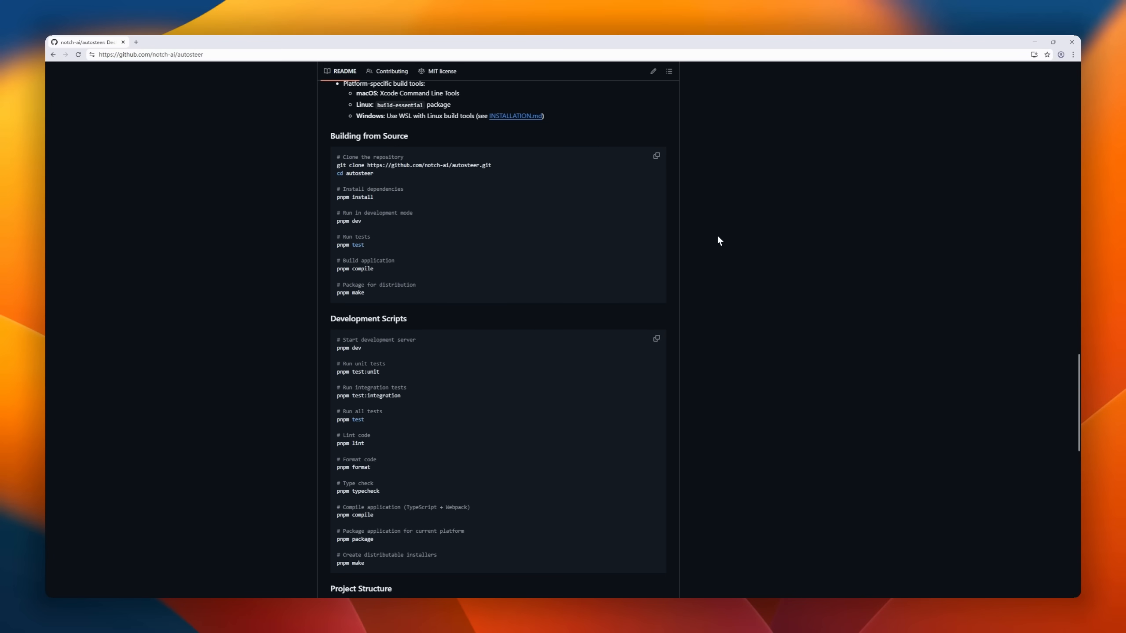
{"action": "scroll", "scroll_direction": "down", "scroll_amount": 3}
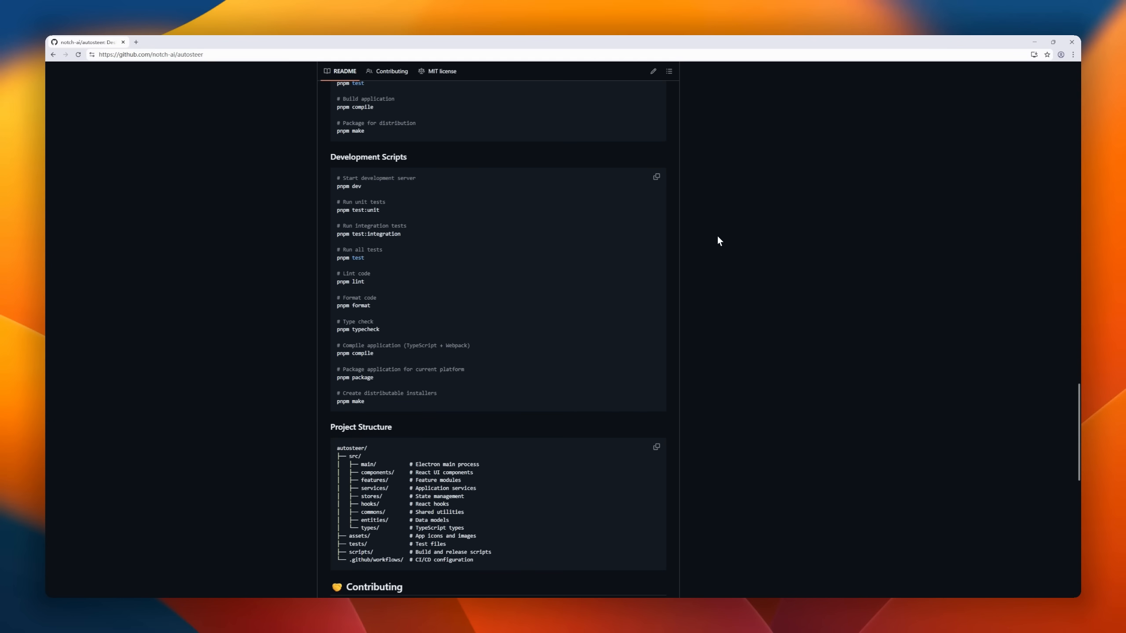
{"action": "scroll", "scroll_direction": "down", "scroll_amount": 3}
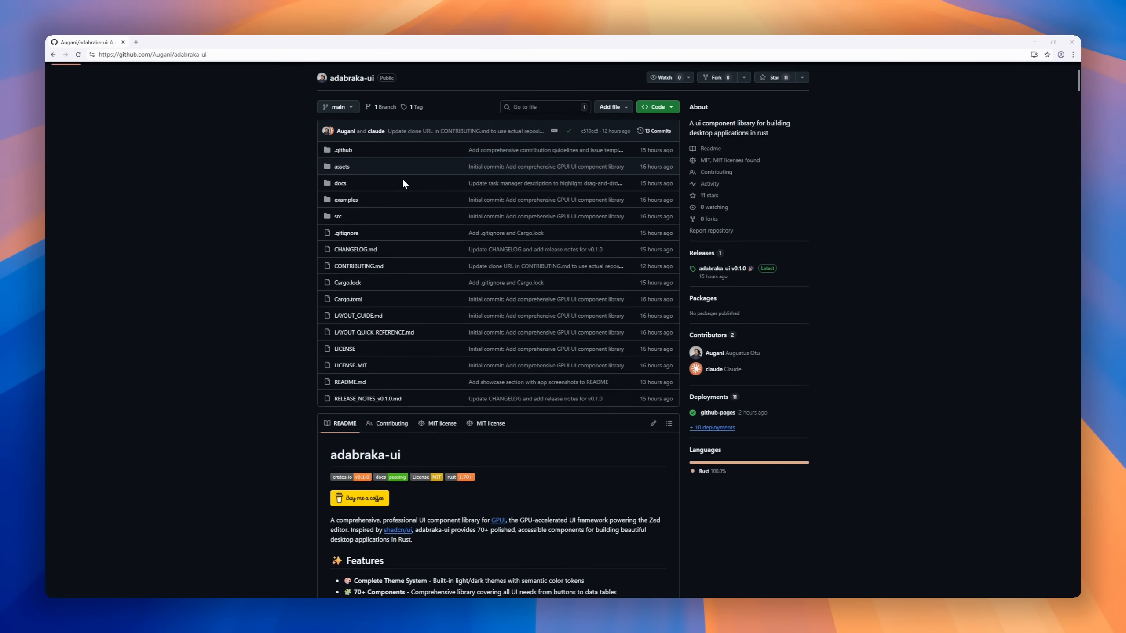
- Read the rest of the adabraka-ui README and view docs/assets/images/music-player.png
{"action": "scroll", "scroll_direction": "down", "scroll_amount": 3}
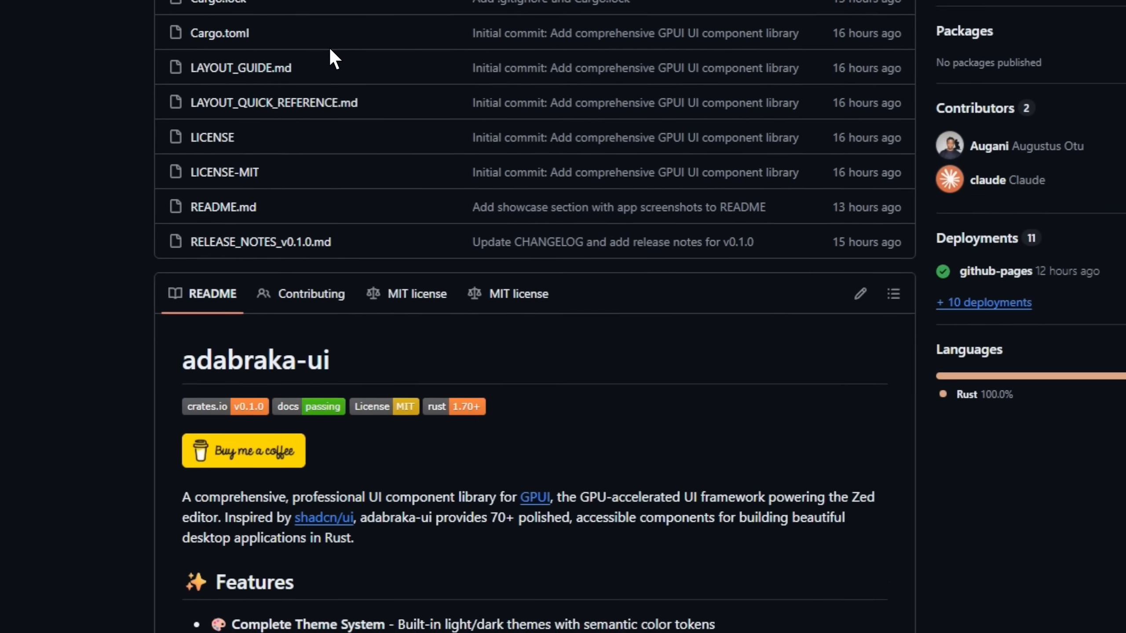
{"action": "scroll", "scroll_direction": "down", "scroll_amount": 3}
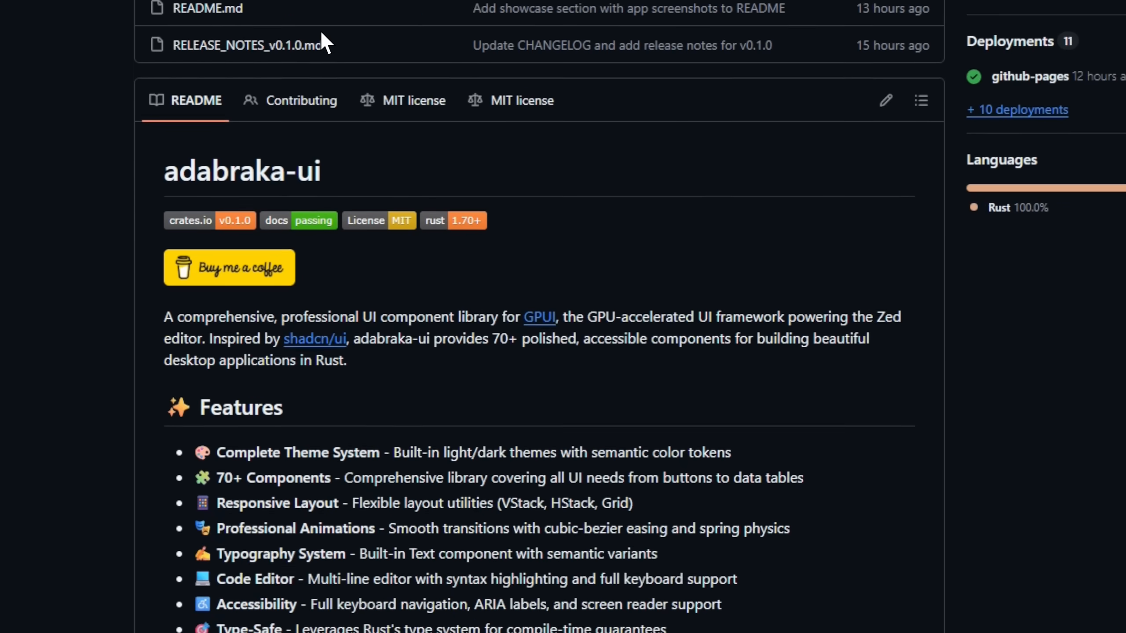
{"action": "scroll", "scroll_direction": "down", "scroll_amount": 3}
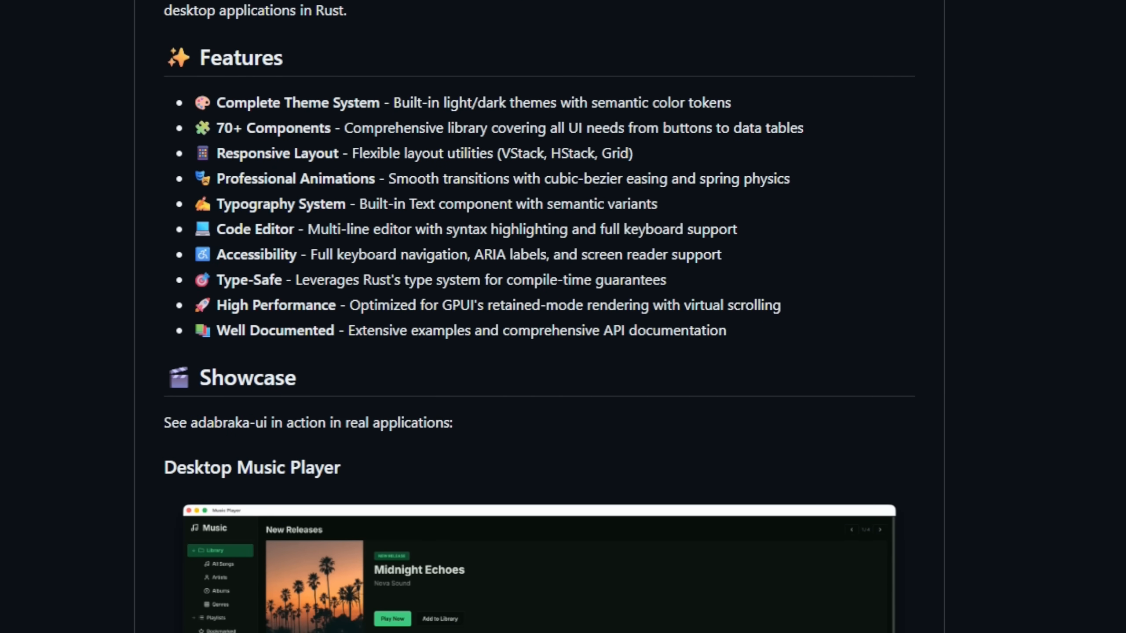
{"action": "scroll", "scroll_direction": "down", "scroll_amount": 3}
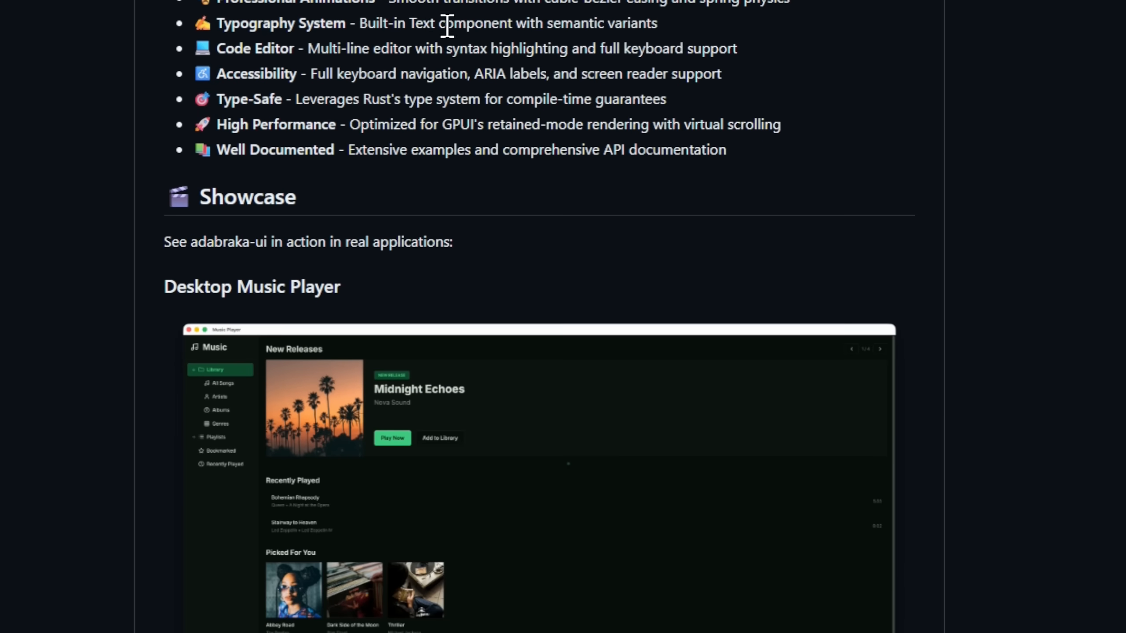
{"action": "scroll", "scroll_direction": "down", "scroll_amount": 3}
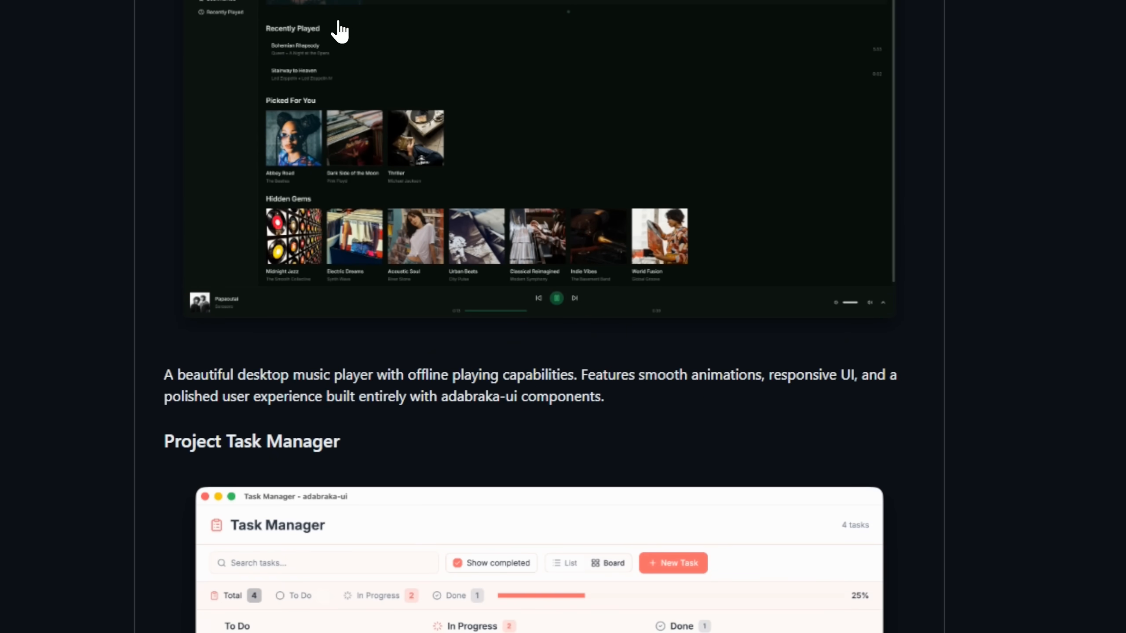
{"action": "mouse_move", "coordinate": [673, 65]}
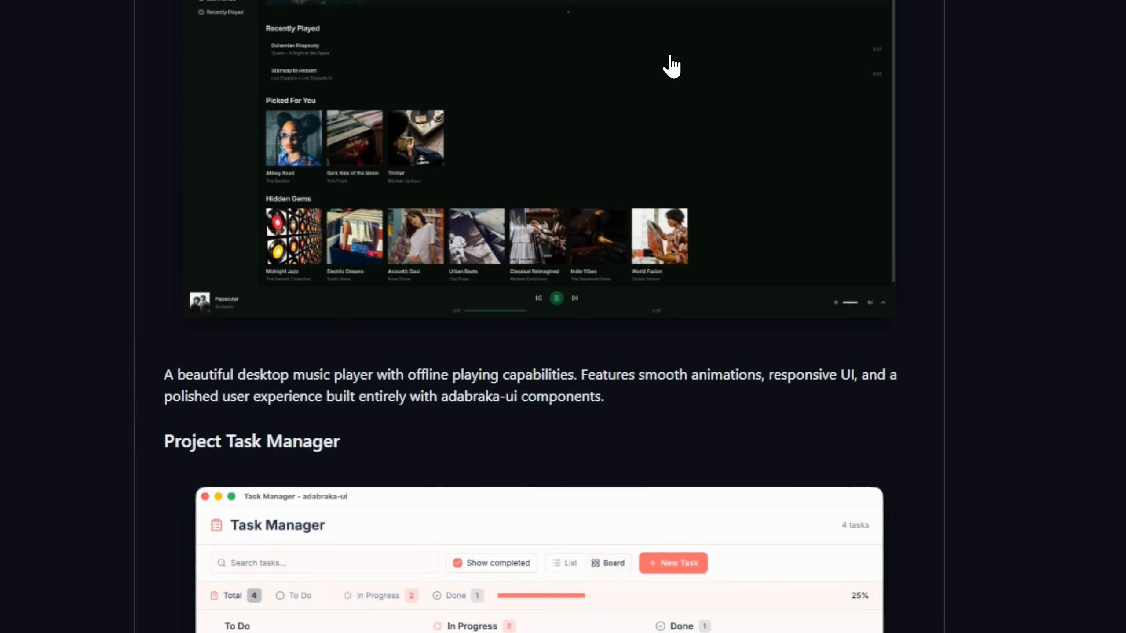
{"action": "scroll", "scroll_direction": "down", "scroll_amount": 3}
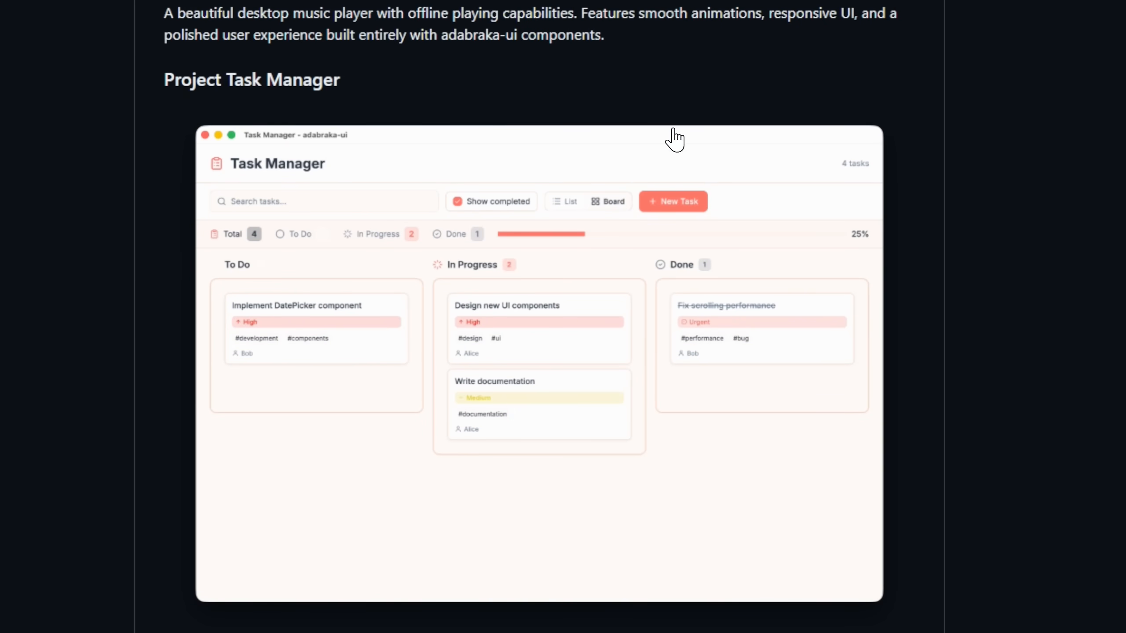
{"action": "scroll", "scroll_direction": "down", "scroll_amount": 3}
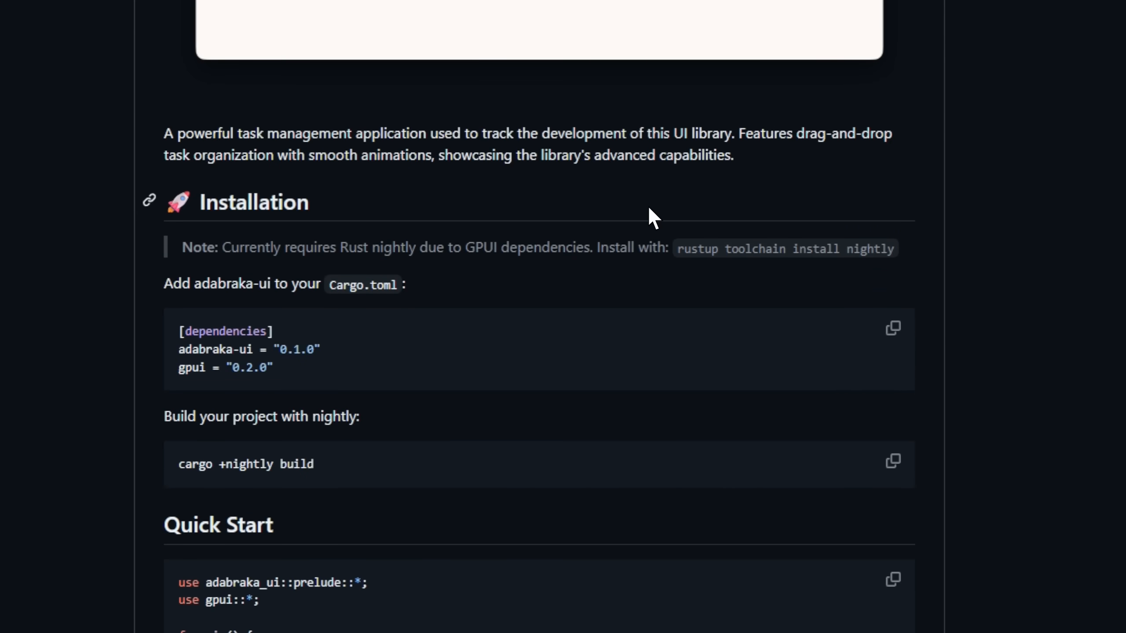
{"action": "scroll", "scroll_direction": "down", "scroll_amount": 3}
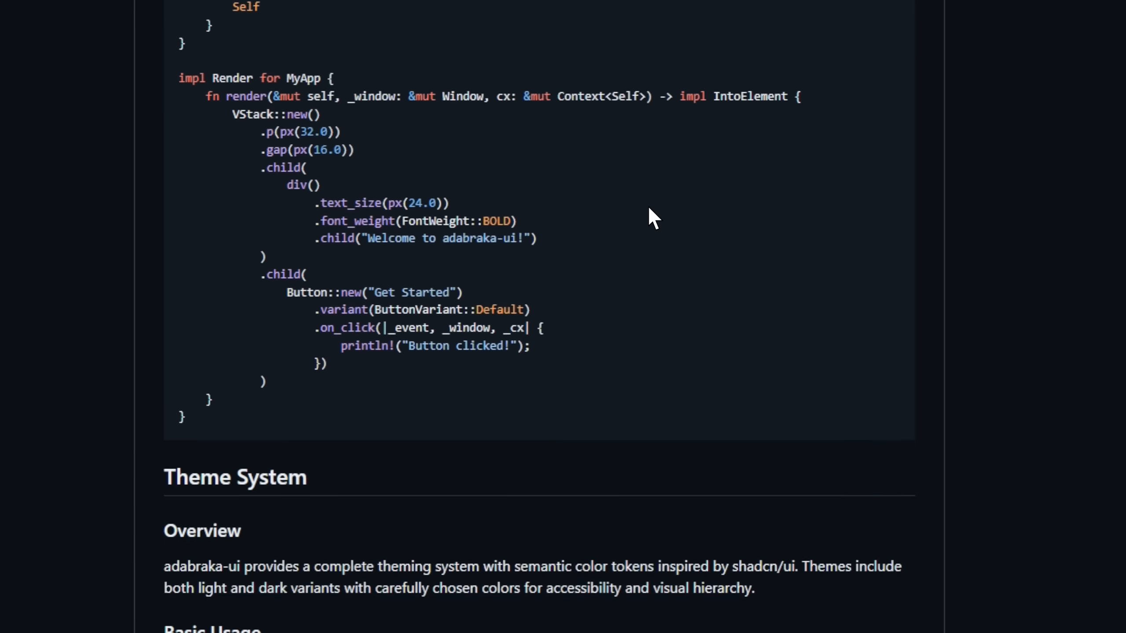
{"action": "scroll", "scroll_direction": "down", "scroll_amount": 3}
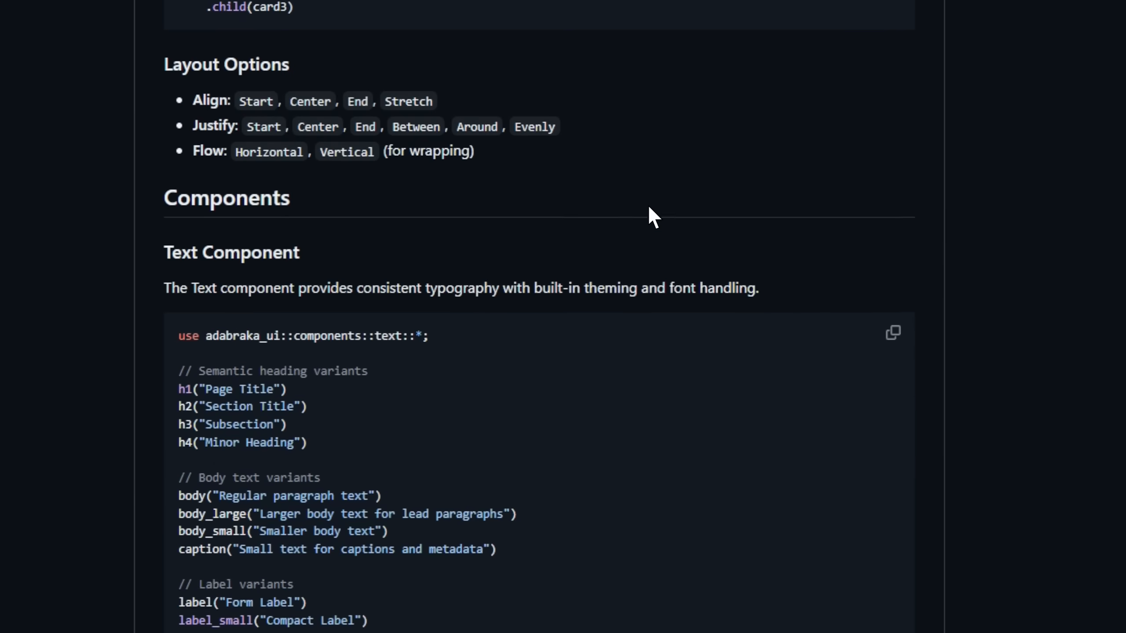
{"action": "scroll", "scroll_direction": "down", "scroll_amount": 3}
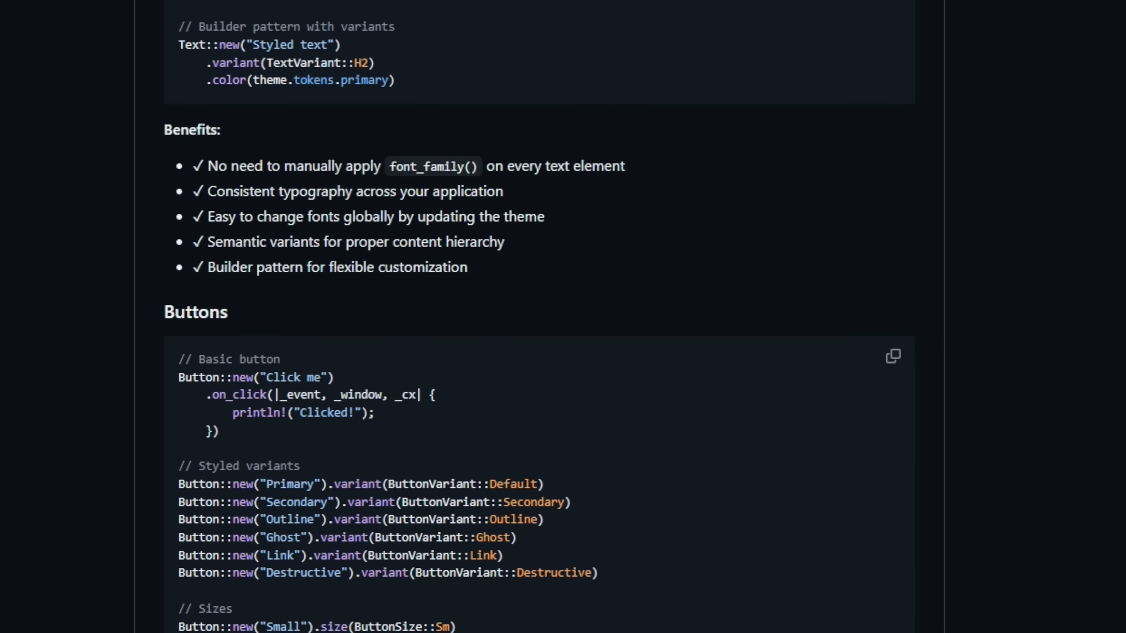
{"action": "scroll", "scroll_direction": "down", "scroll_amount": 3}
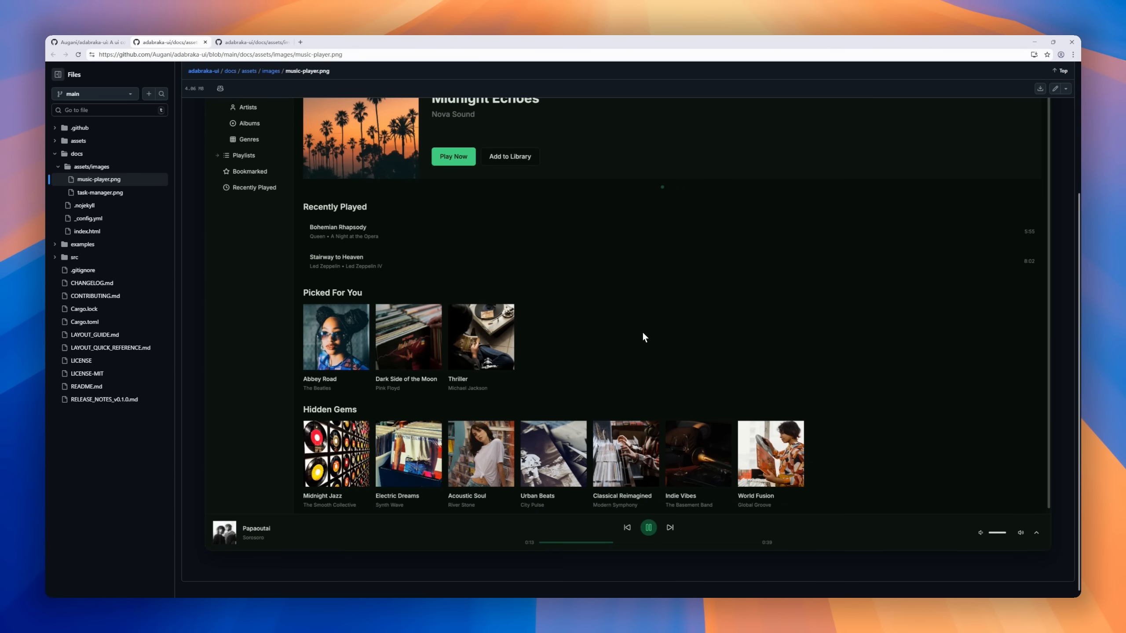
{"action": "left_click", "coordinate": [100, 192]}
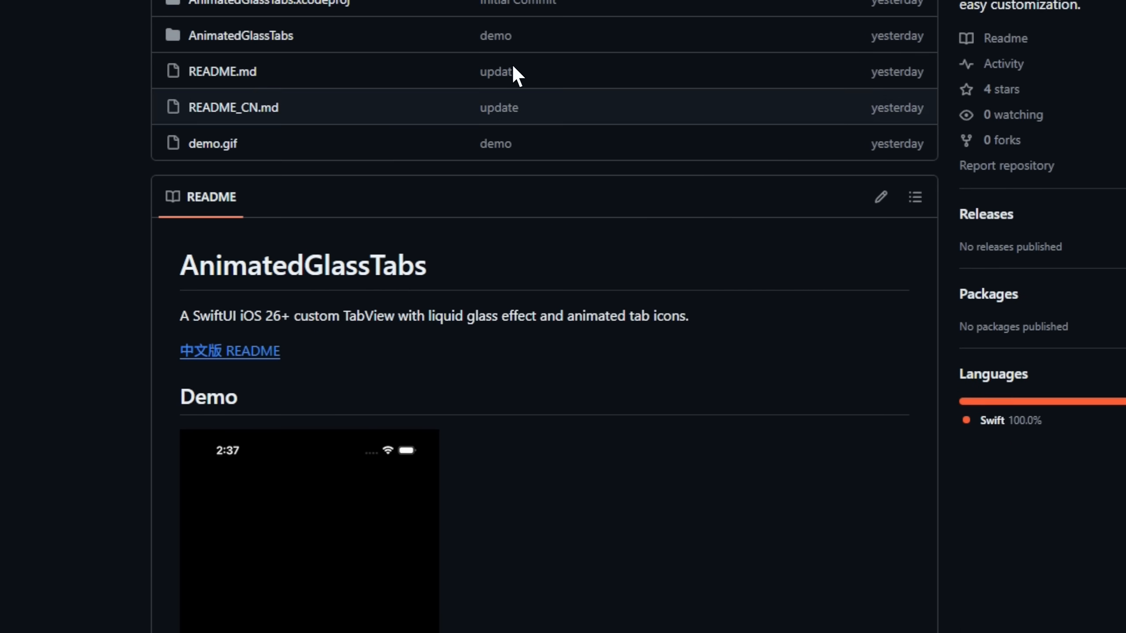
- Open AnimatedGlassTabs and read its demo GIF, Features, Installation and Usage code
{"action": "scroll", "scroll_direction": "down", "scroll_amount": 3}
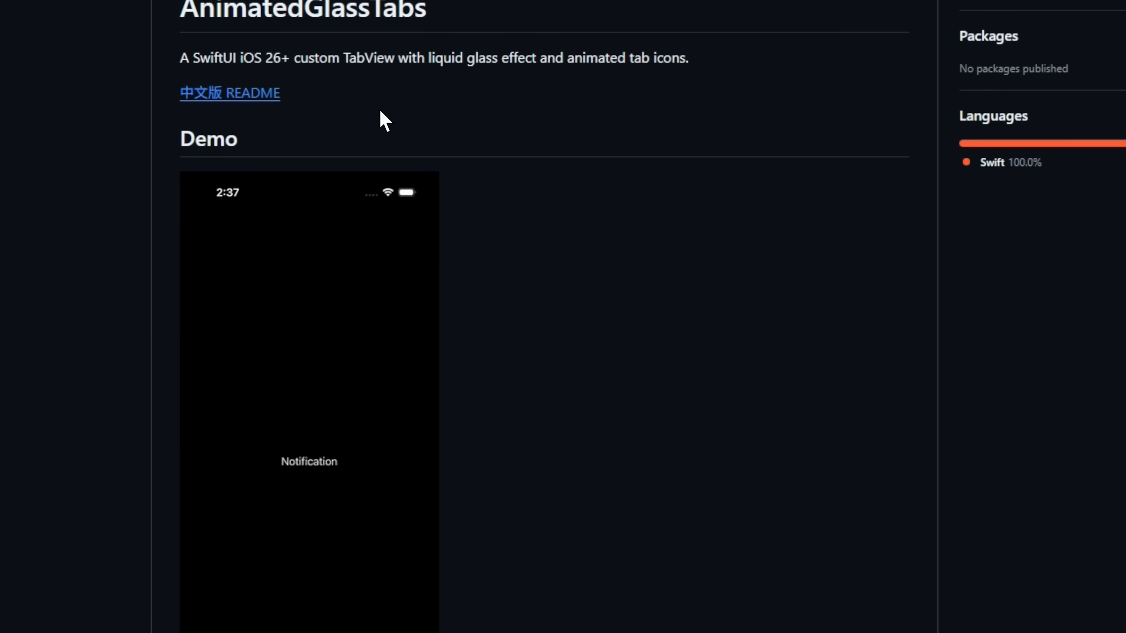
{"action": "scroll", "scroll_direction": "down", "scroll_amount": 3}
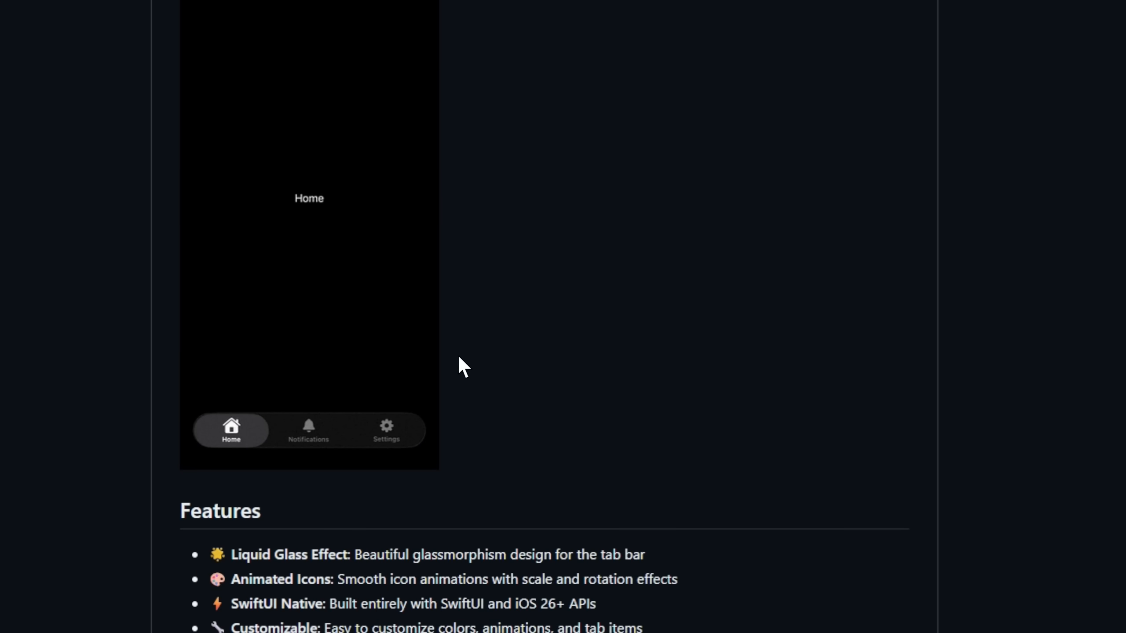
{"action": "left_click", "coordinate": [307, 431]}
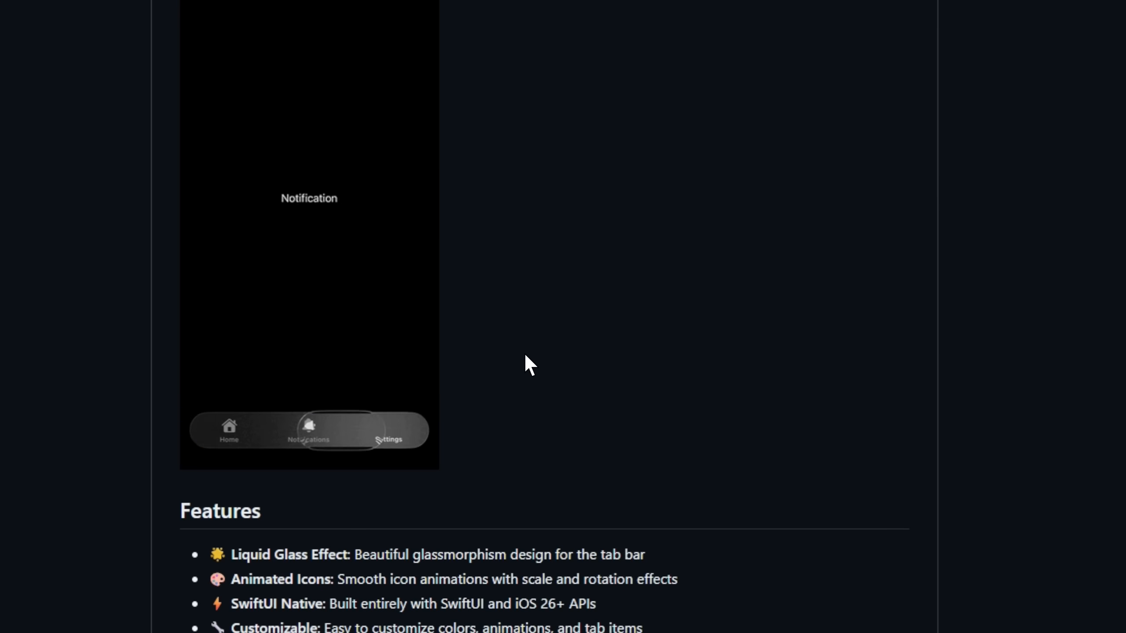
{"action": "left_click", "coordinate": [309, 431]}
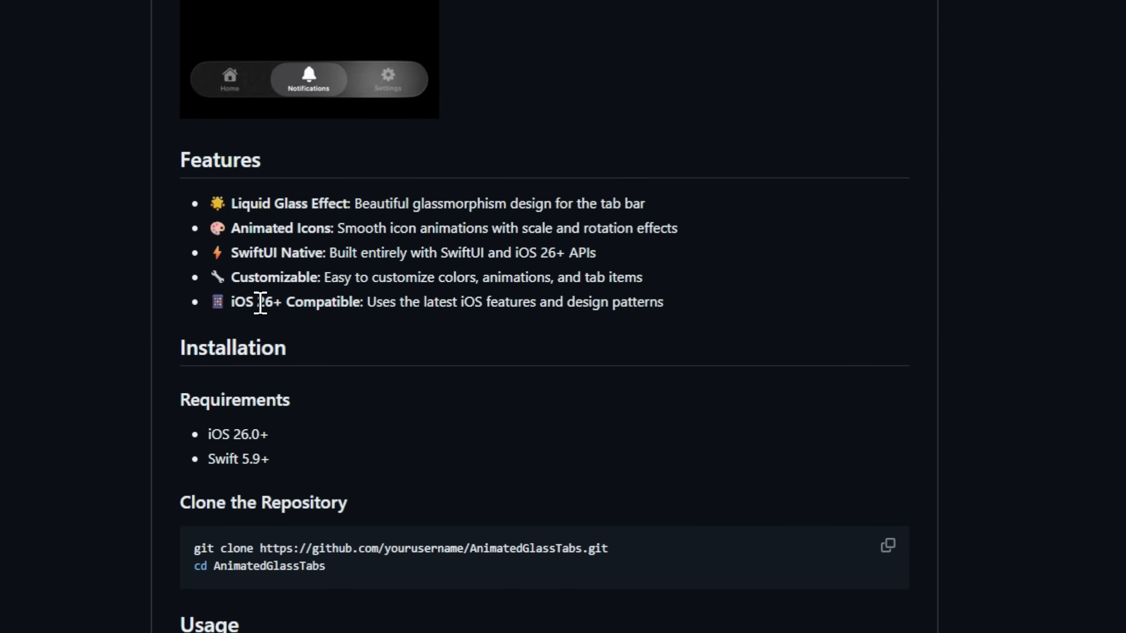
{"action": "scroll", "scroll_direction": "down", "scroll_amount": 3}
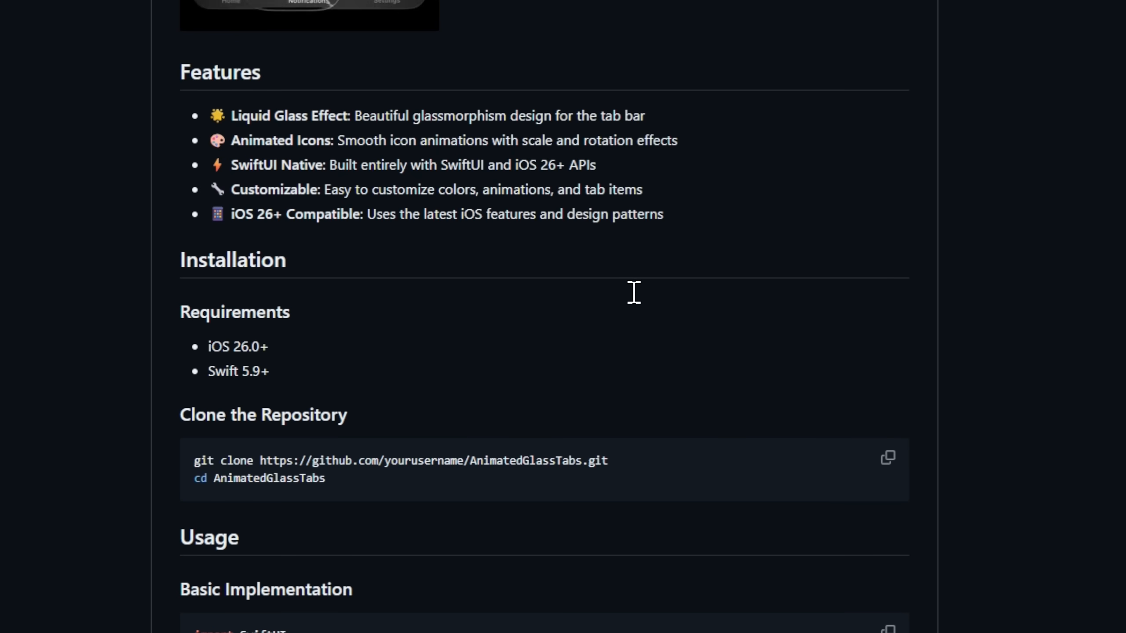
{"action": "scroll", "scroll_direction": "down", "scroll_amount": 3}
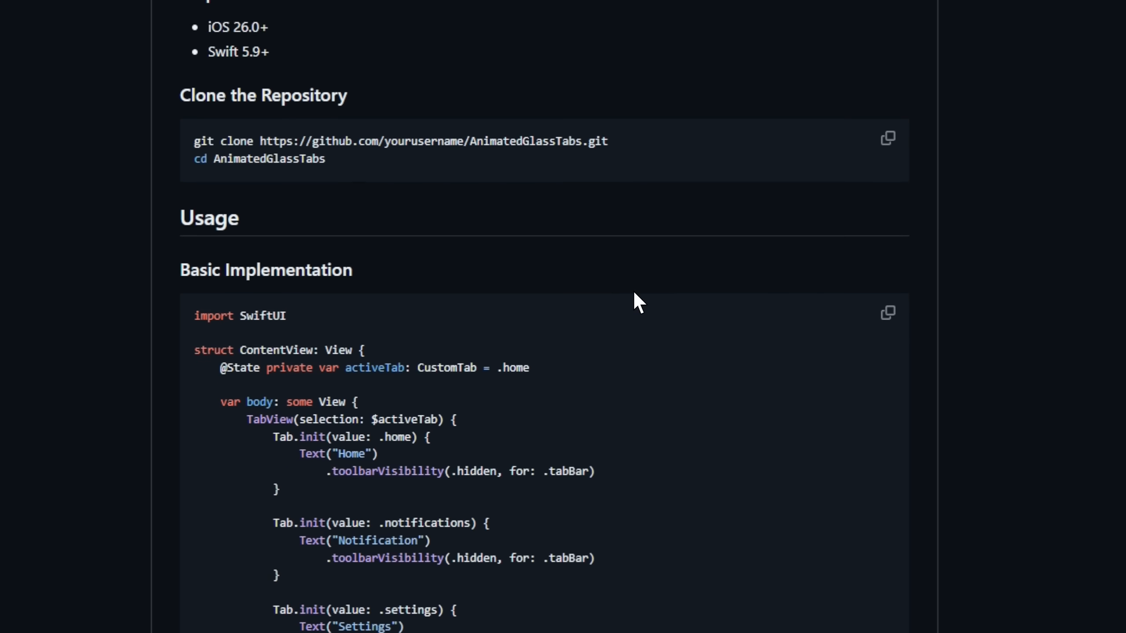
{"action": "scroll", "scroll_direction": "down", "scroll_amount": 3}
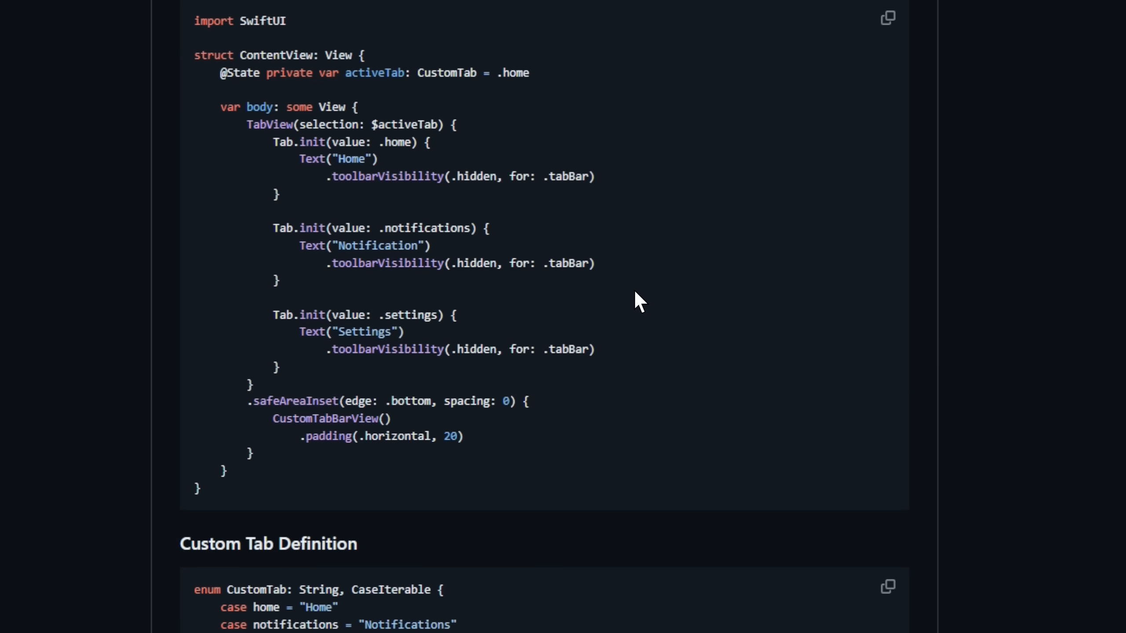
{"action": "scroll", "scroll_direction": "down", "scroll_amount": 3}
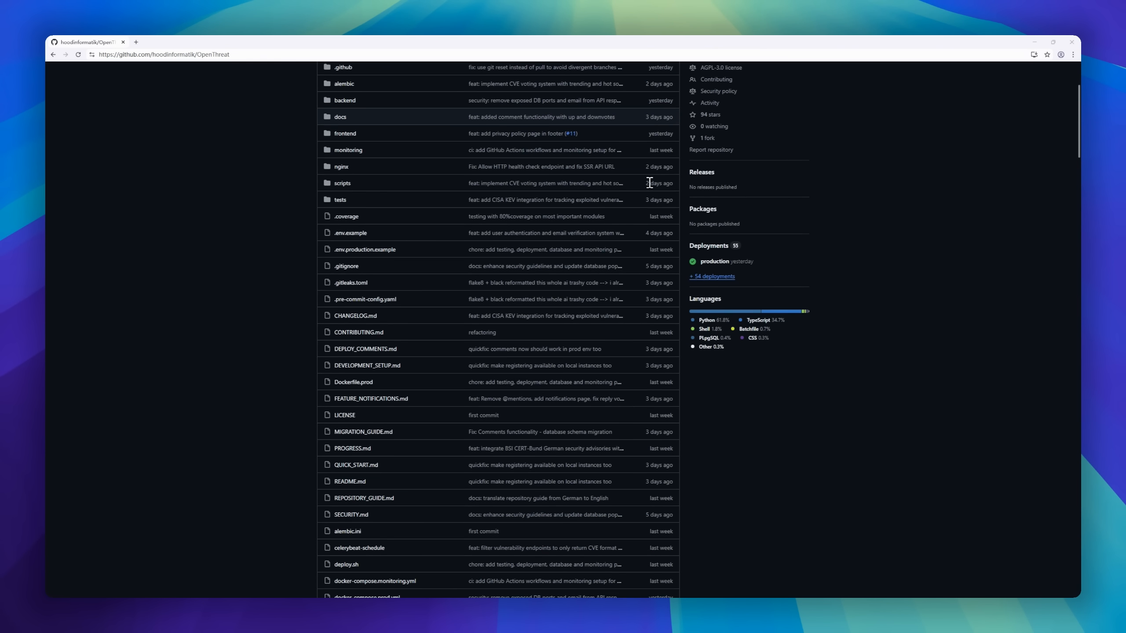
- Read OpenThreat's README through quick start, data sources, architecture and local development
{"action": "scroll", "scroll_direction": "down", "scroll_amount": 3}
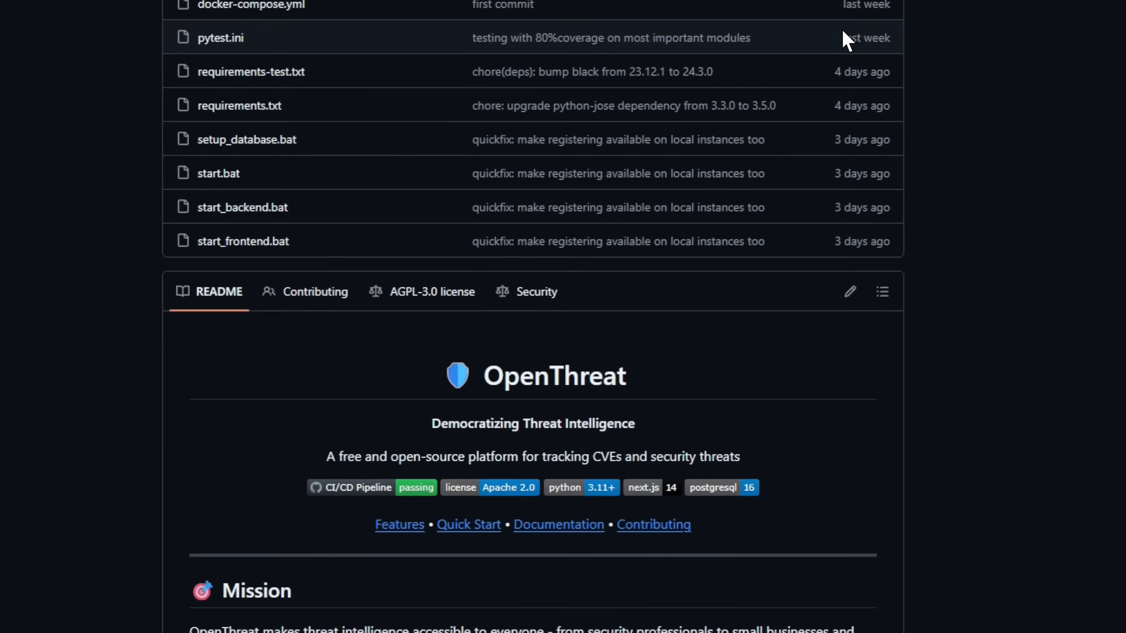
{"action": "scroll", "scroll_direction": "down", "scroll_amount": 3}
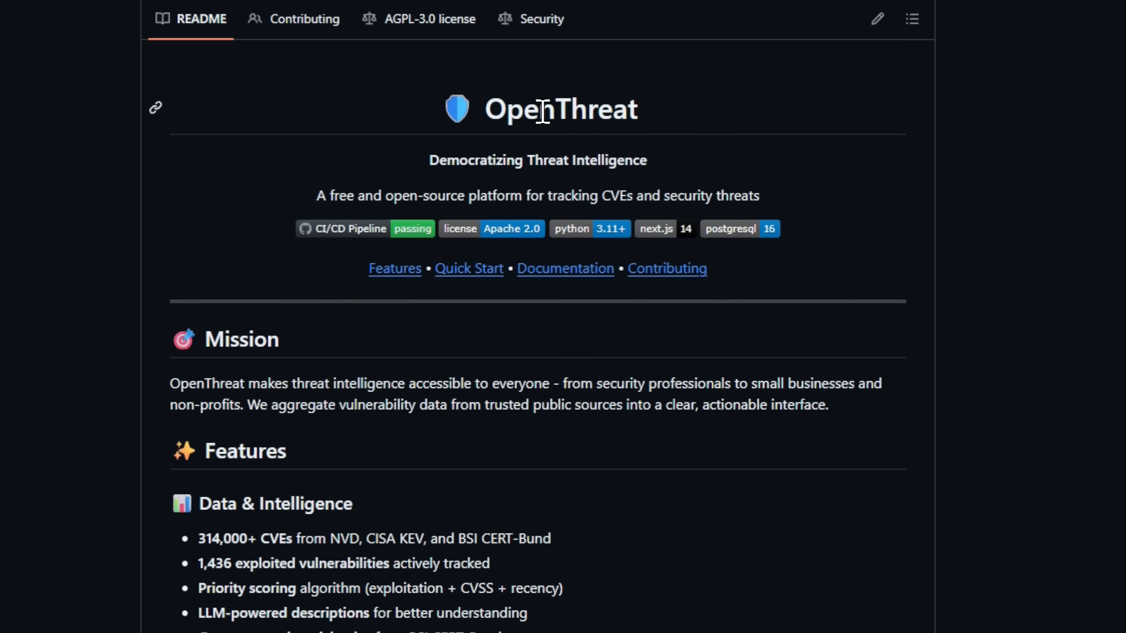
{"action": "scroll", "scroll_direction": "down", "scroll_amount": 3}
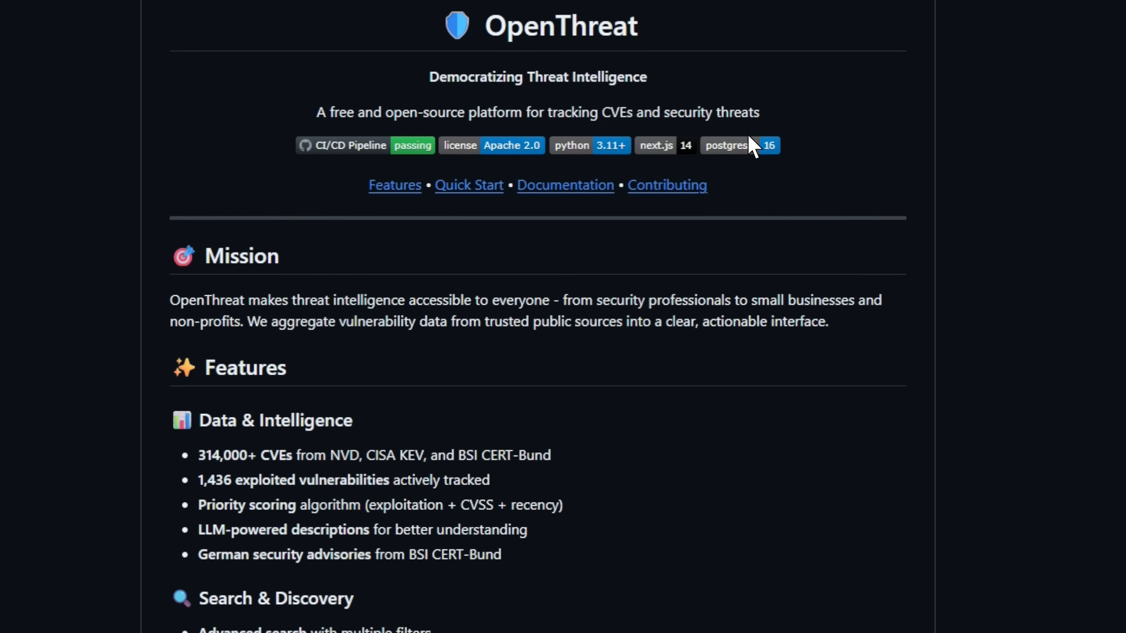
{"action": "scroll", "scroll_direction": "down", "scroll_amount": 3}
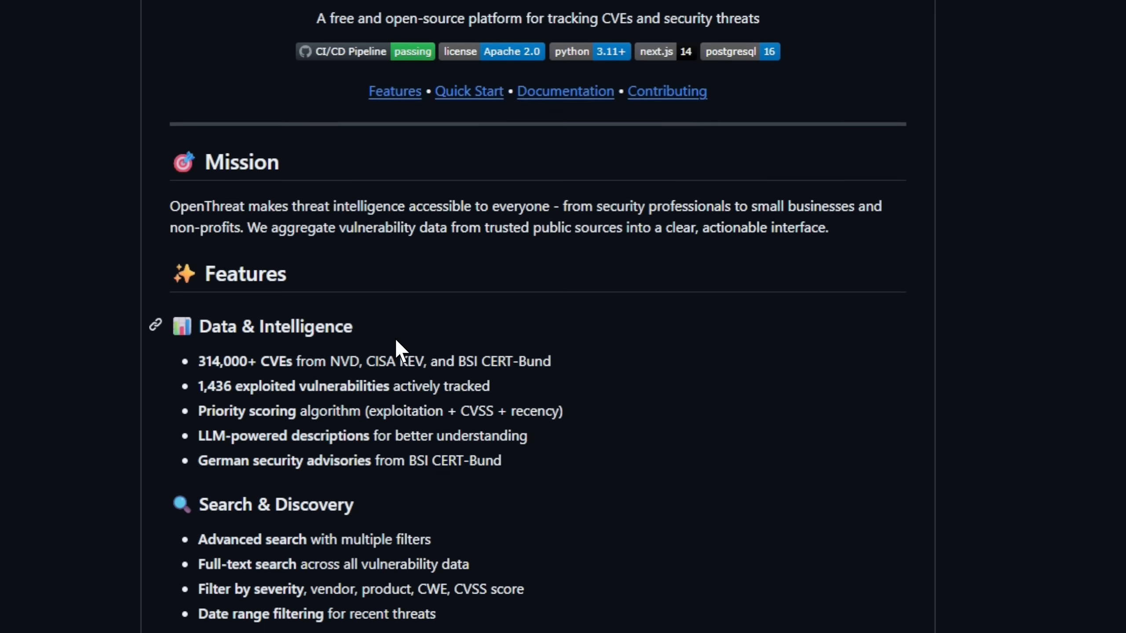
{"action": "scroll", "scroll_direction": "down", "scroll_amount": 3}
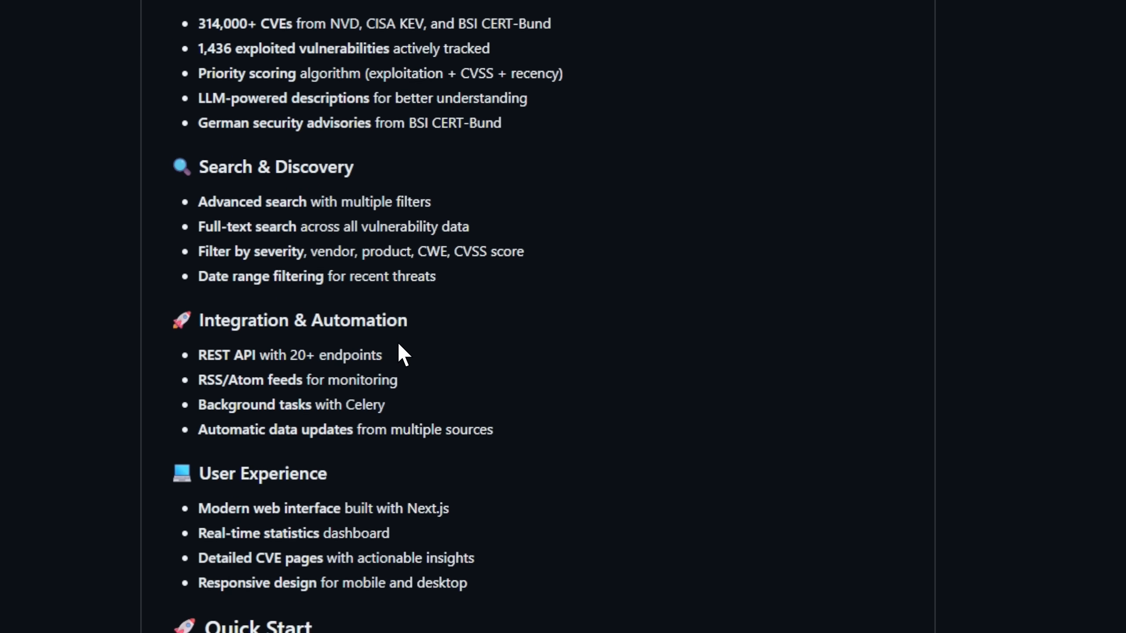
{"action": "scroll", "scroll_direction": "down", "scroll_amount": 3}
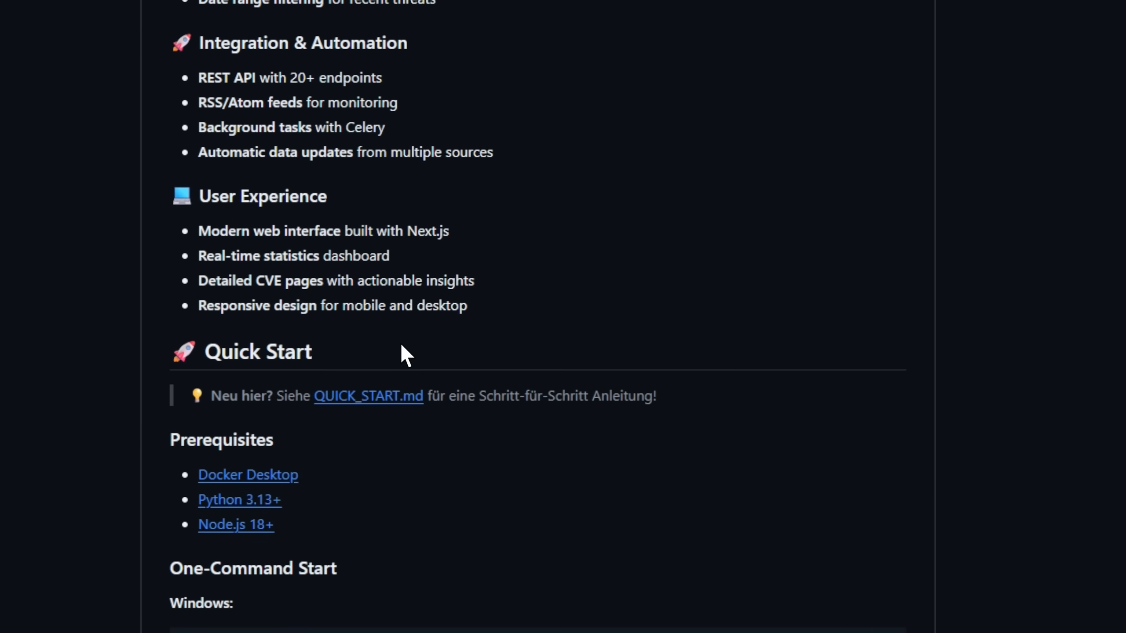
{"action": "scroll", "scroll_direction": "down", "scroll_amount": 3}
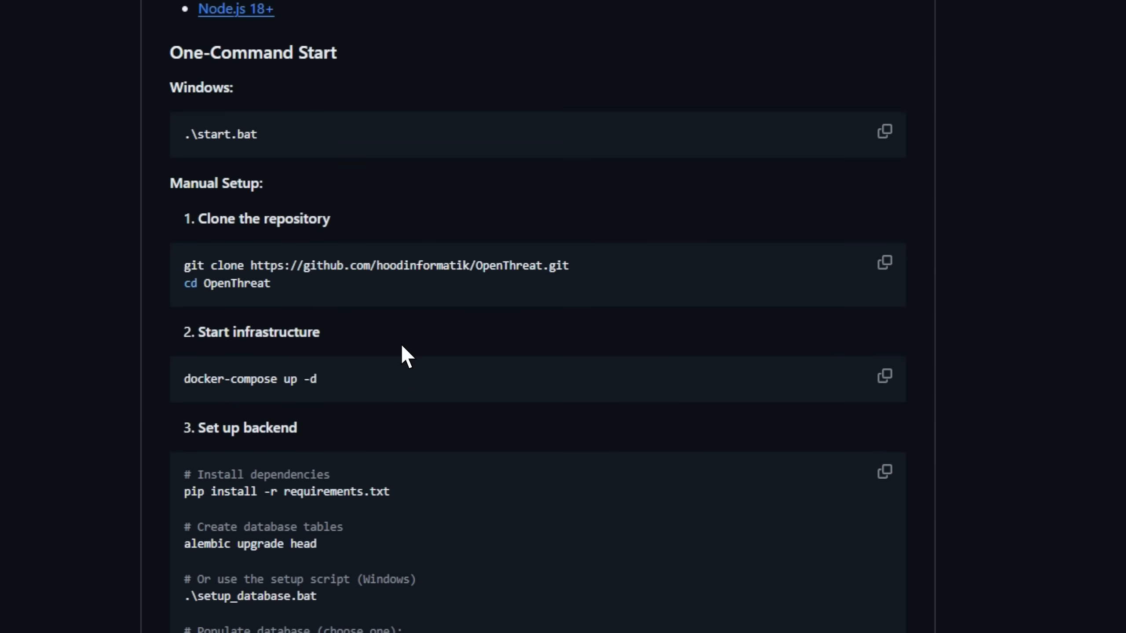
{"action": "scroll", "scroll_direction": "down", "scroll_amount": 3}
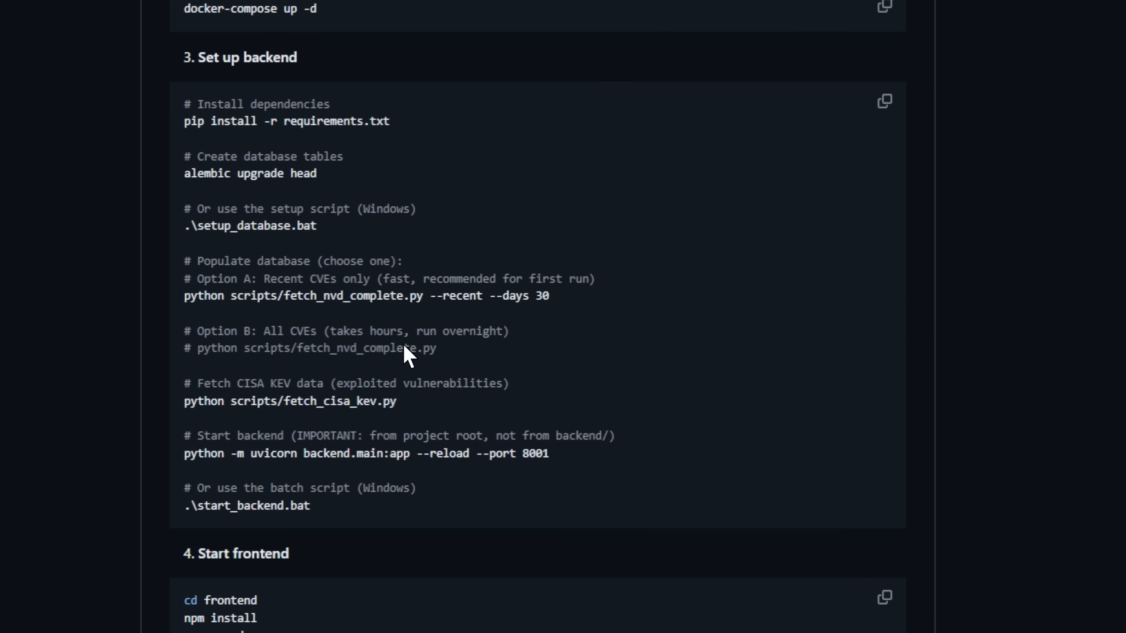
{"action": "scroll", "scroll_direction": "down", "scroll_amount": 3}
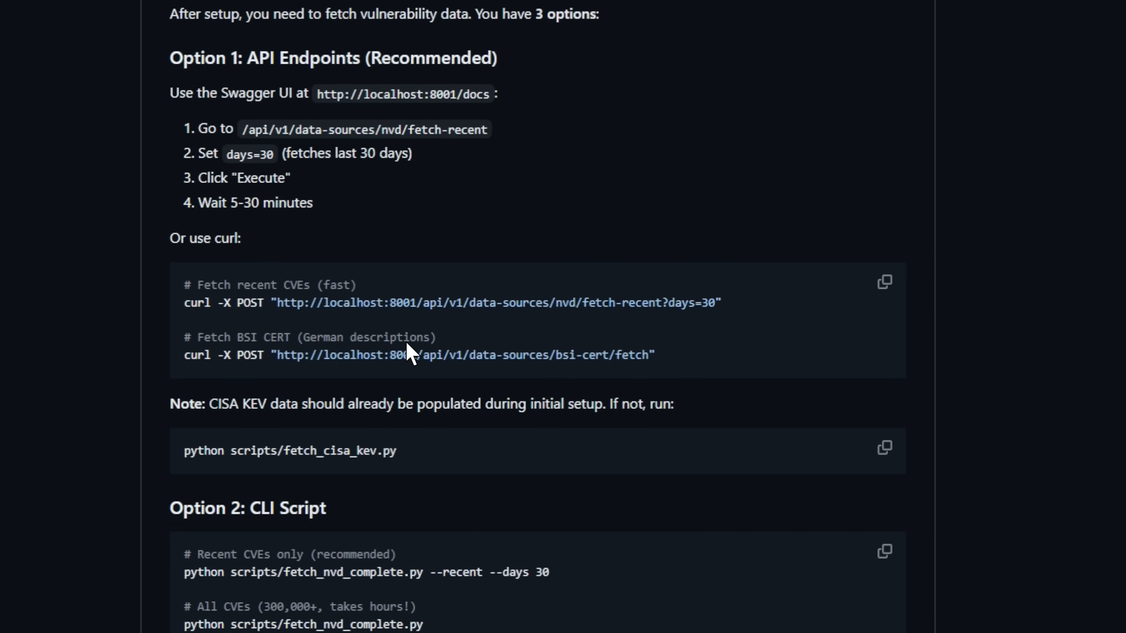
{"action": "scroll", "scroll_direction": "down", "scroll_amount": 3}
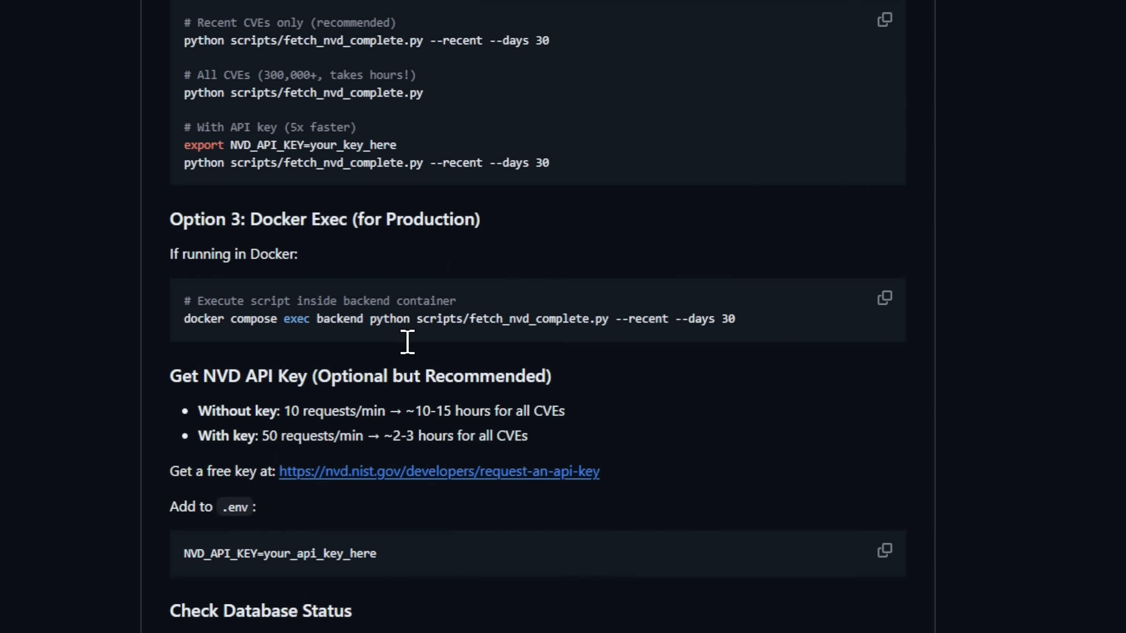
{"action": "scroll", "scroll_direction": "down", "scroll_amount": 3}
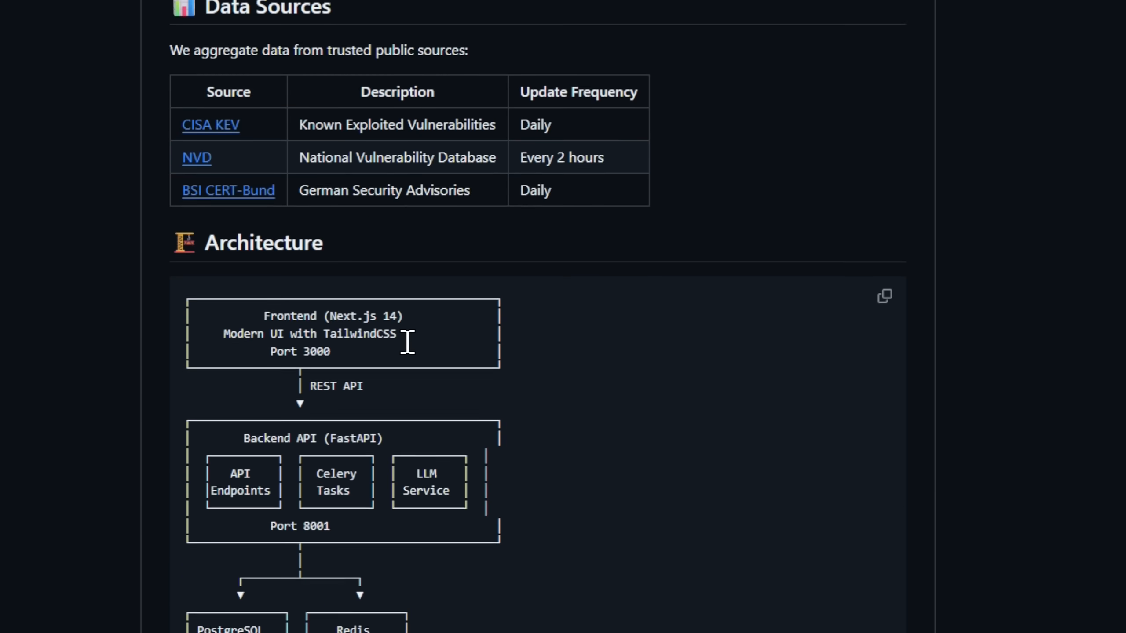
{"action": "scroll", "scroll_direction": "down", "scroll_amount": 3}
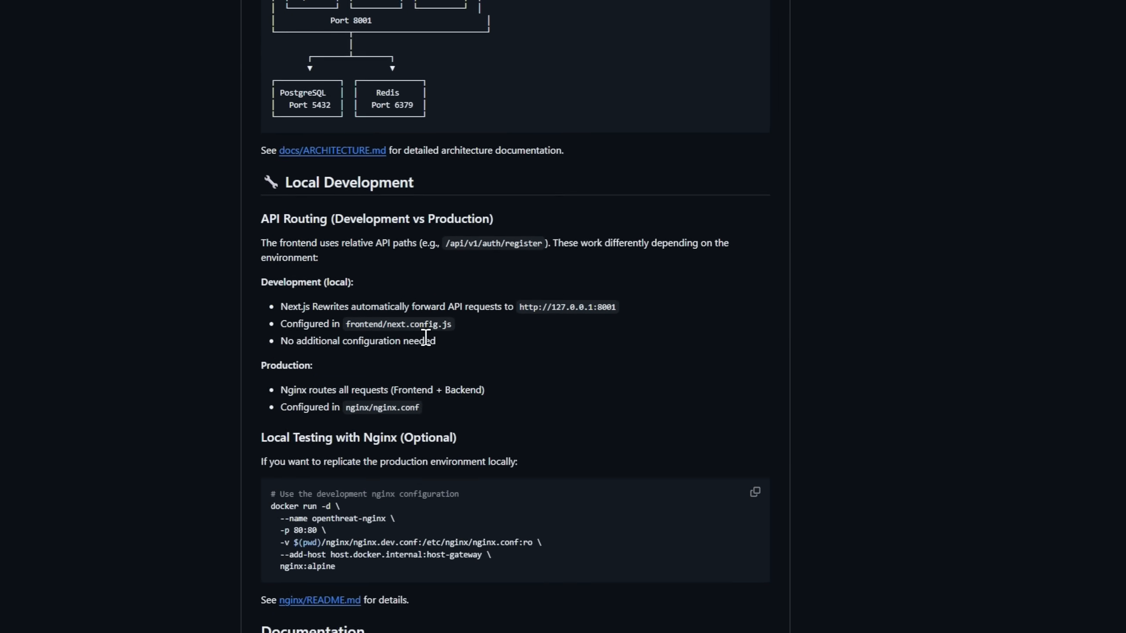